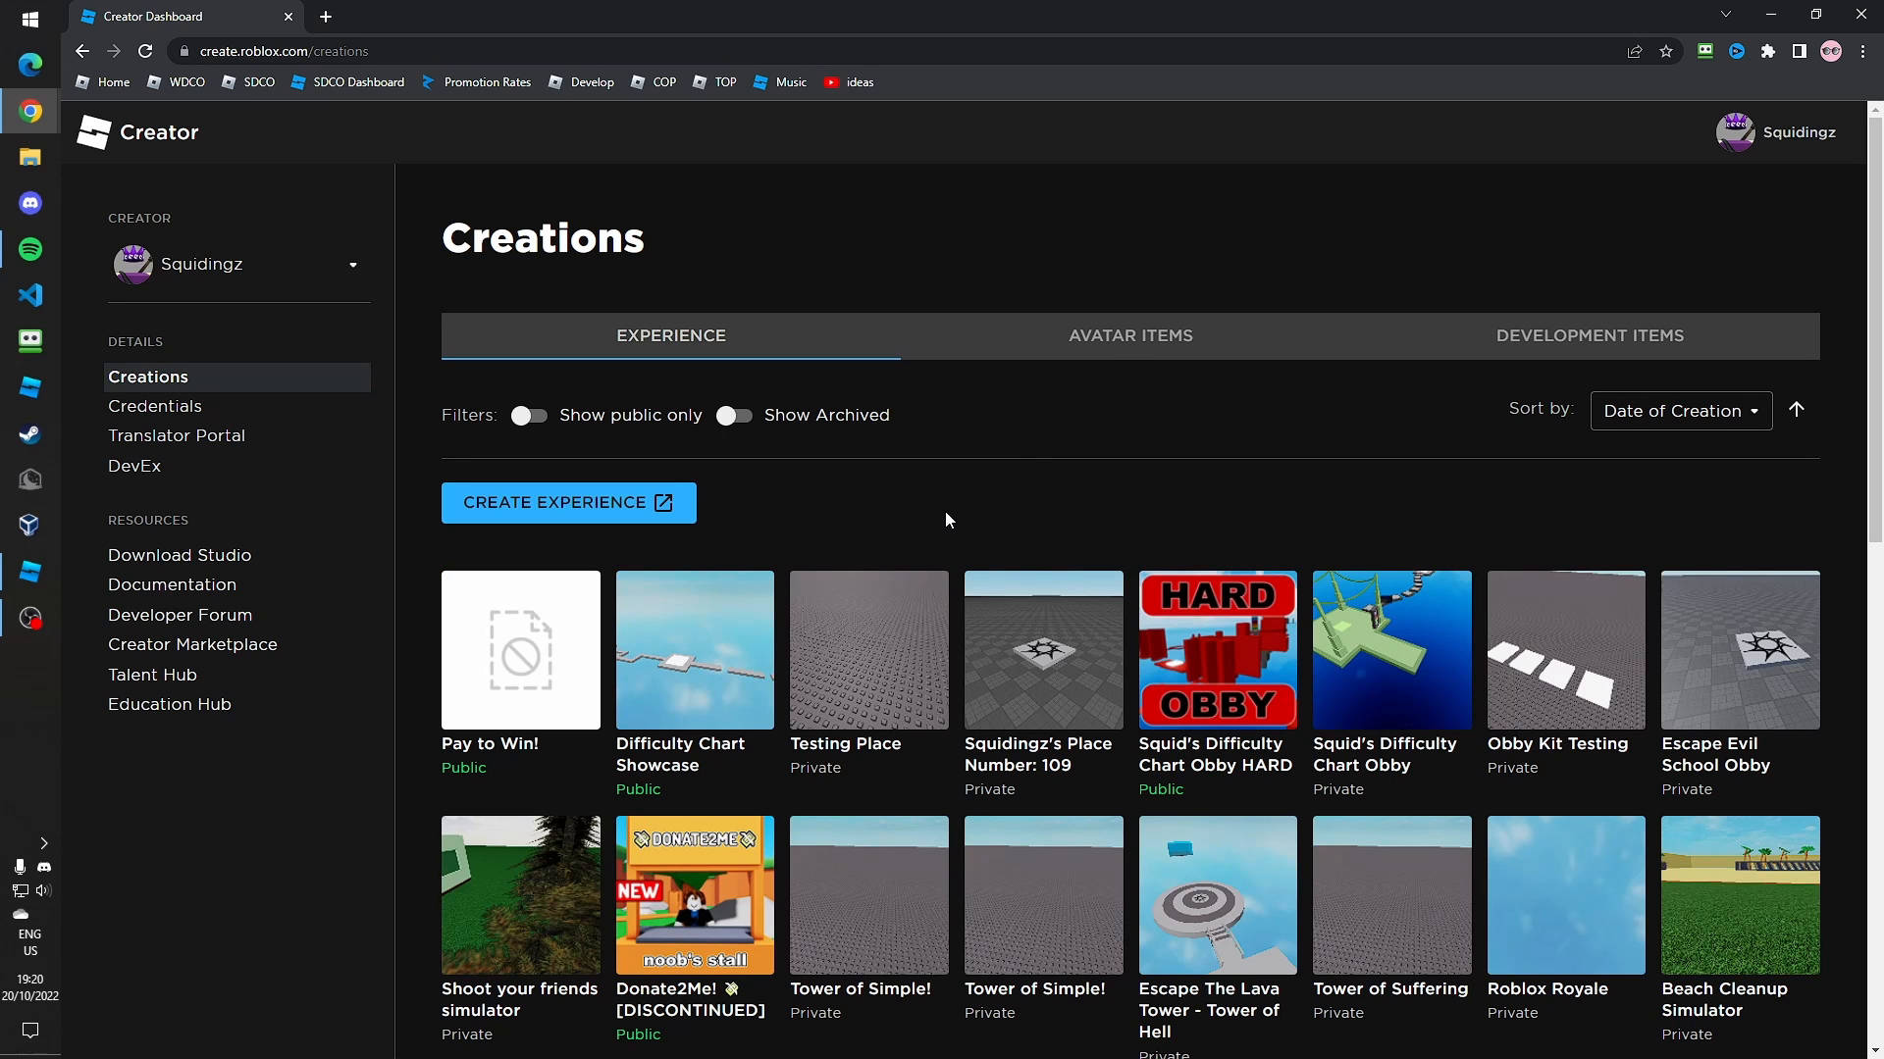
pyautogui.moveTo(858, 665)
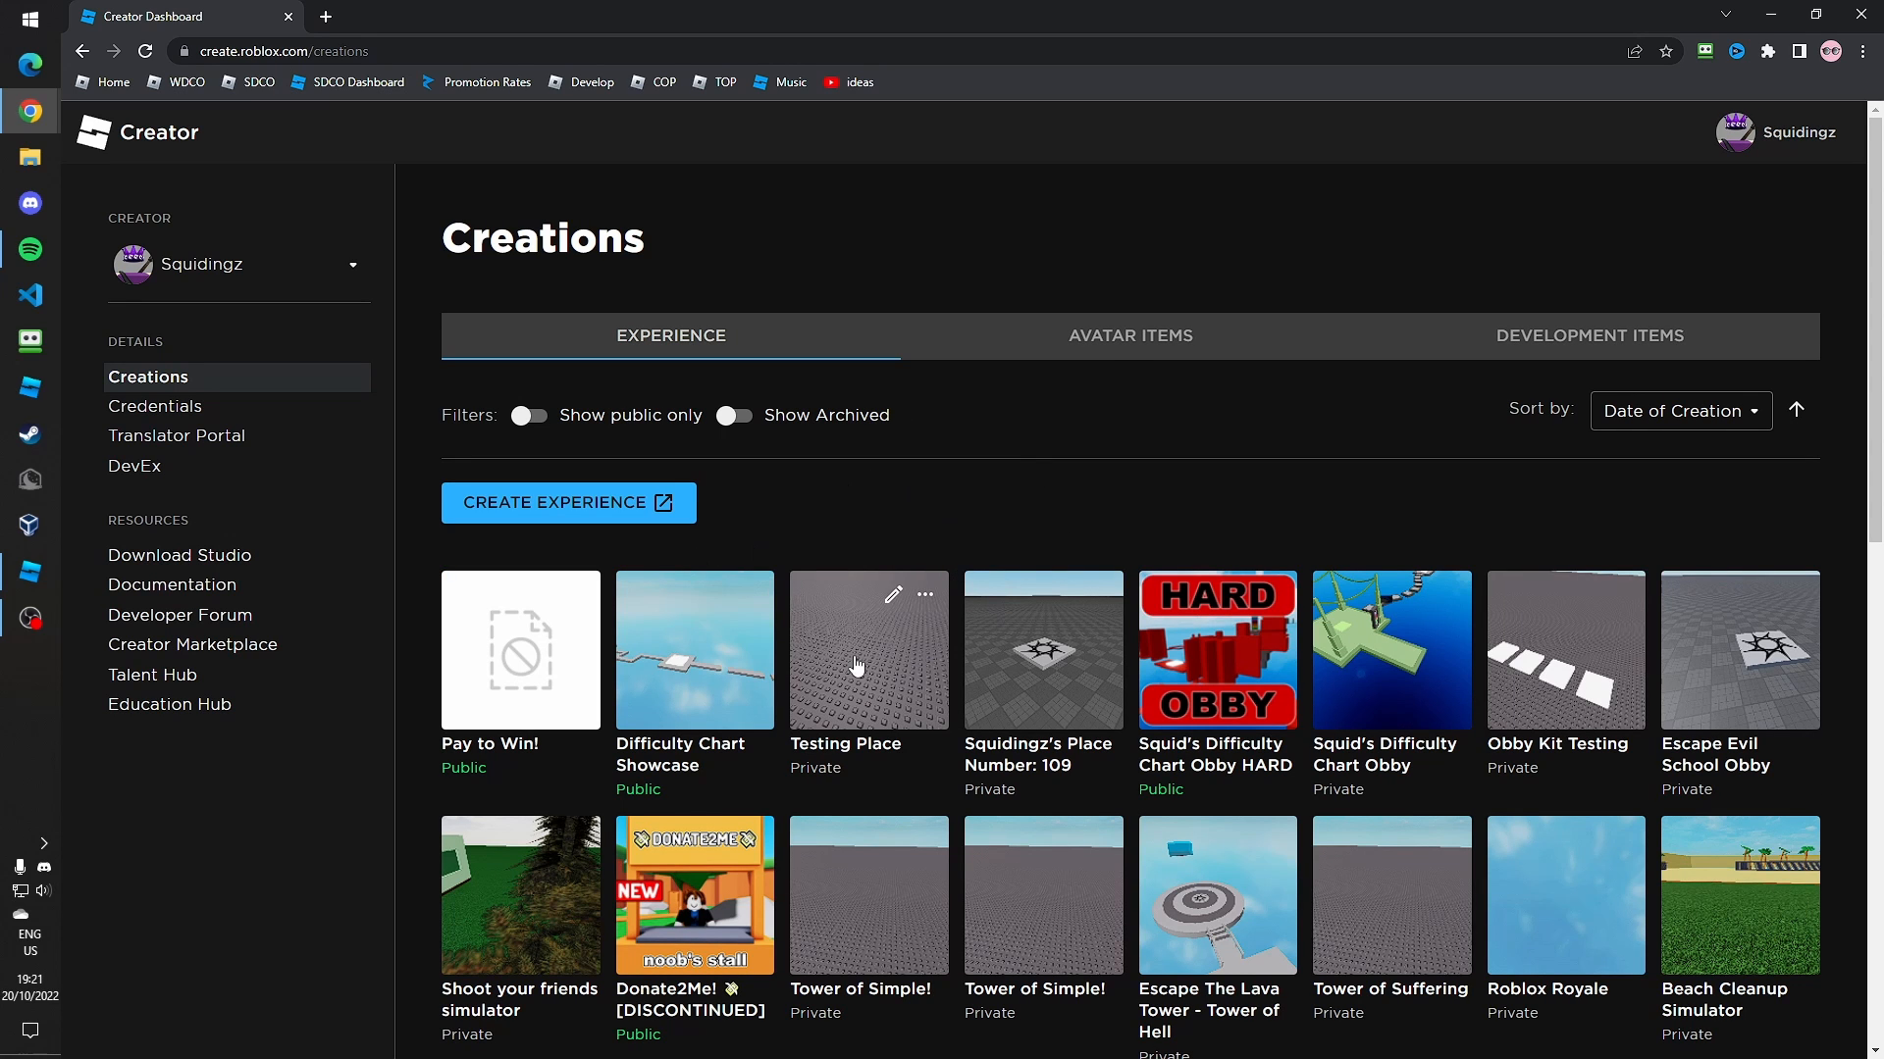
# Start creating a badge for the Testing Place experience from its options menu
pyautogui.click(926, 594)
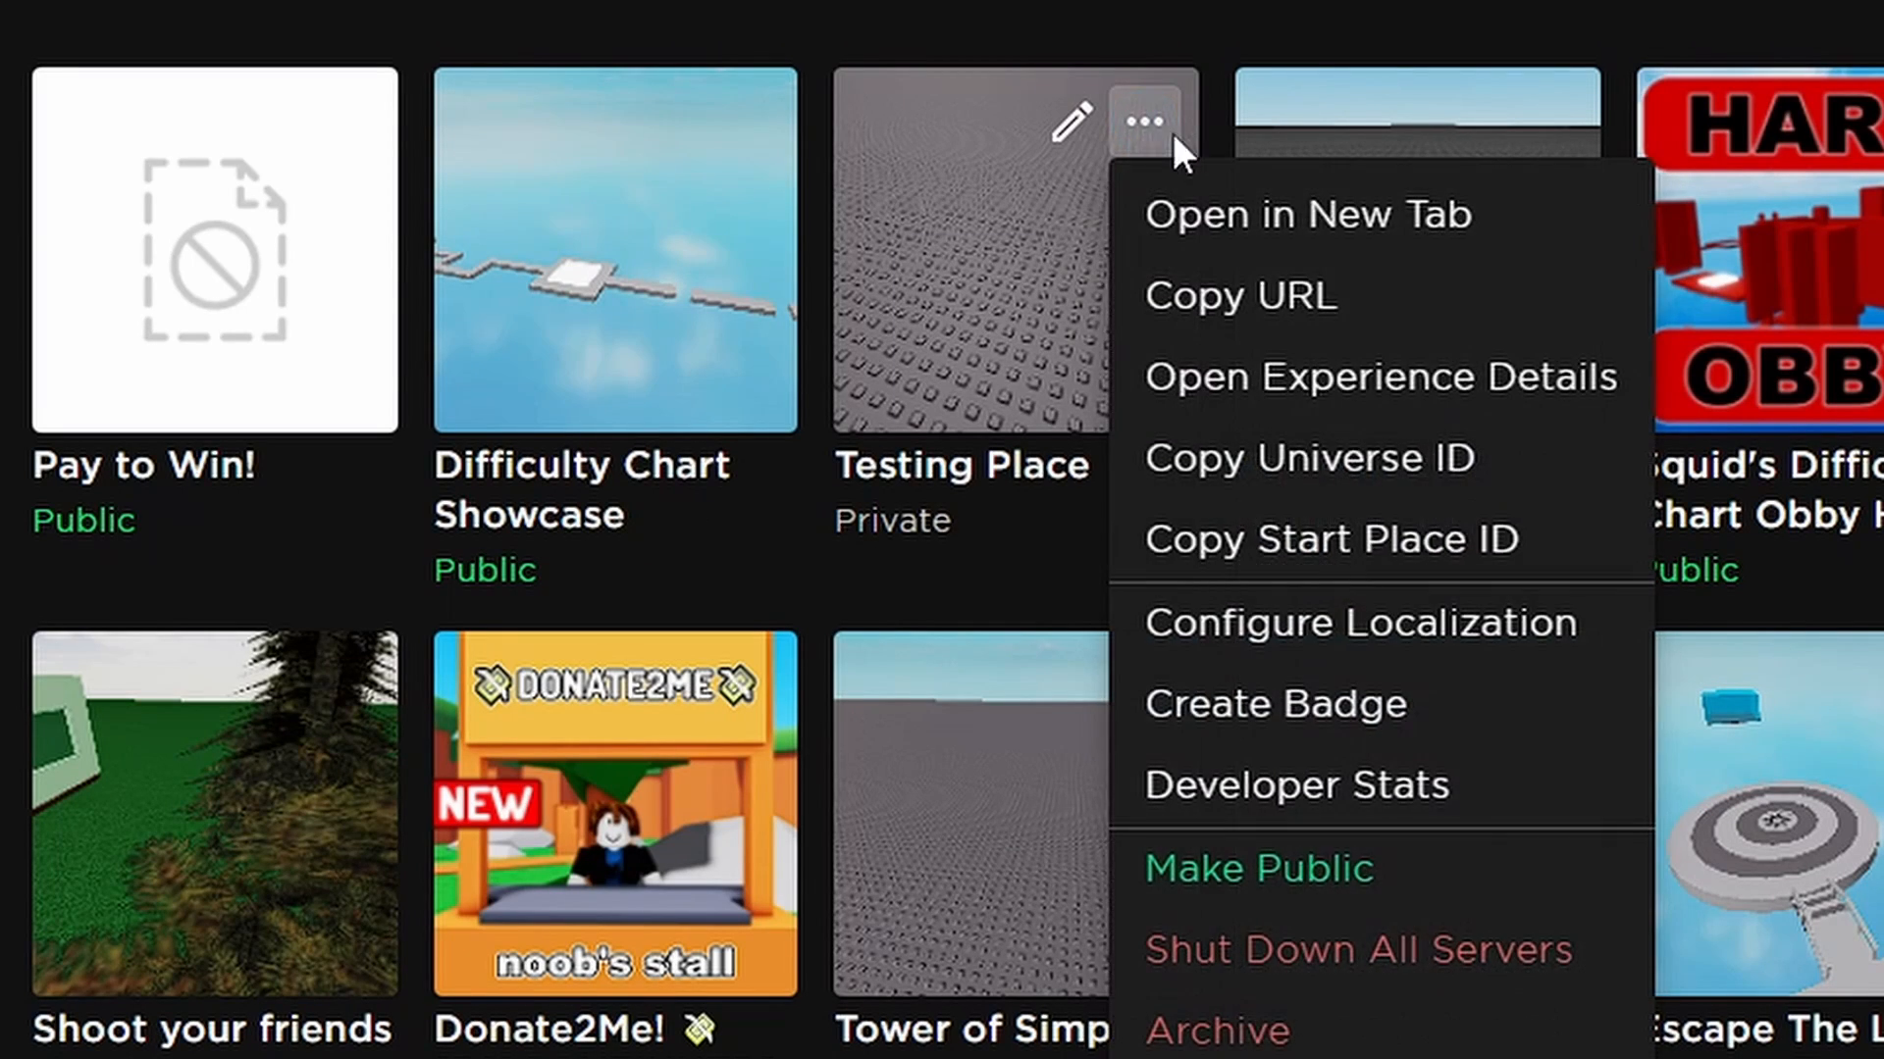
pyautogui.click(1275, 704)
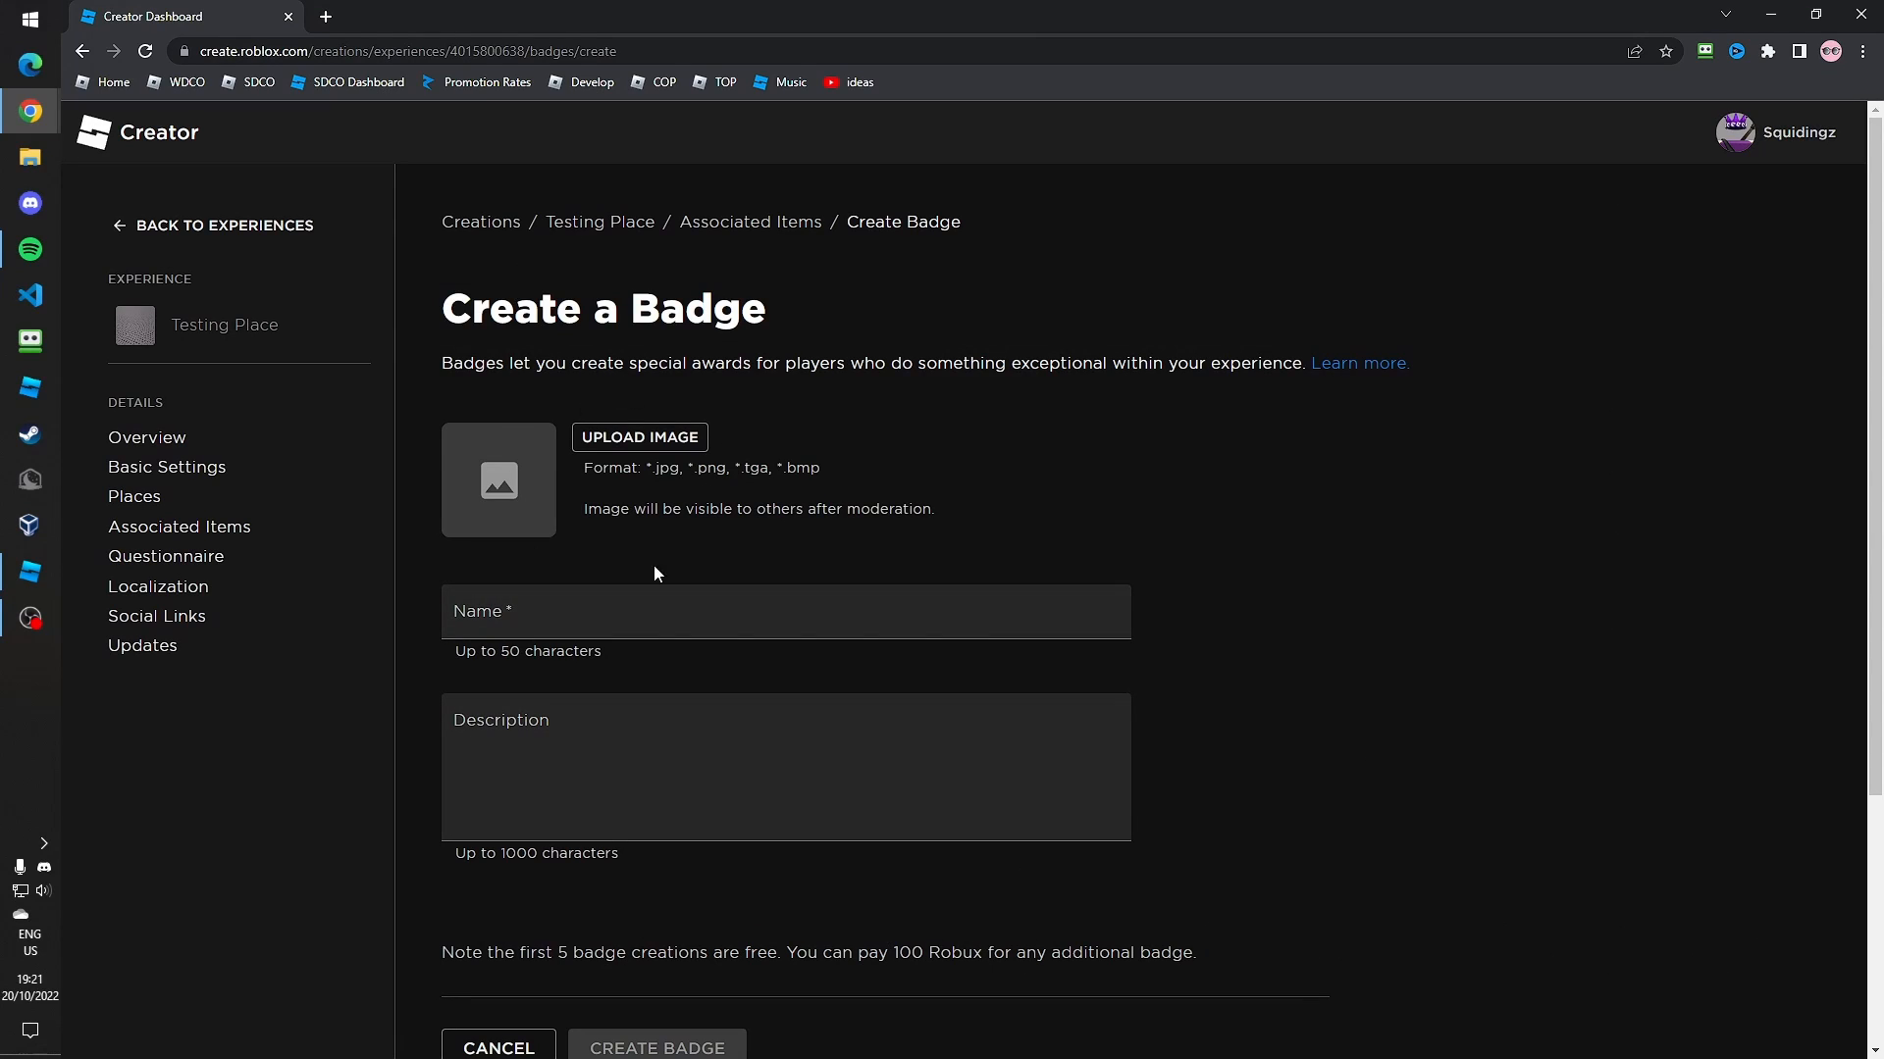
# Upload an image file for the new badge
pyautogui.click(639, 436)
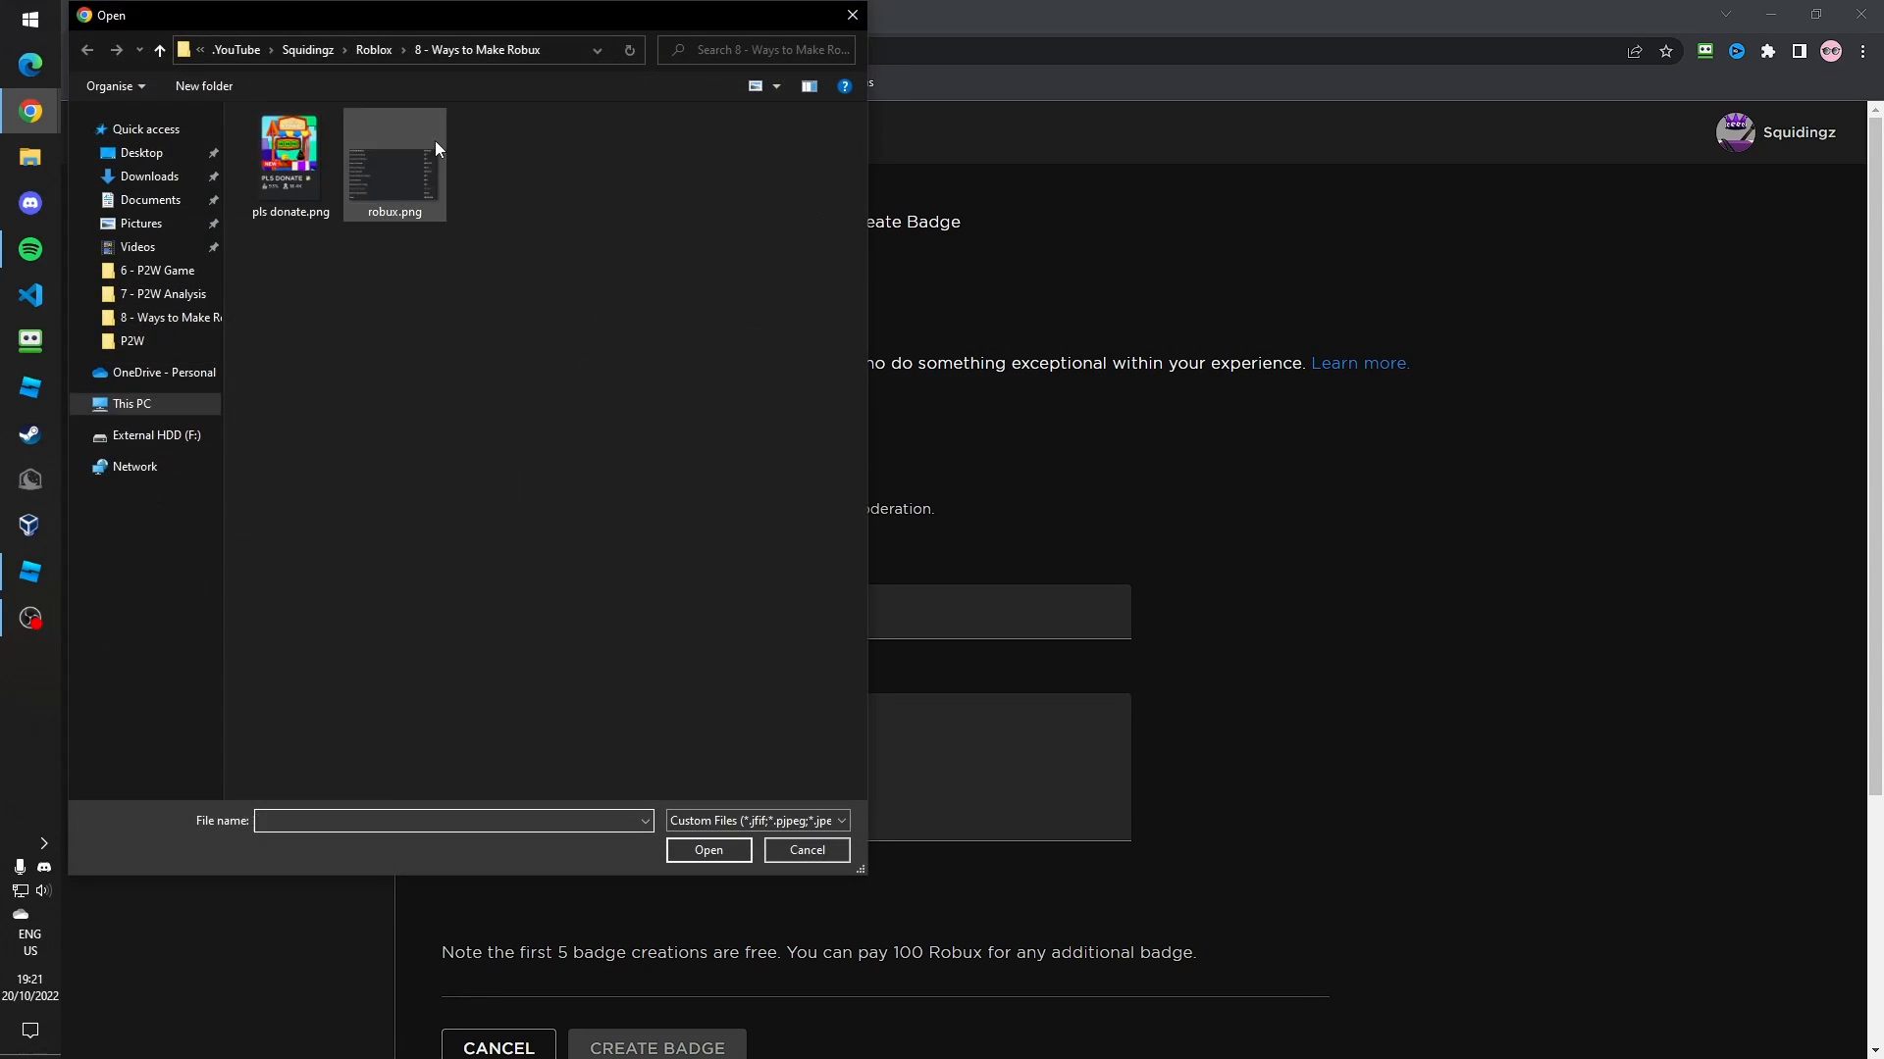
pyautogui.click(708, 850)
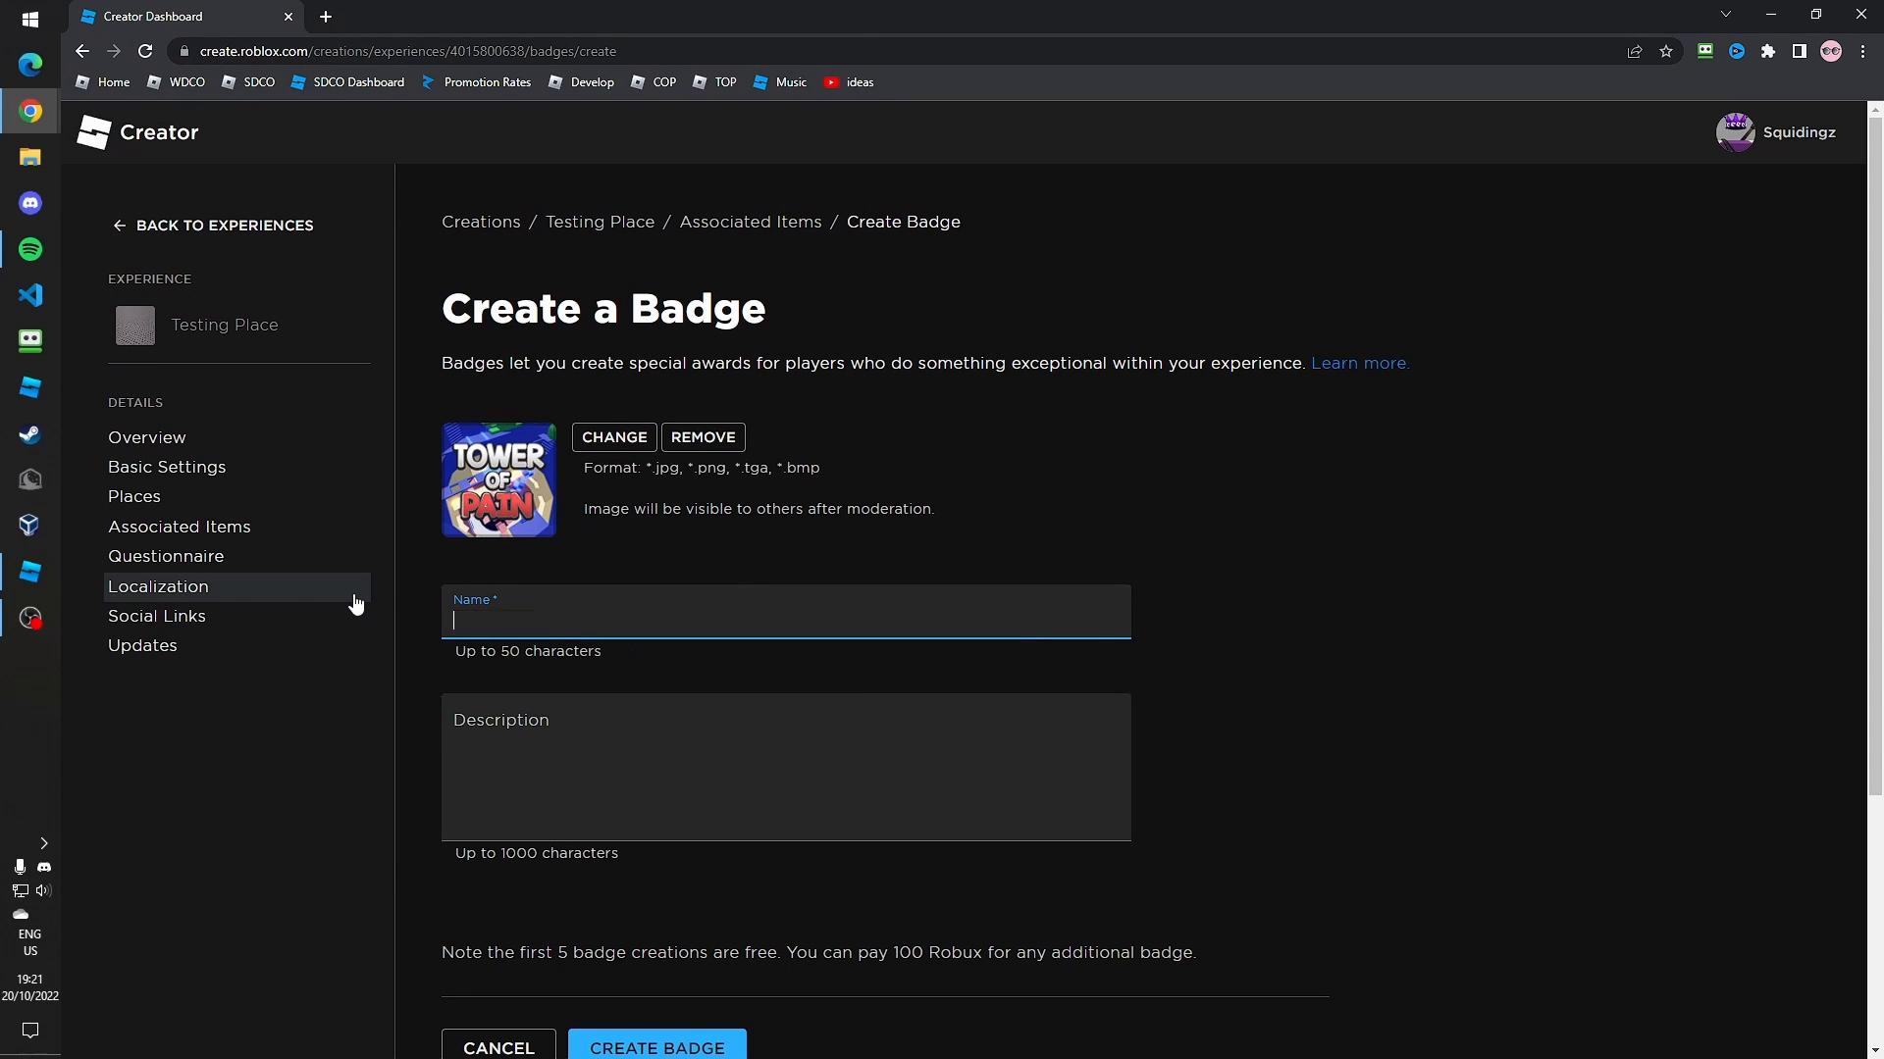
# Name the badge 'Welcome Badge', describe it 'You played my game!' and create it
pyautogui.write('Welcome')
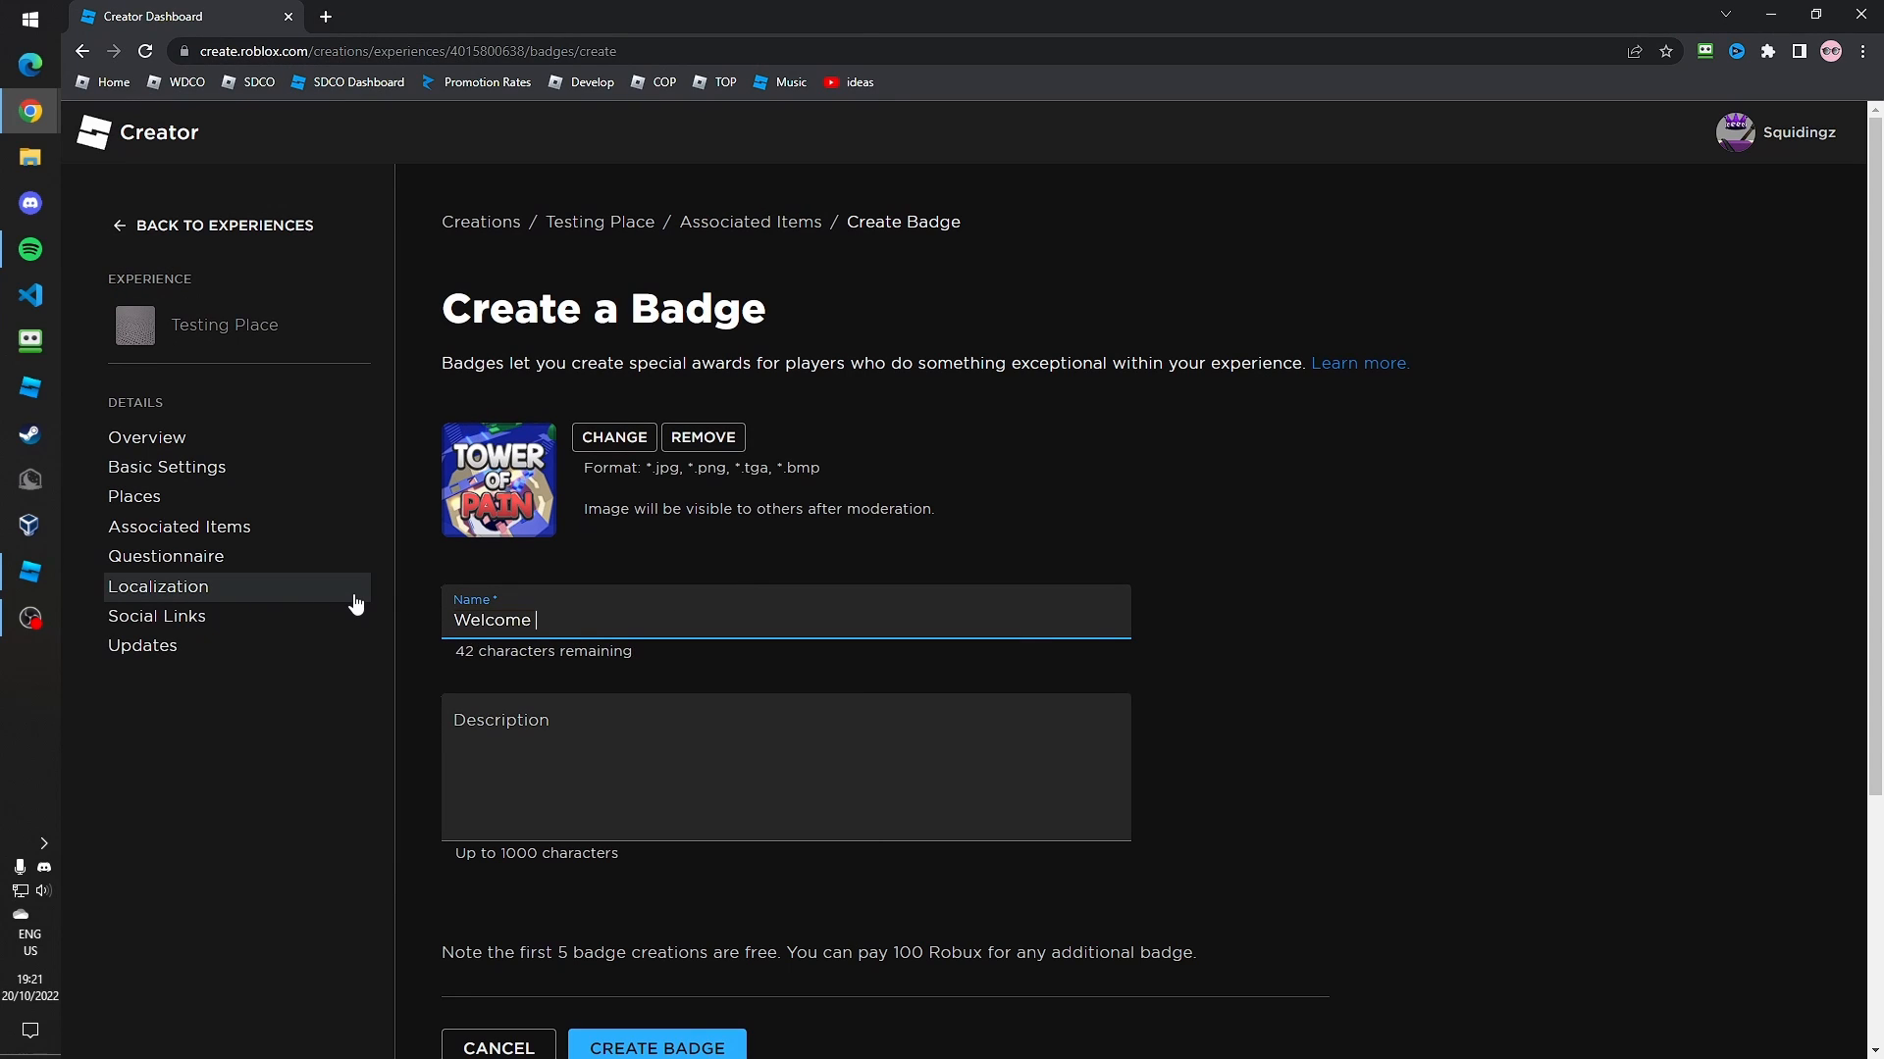
pyautogui.write('Badge')
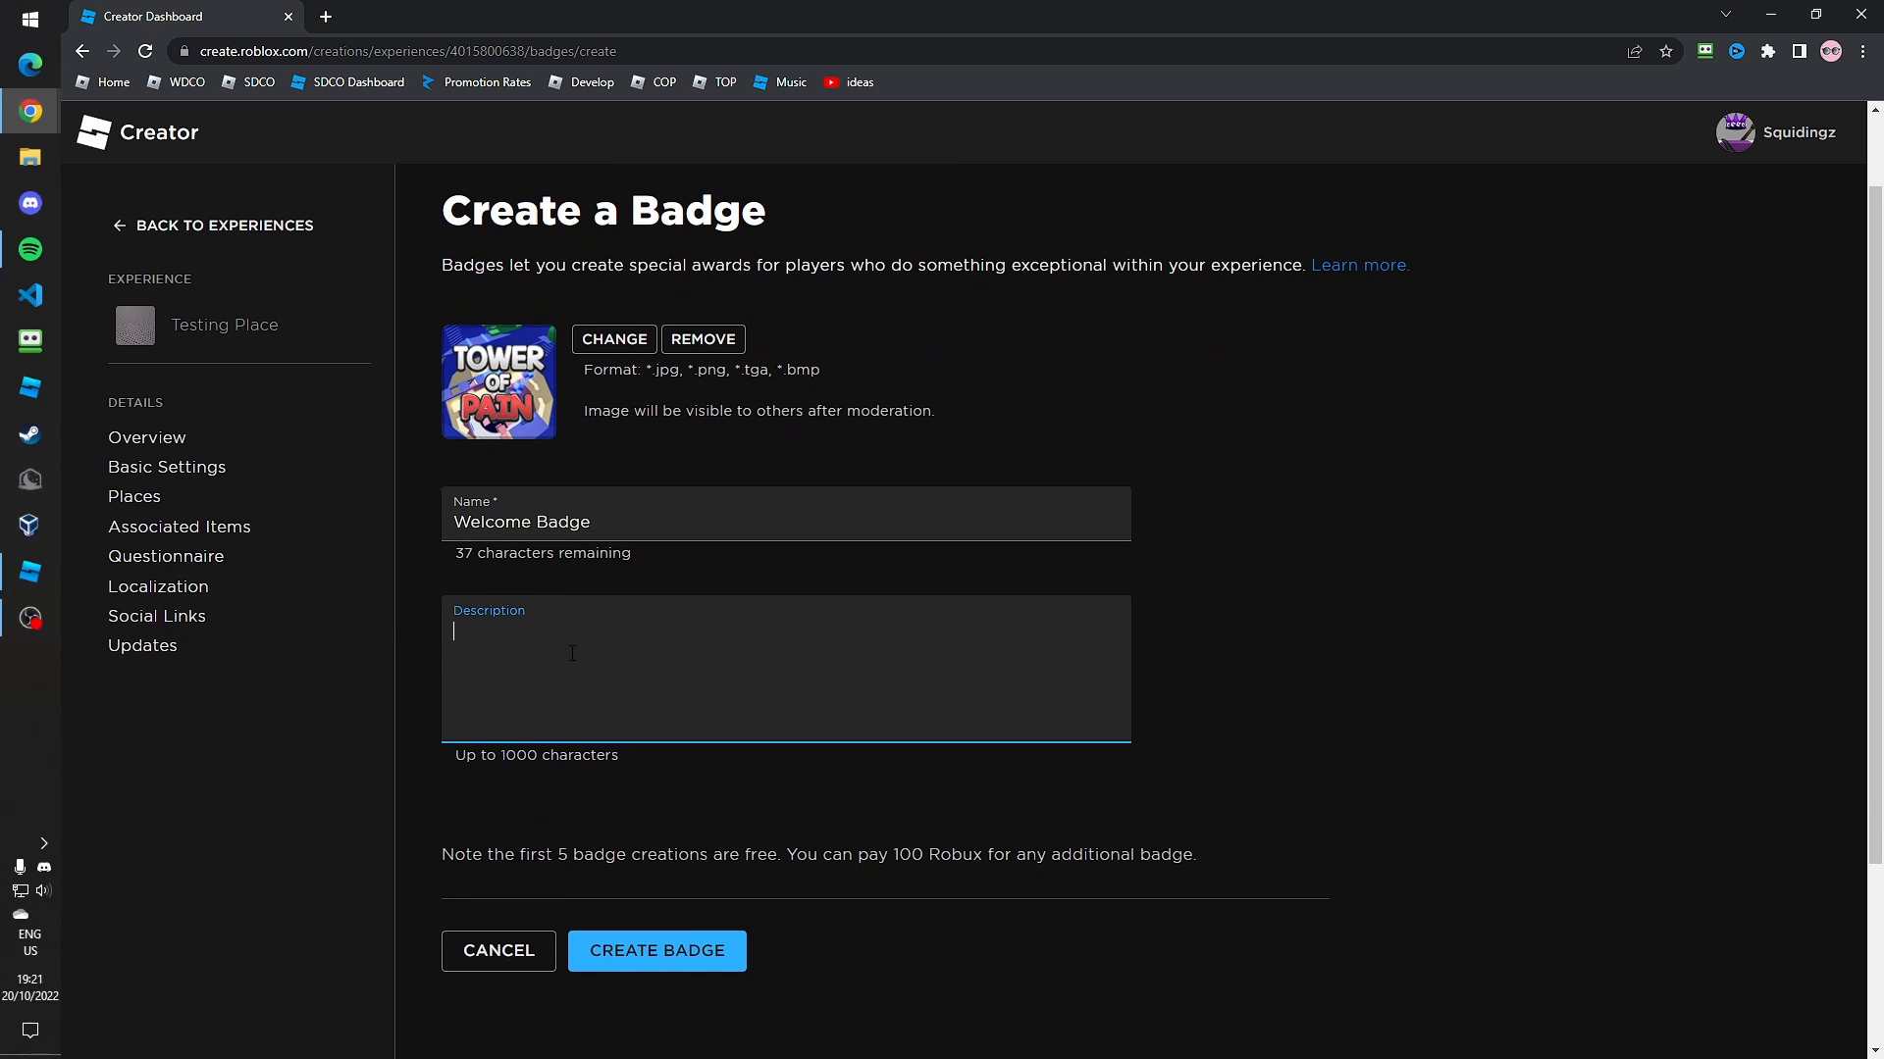
pyautogui.write('You played my g')
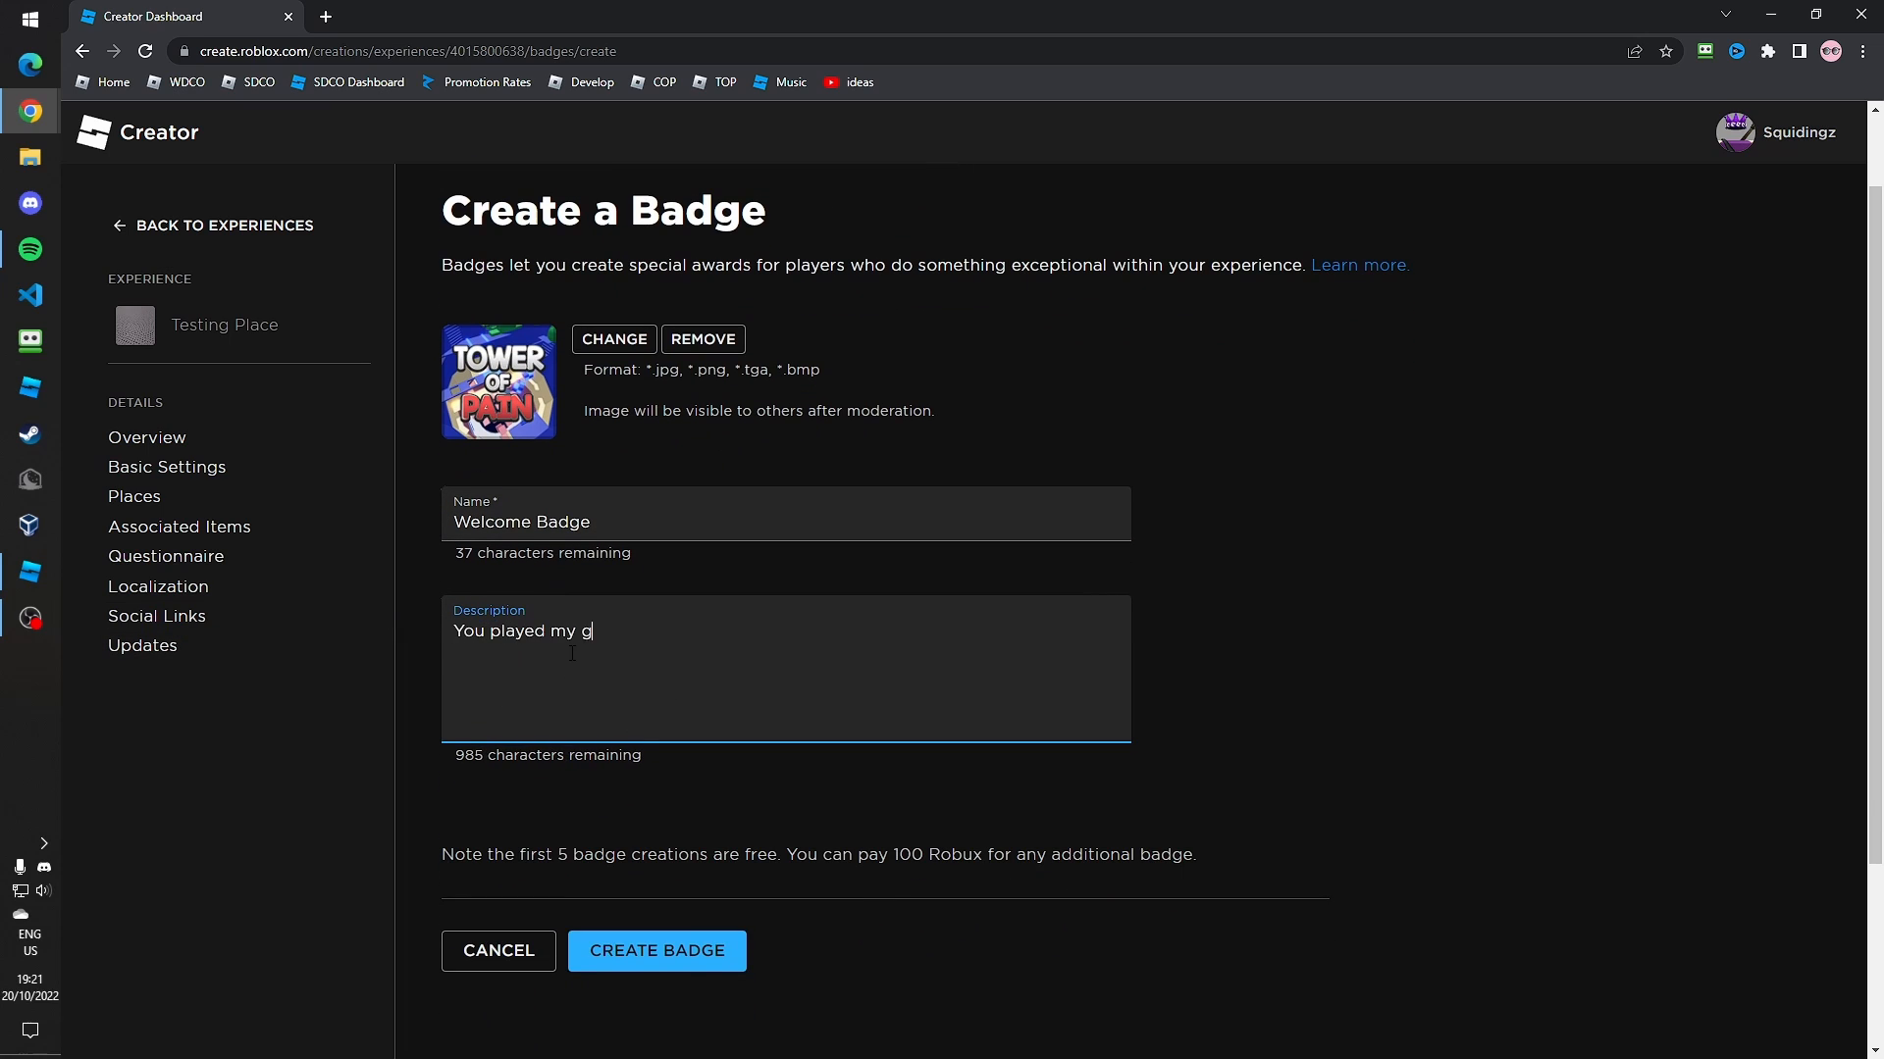
pyautogui.write('ame!')
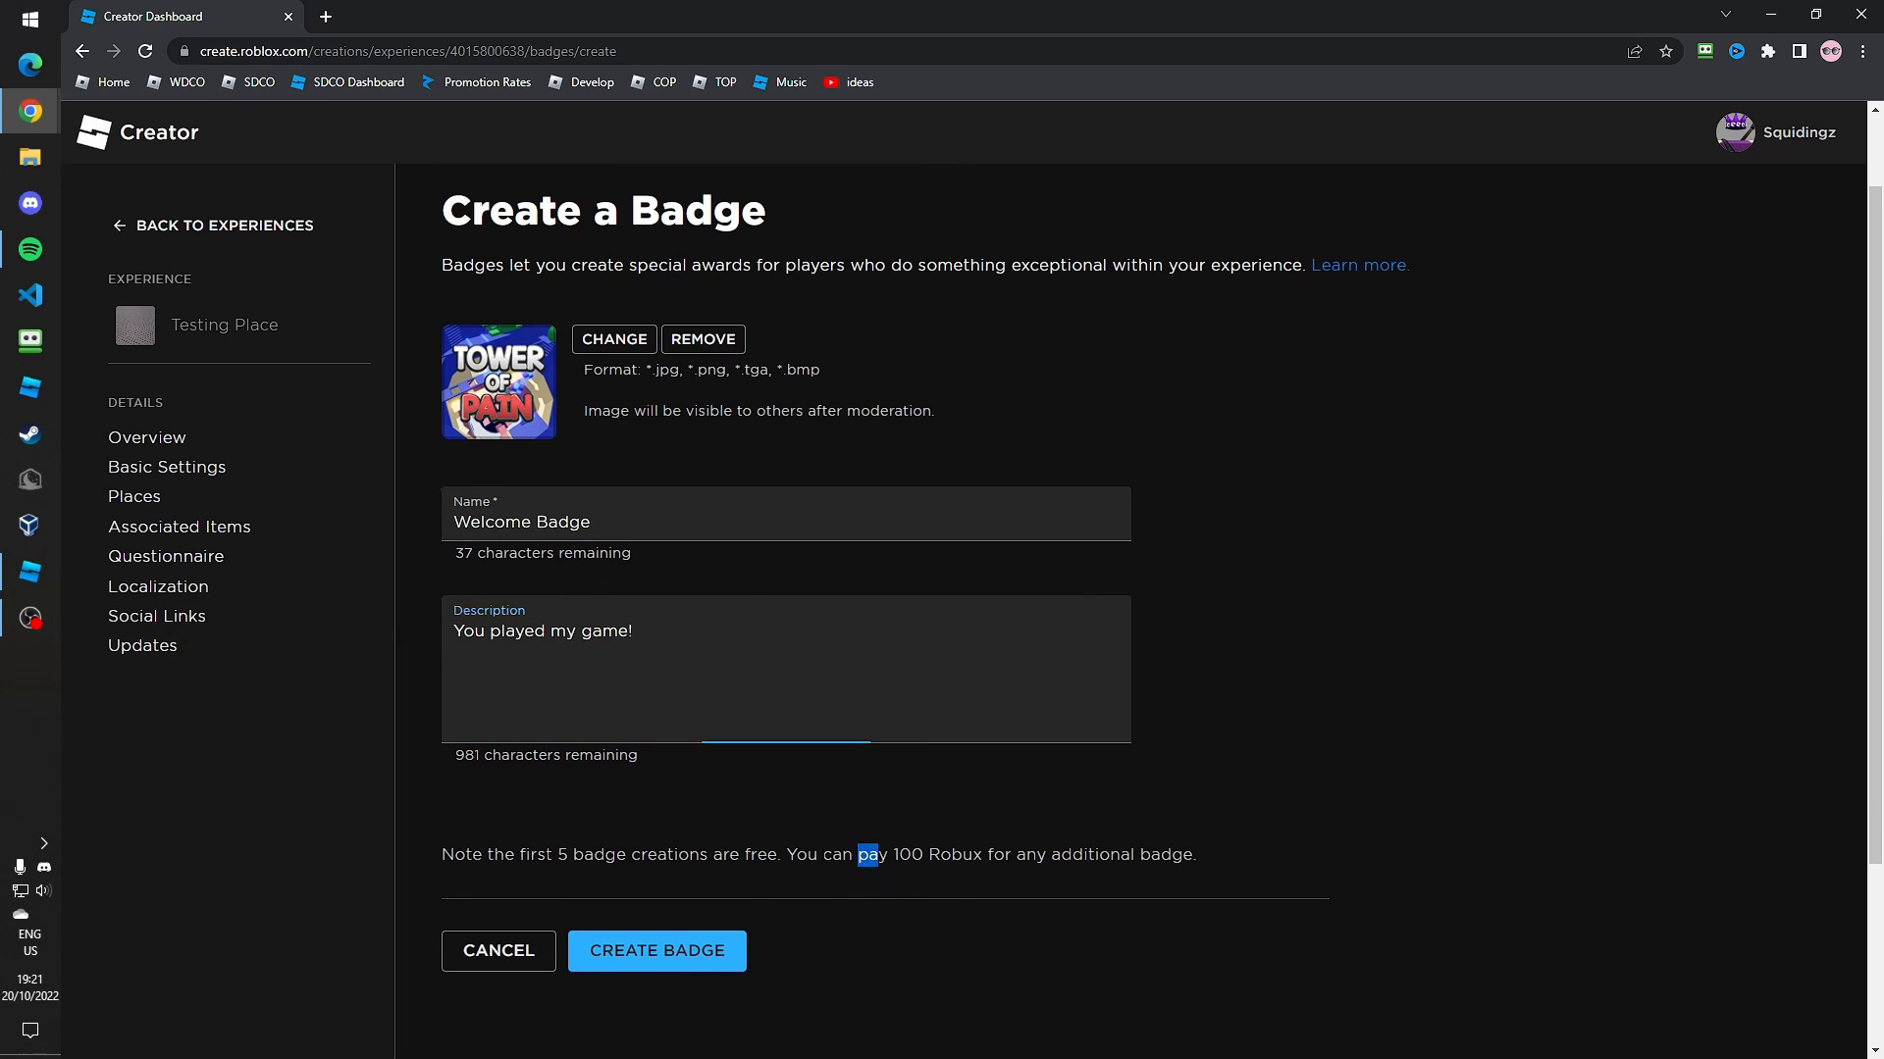
pyautogui.tripleClick(541, 630)
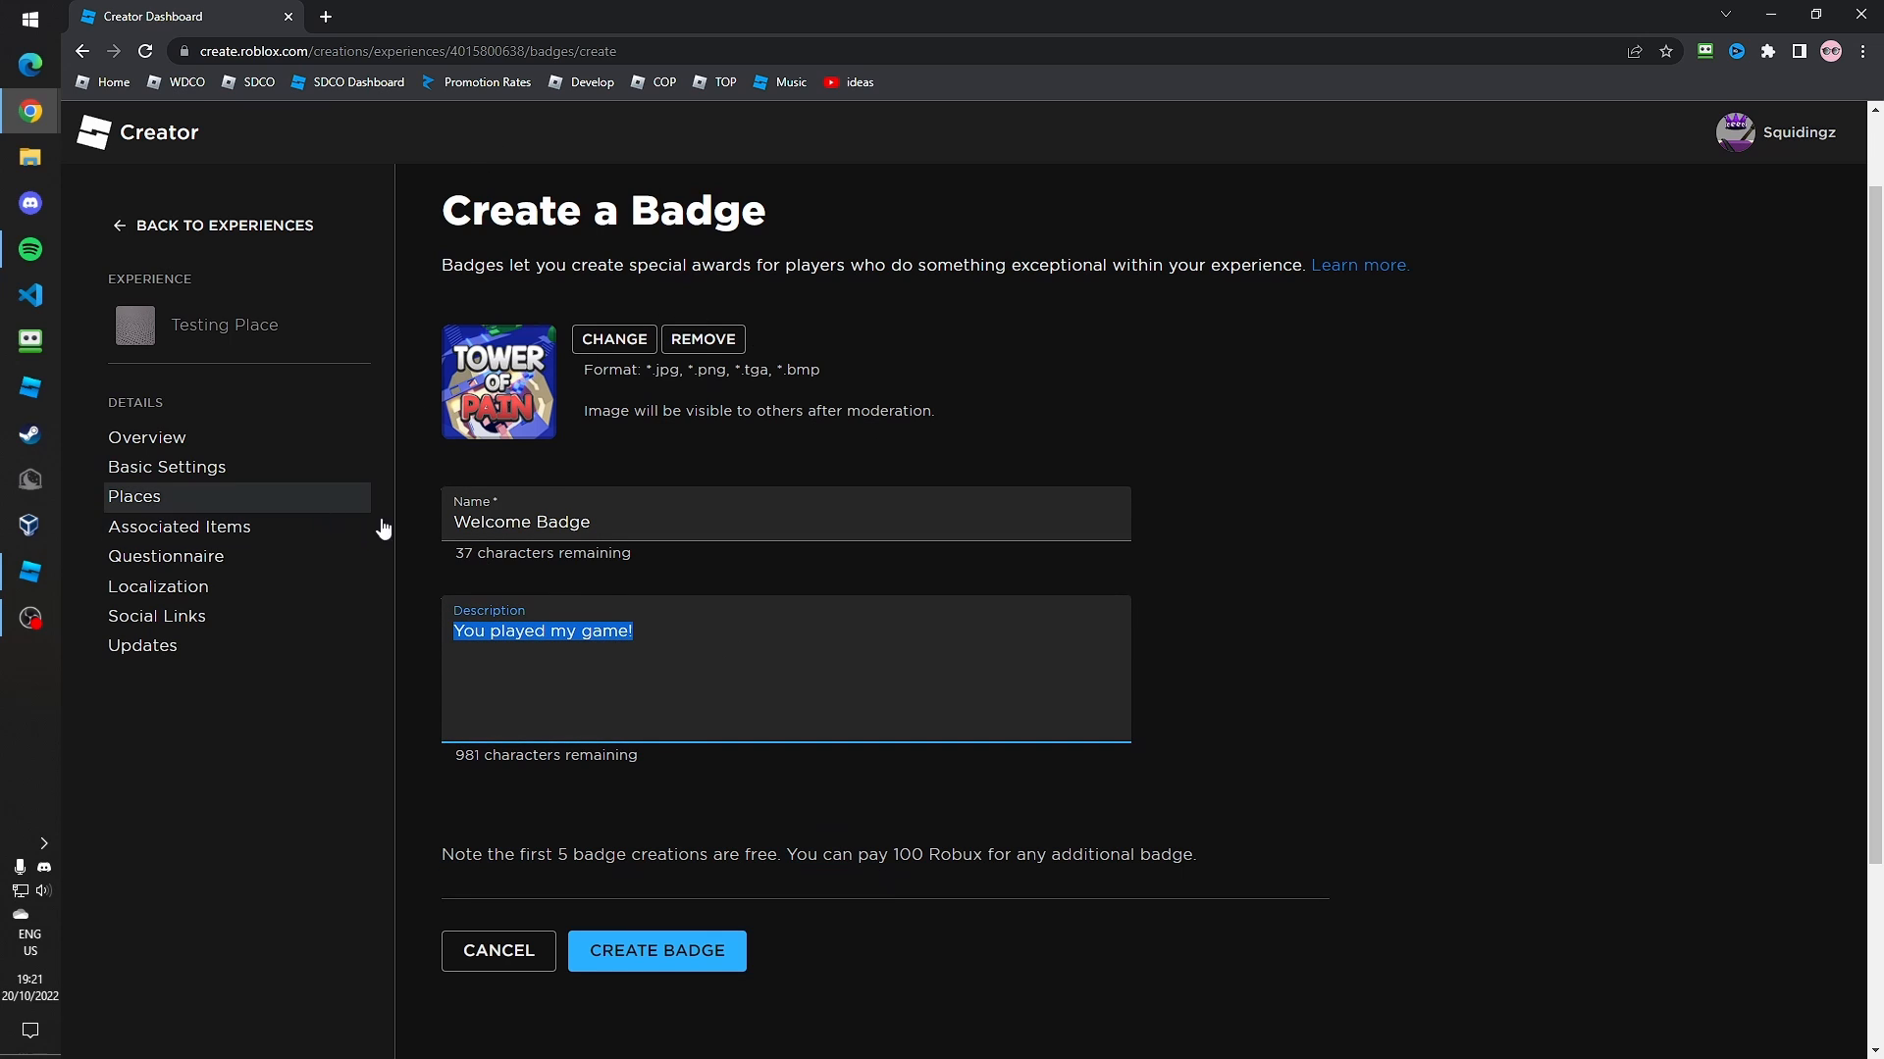
pyautogui.click(655, 854)
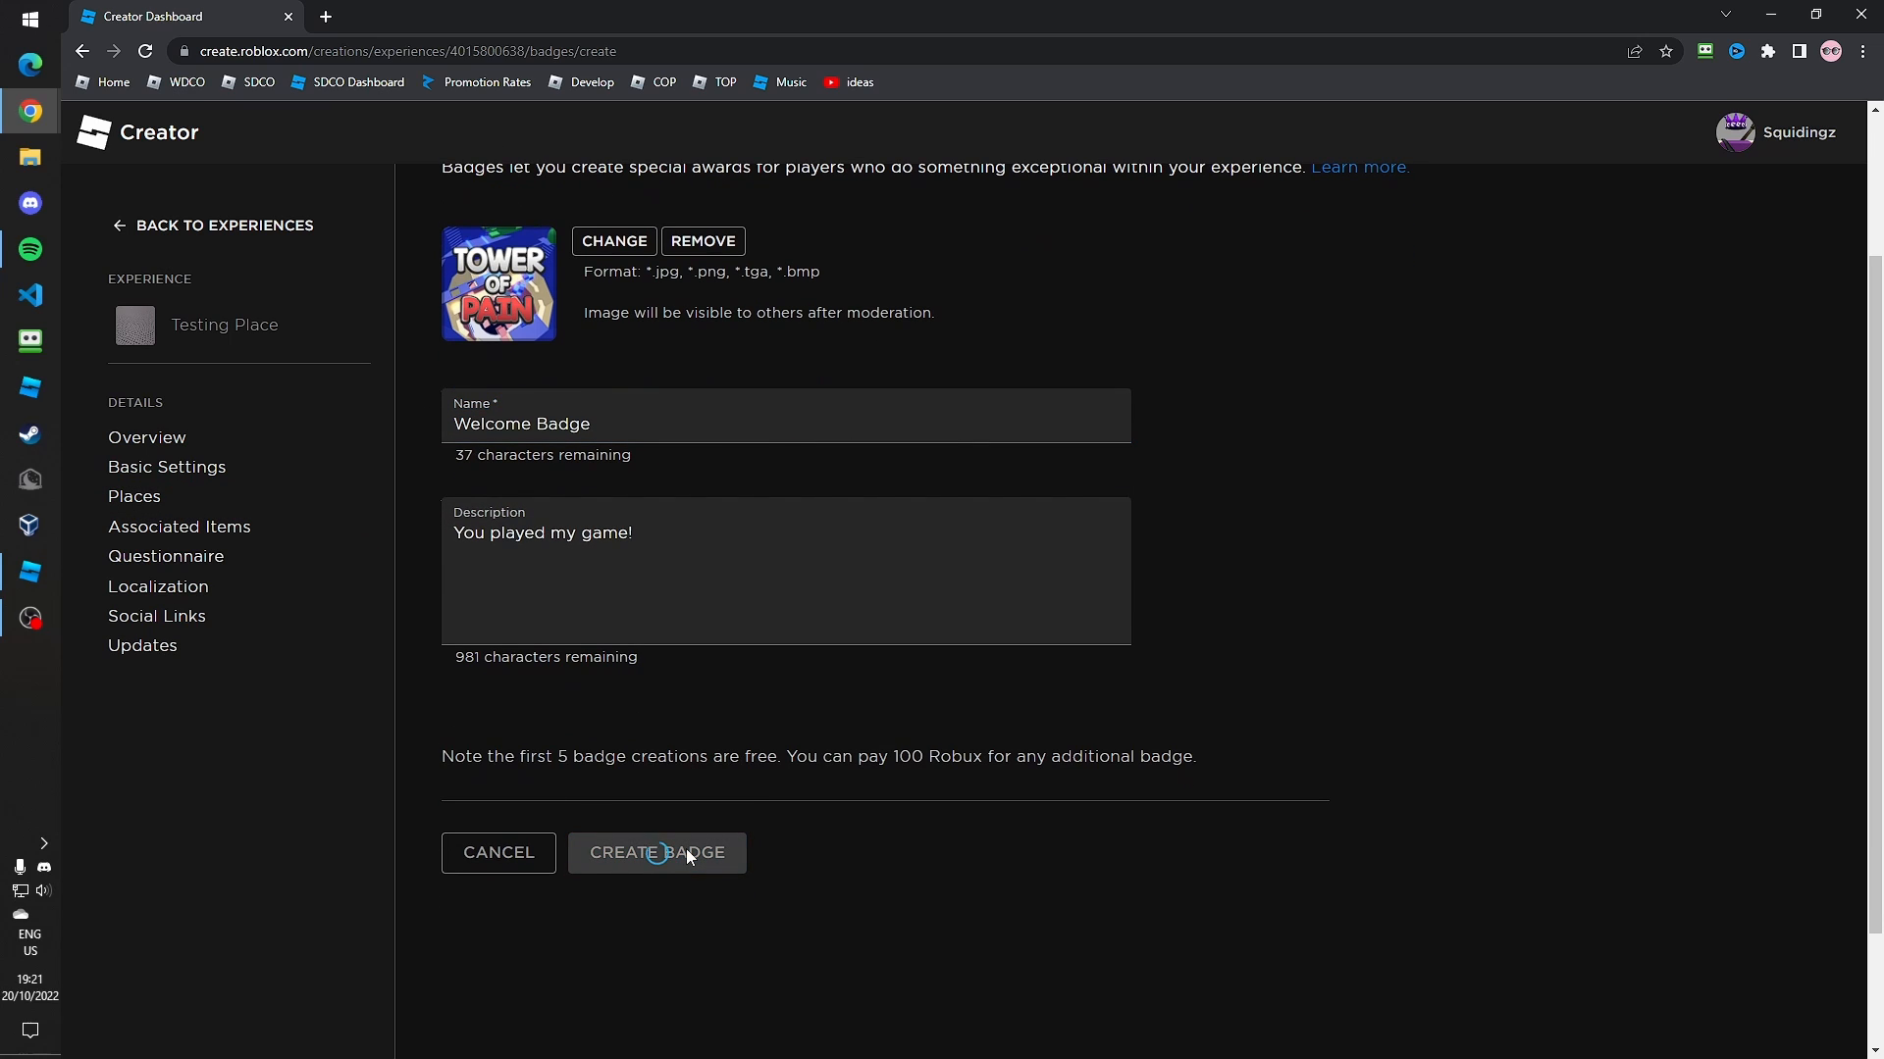
# Copy the Asset ID of the new Welcome Badge from its card
pyautogui.click(655, 851)
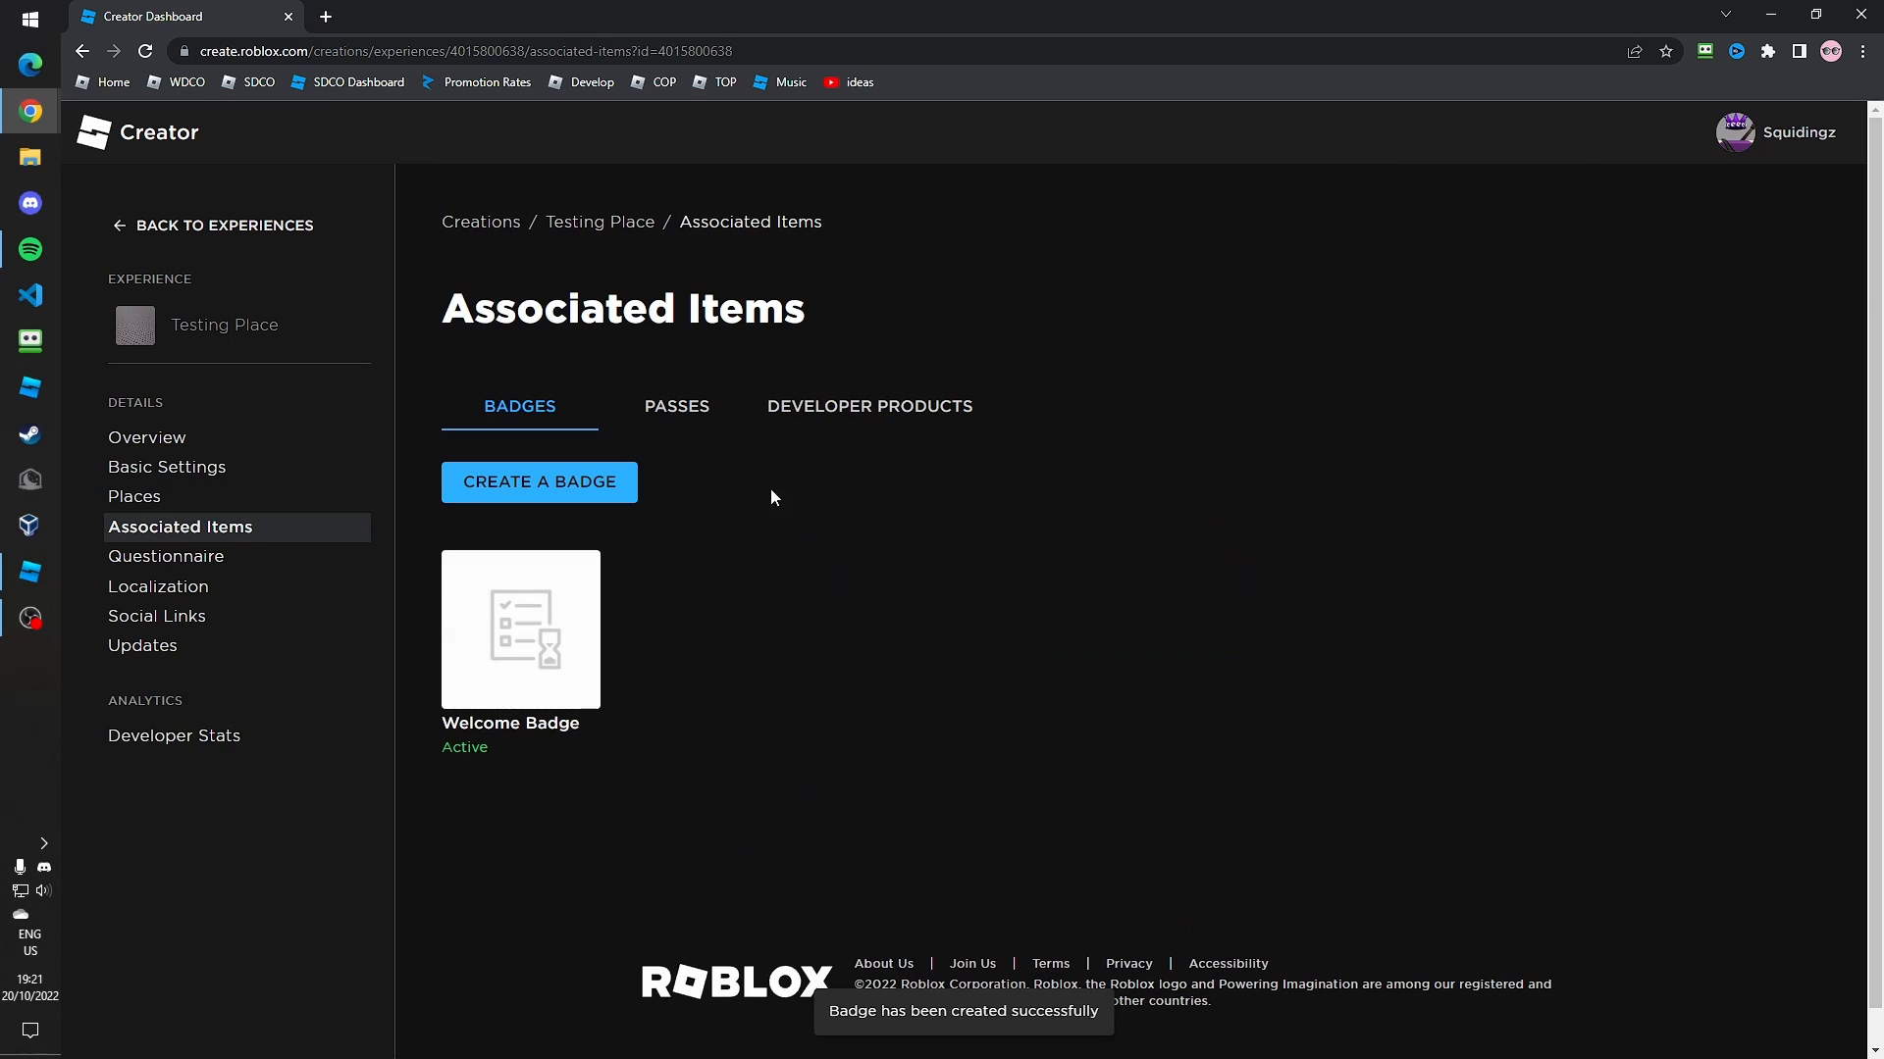
pyautogui.rightClick(518, 630)
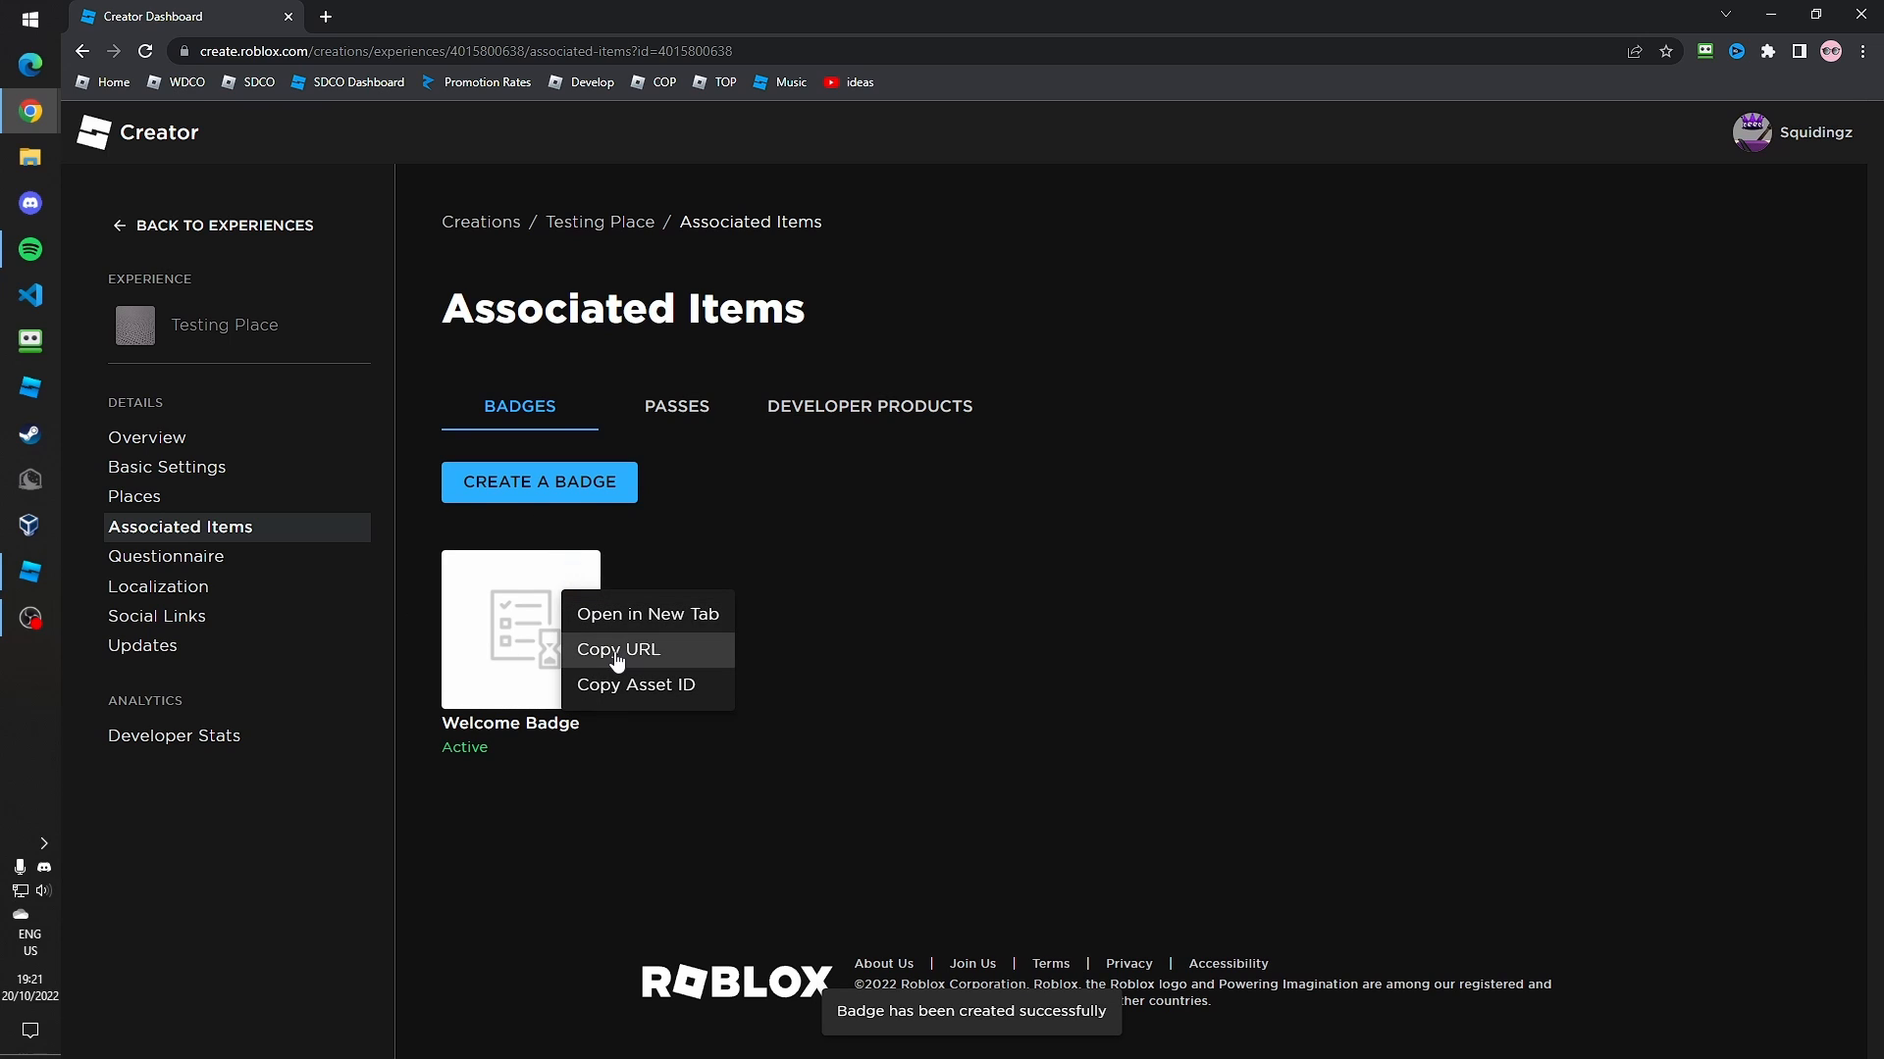
pyautogui.click(635, 685)
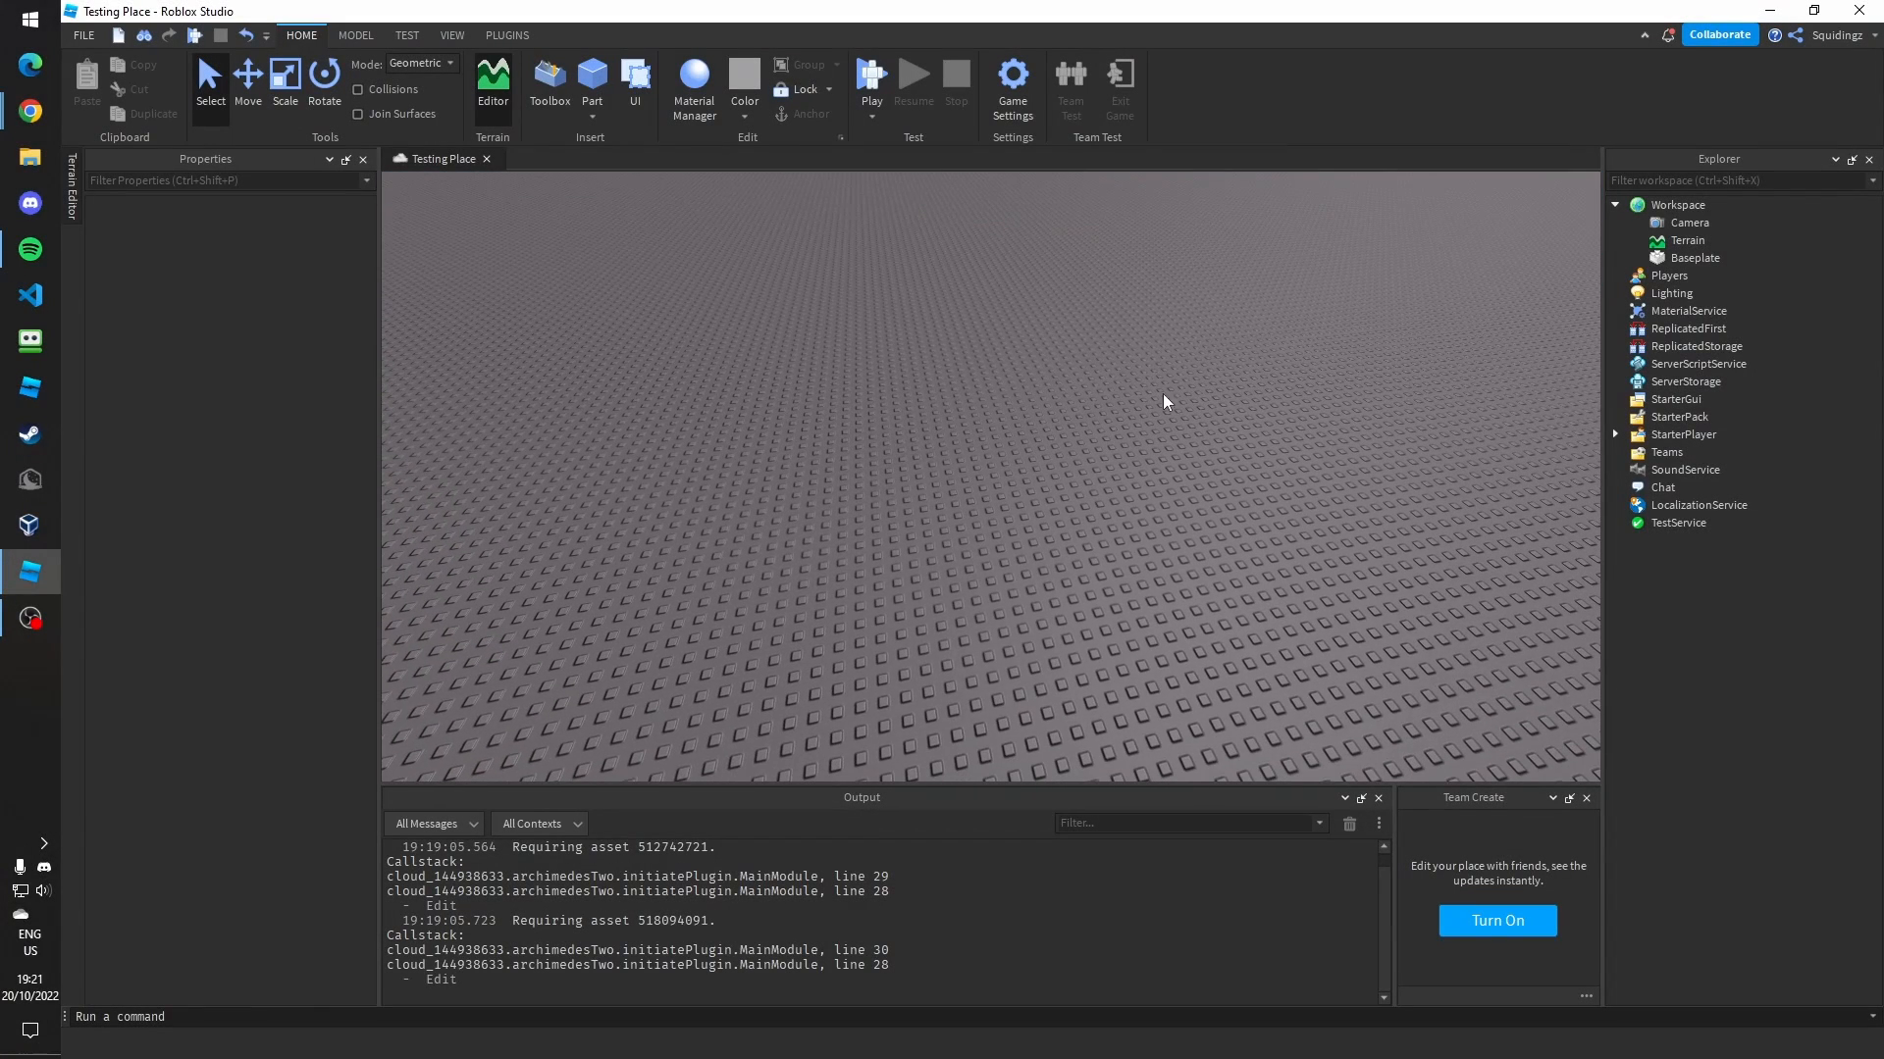
# Add a Script to ServerScriptService and rename it WelcomeBadgeScript
pyautogui.click(1697, 363)
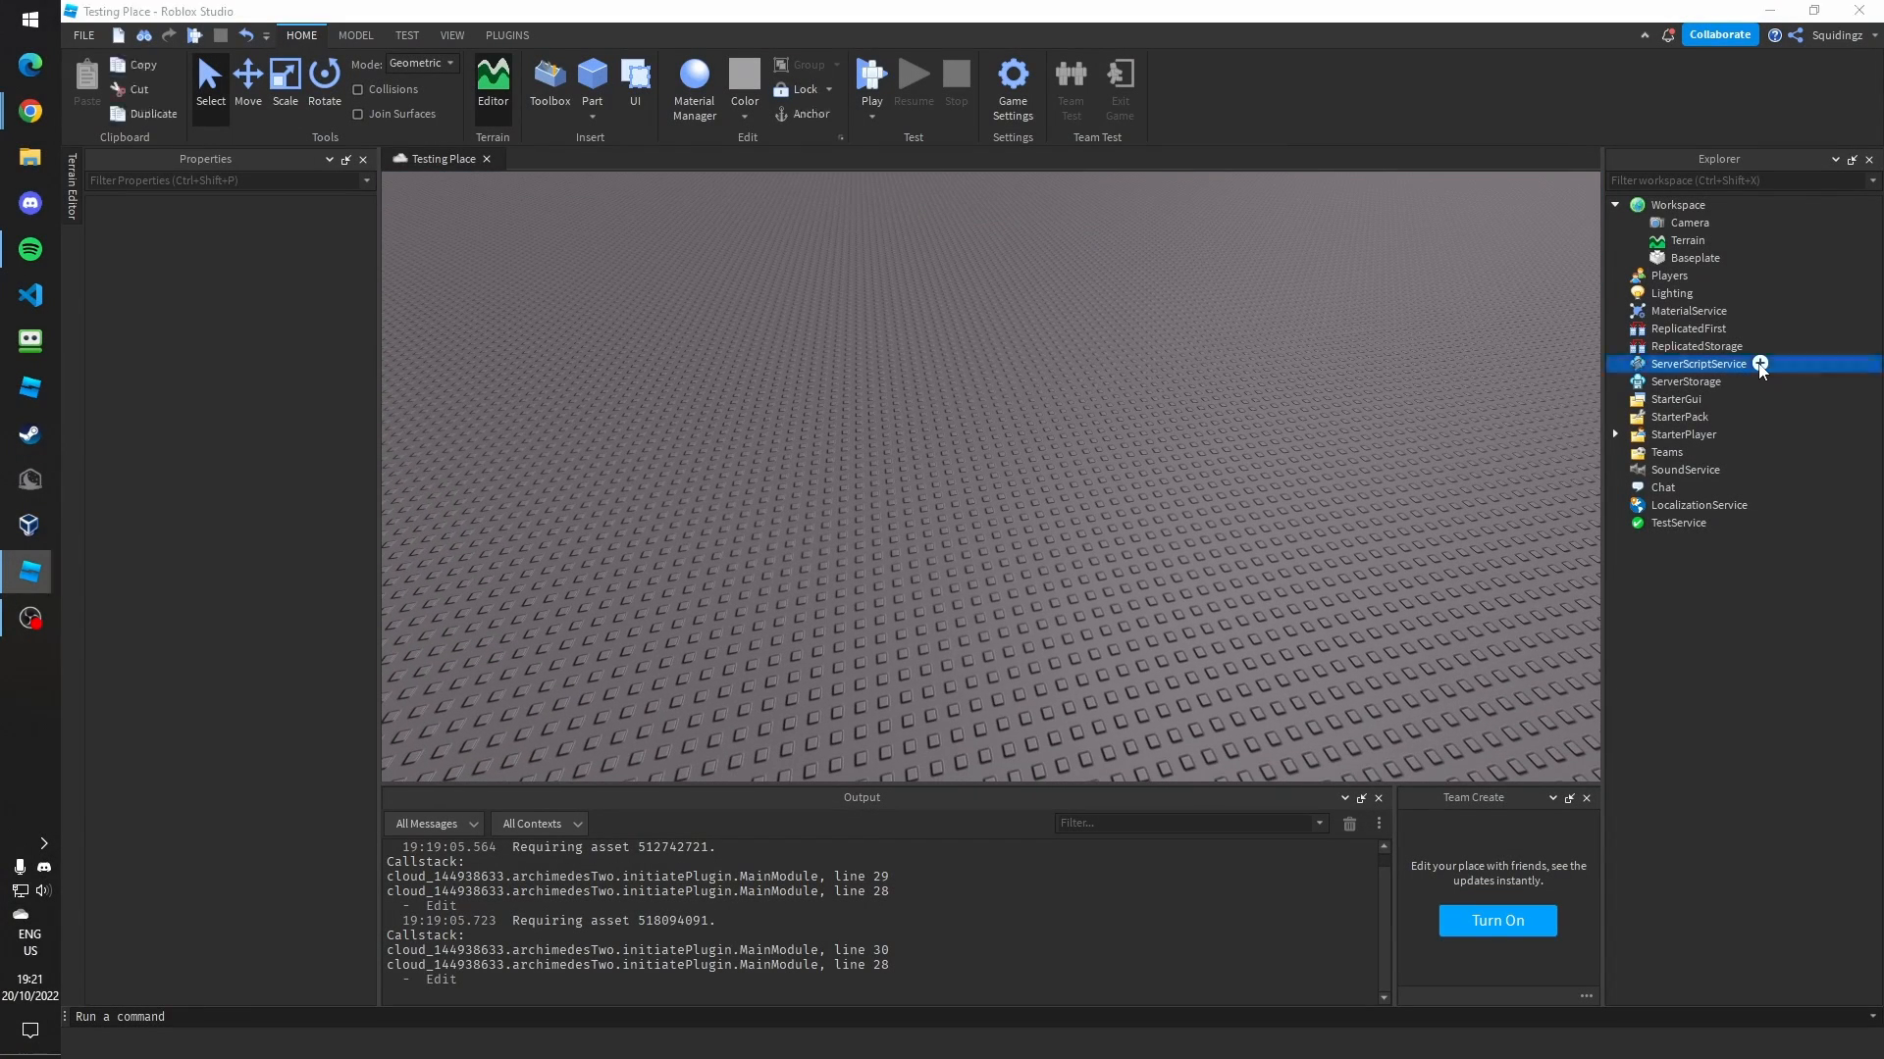
pyautogui.click(1699, 362)
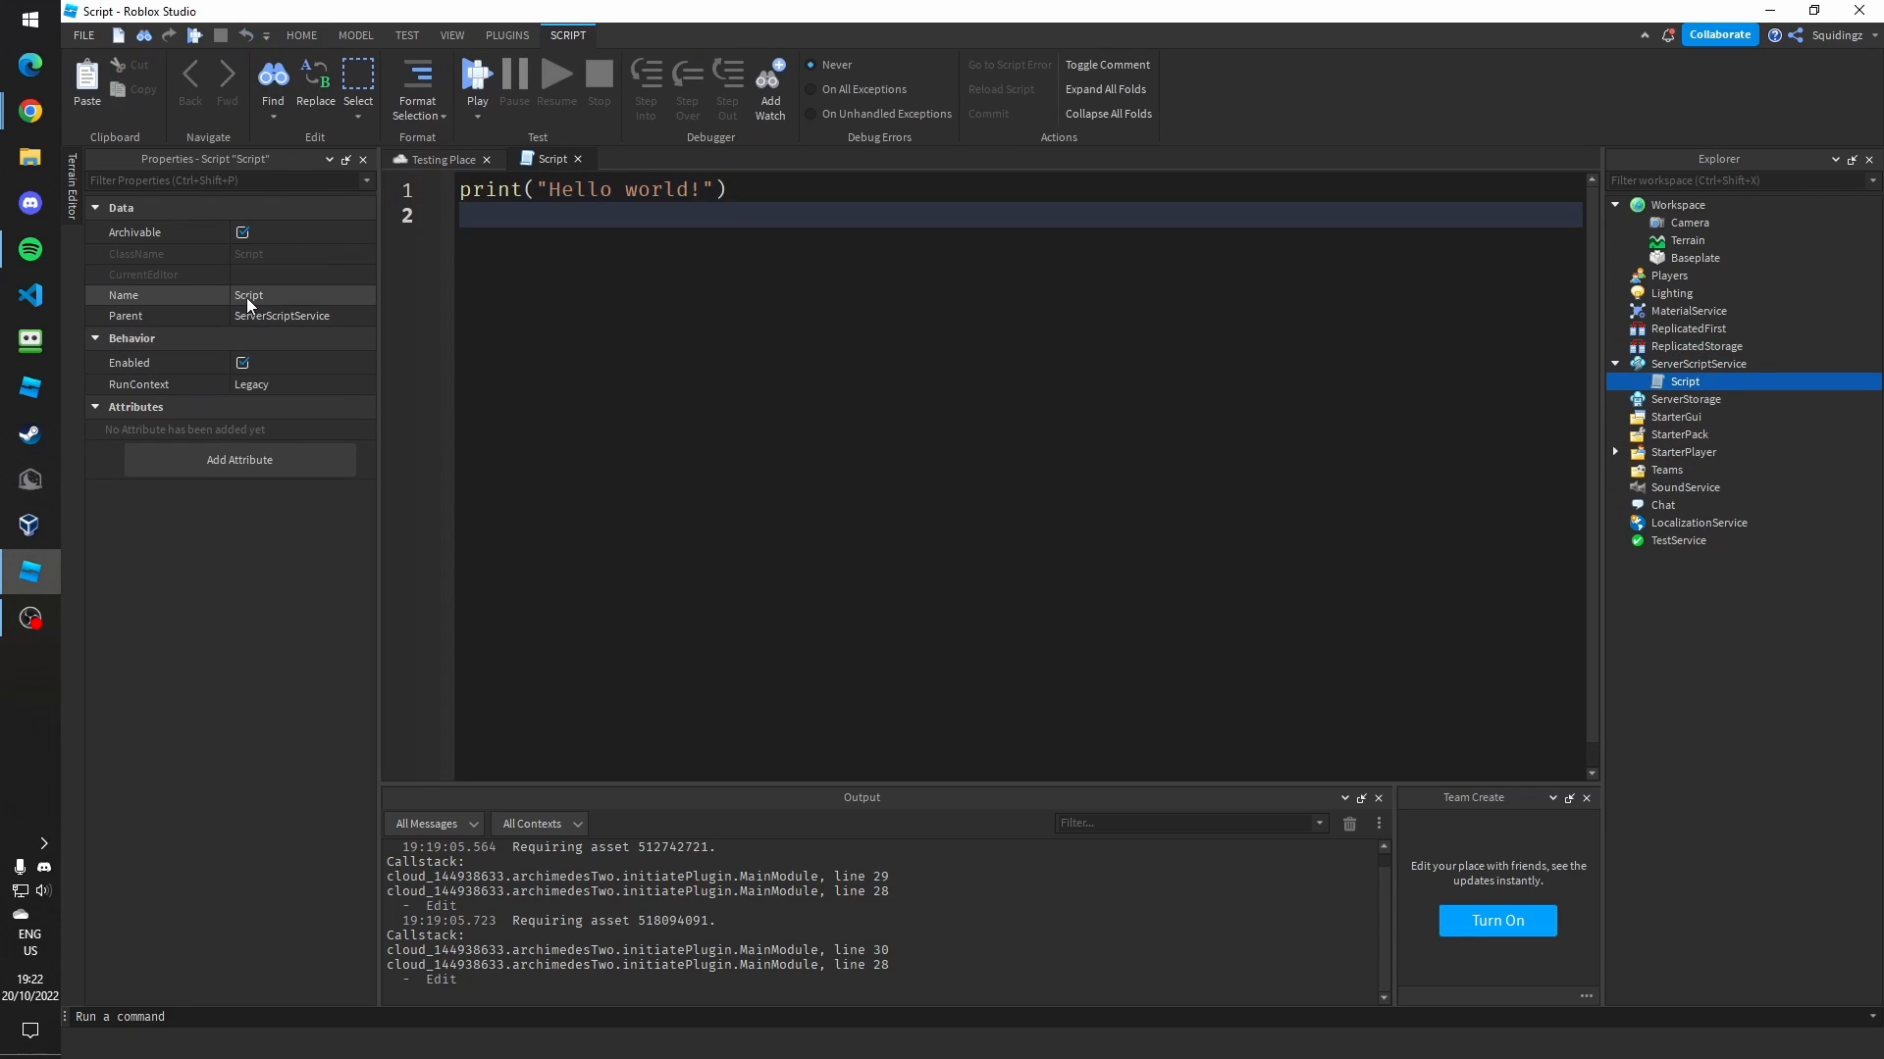
pyautogui.write('We co')
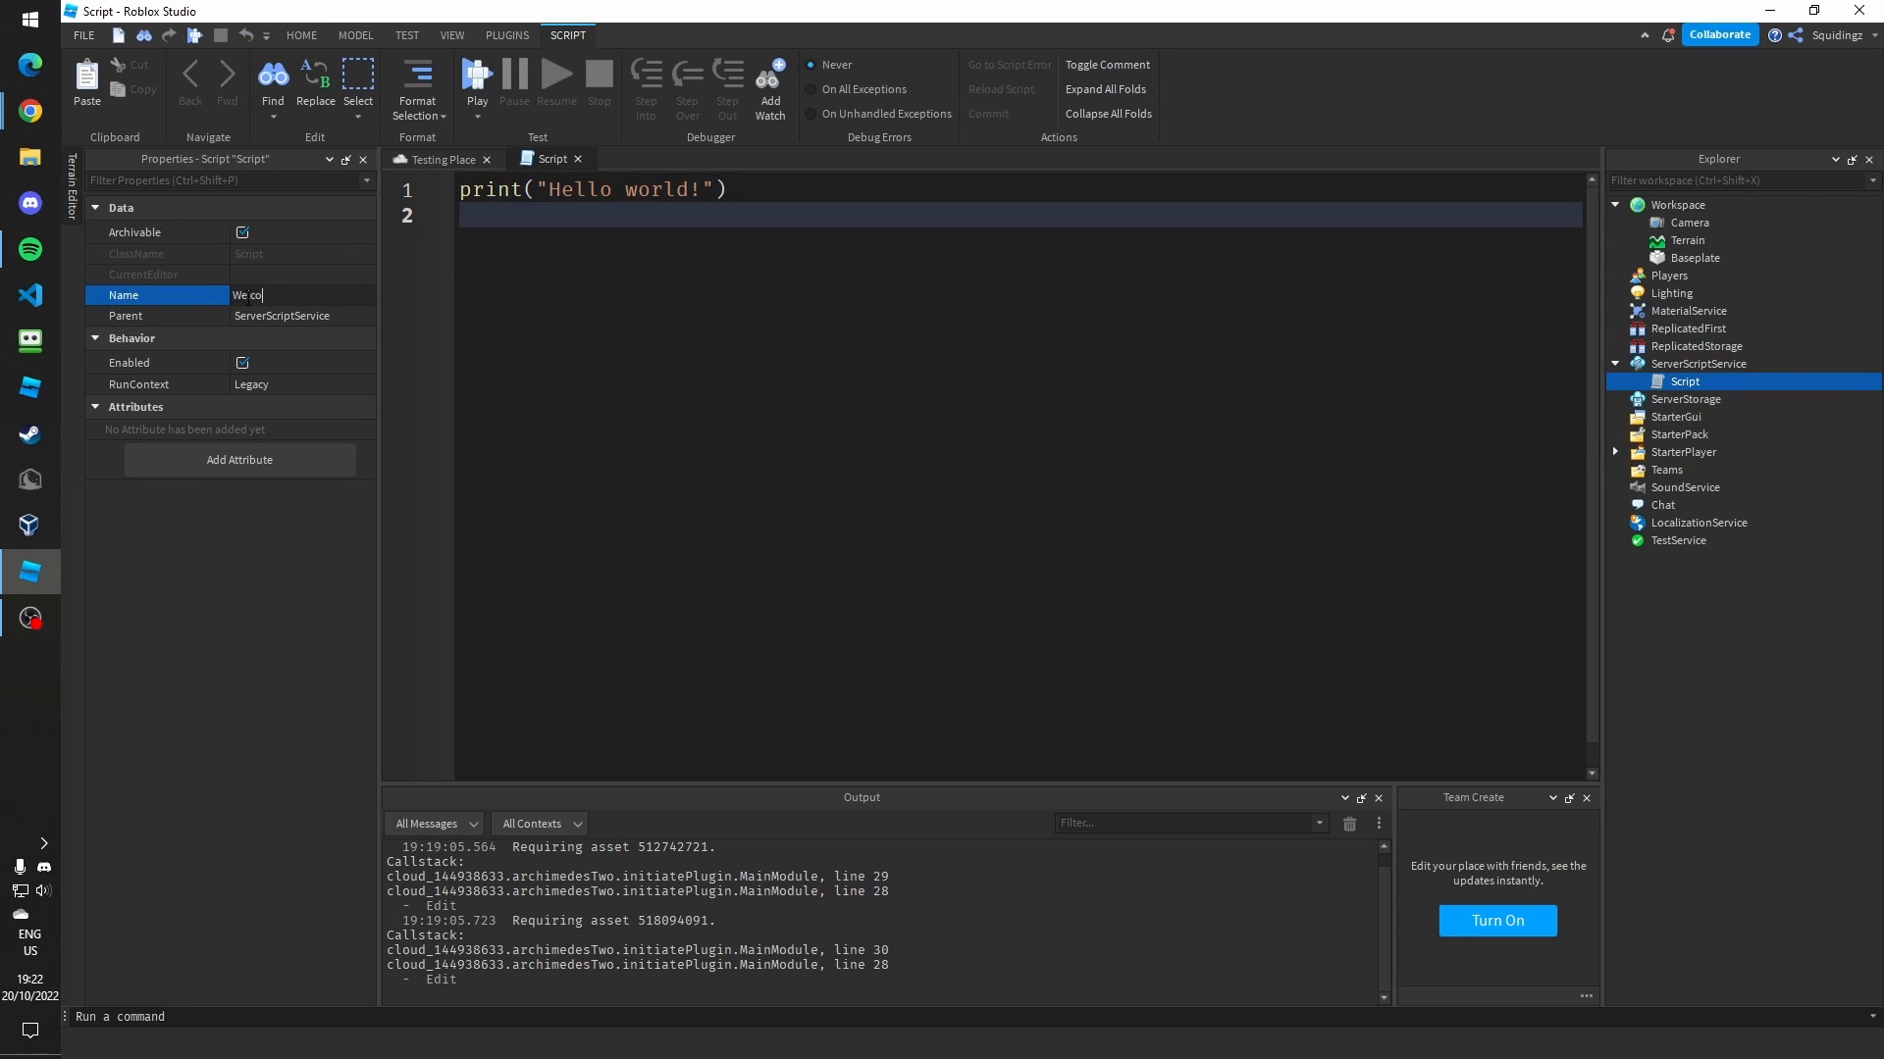
pyautogui.write('meBadgeScript')
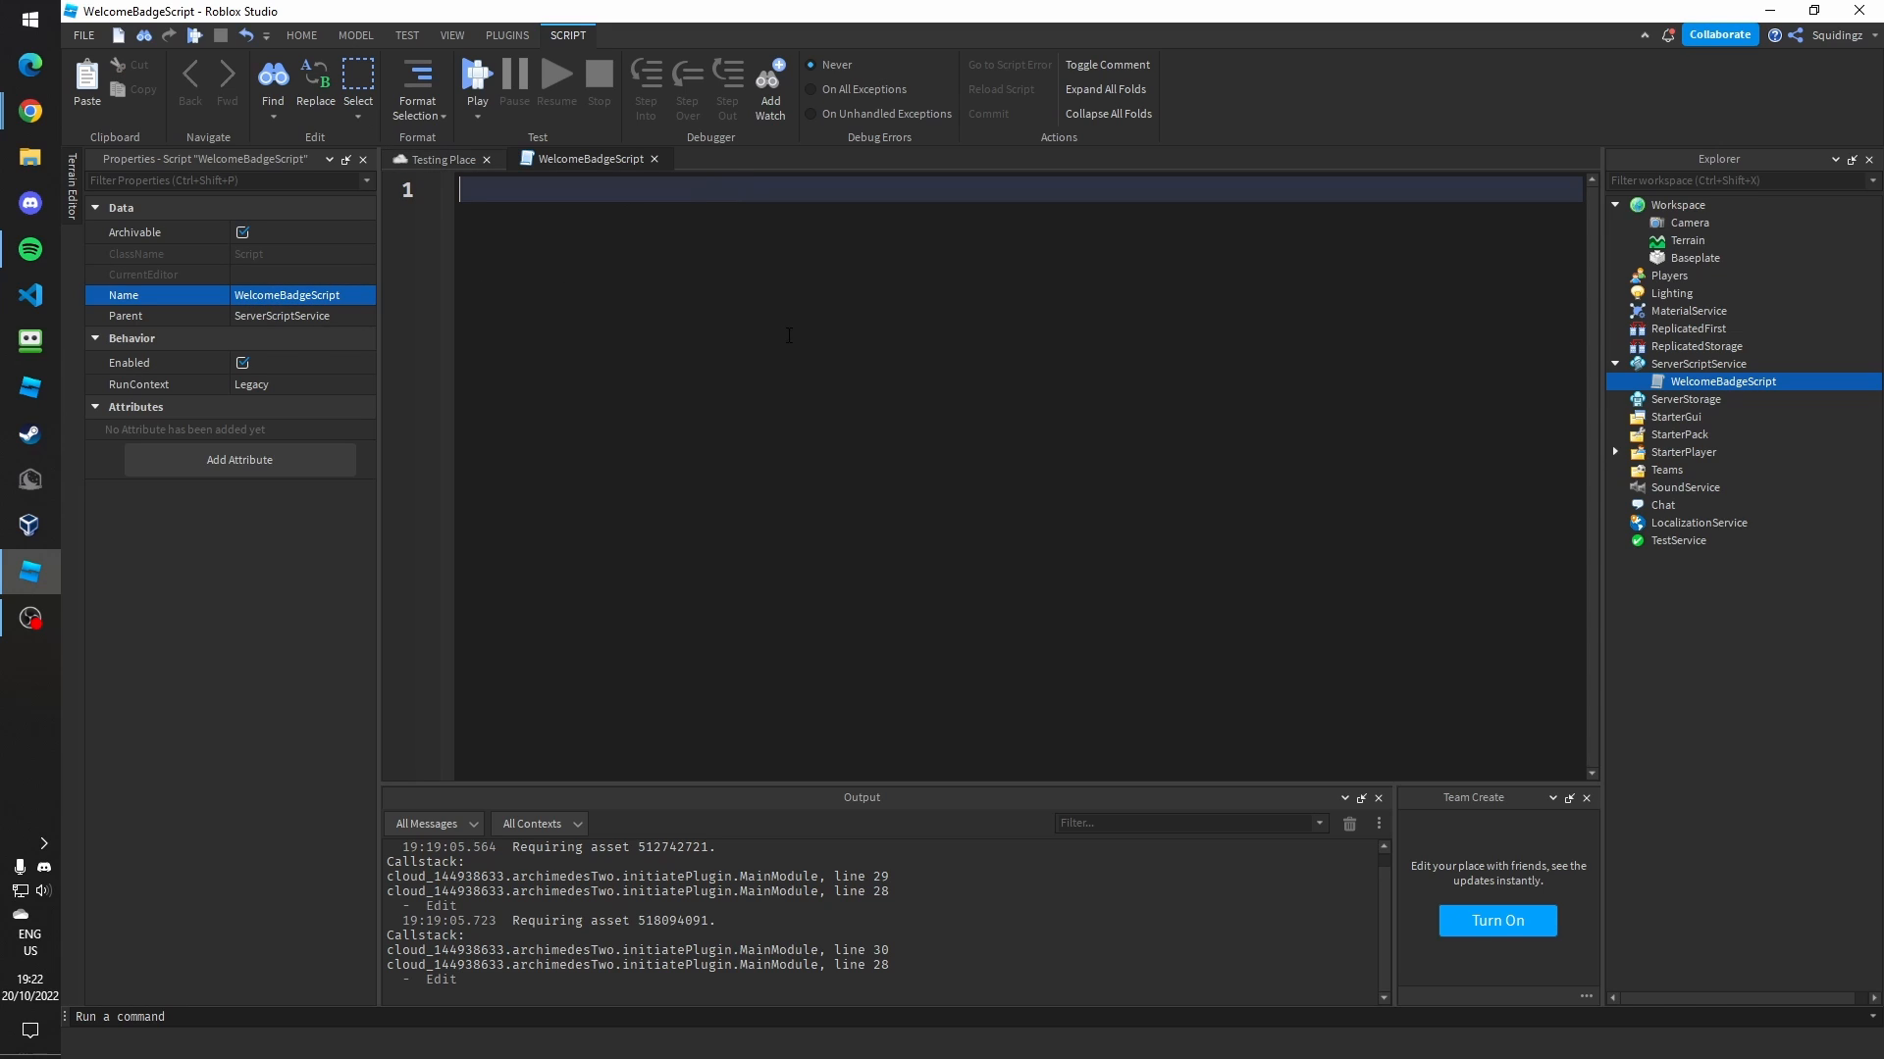
# Write local badgeService = game:GetService("BadgeService") as the script's first line
pyautogui.write('local')
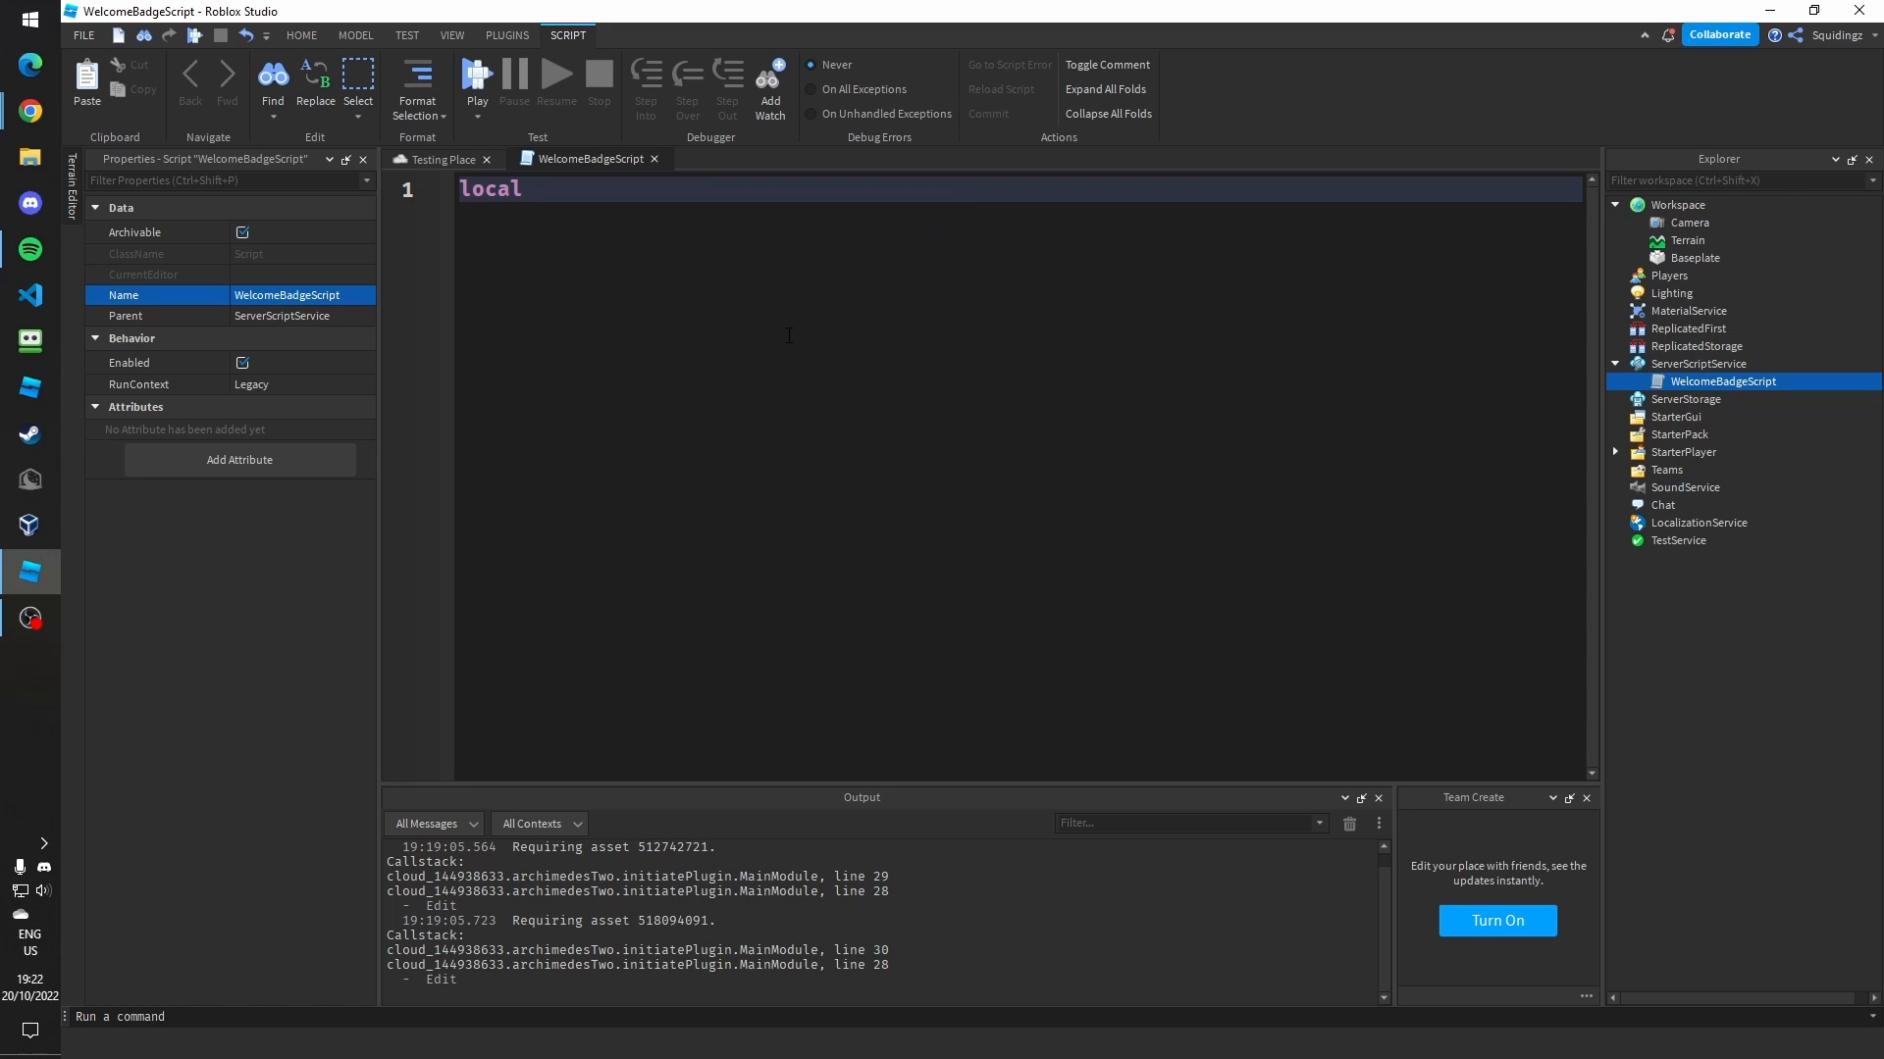
pyautogui.write('badgeServ')
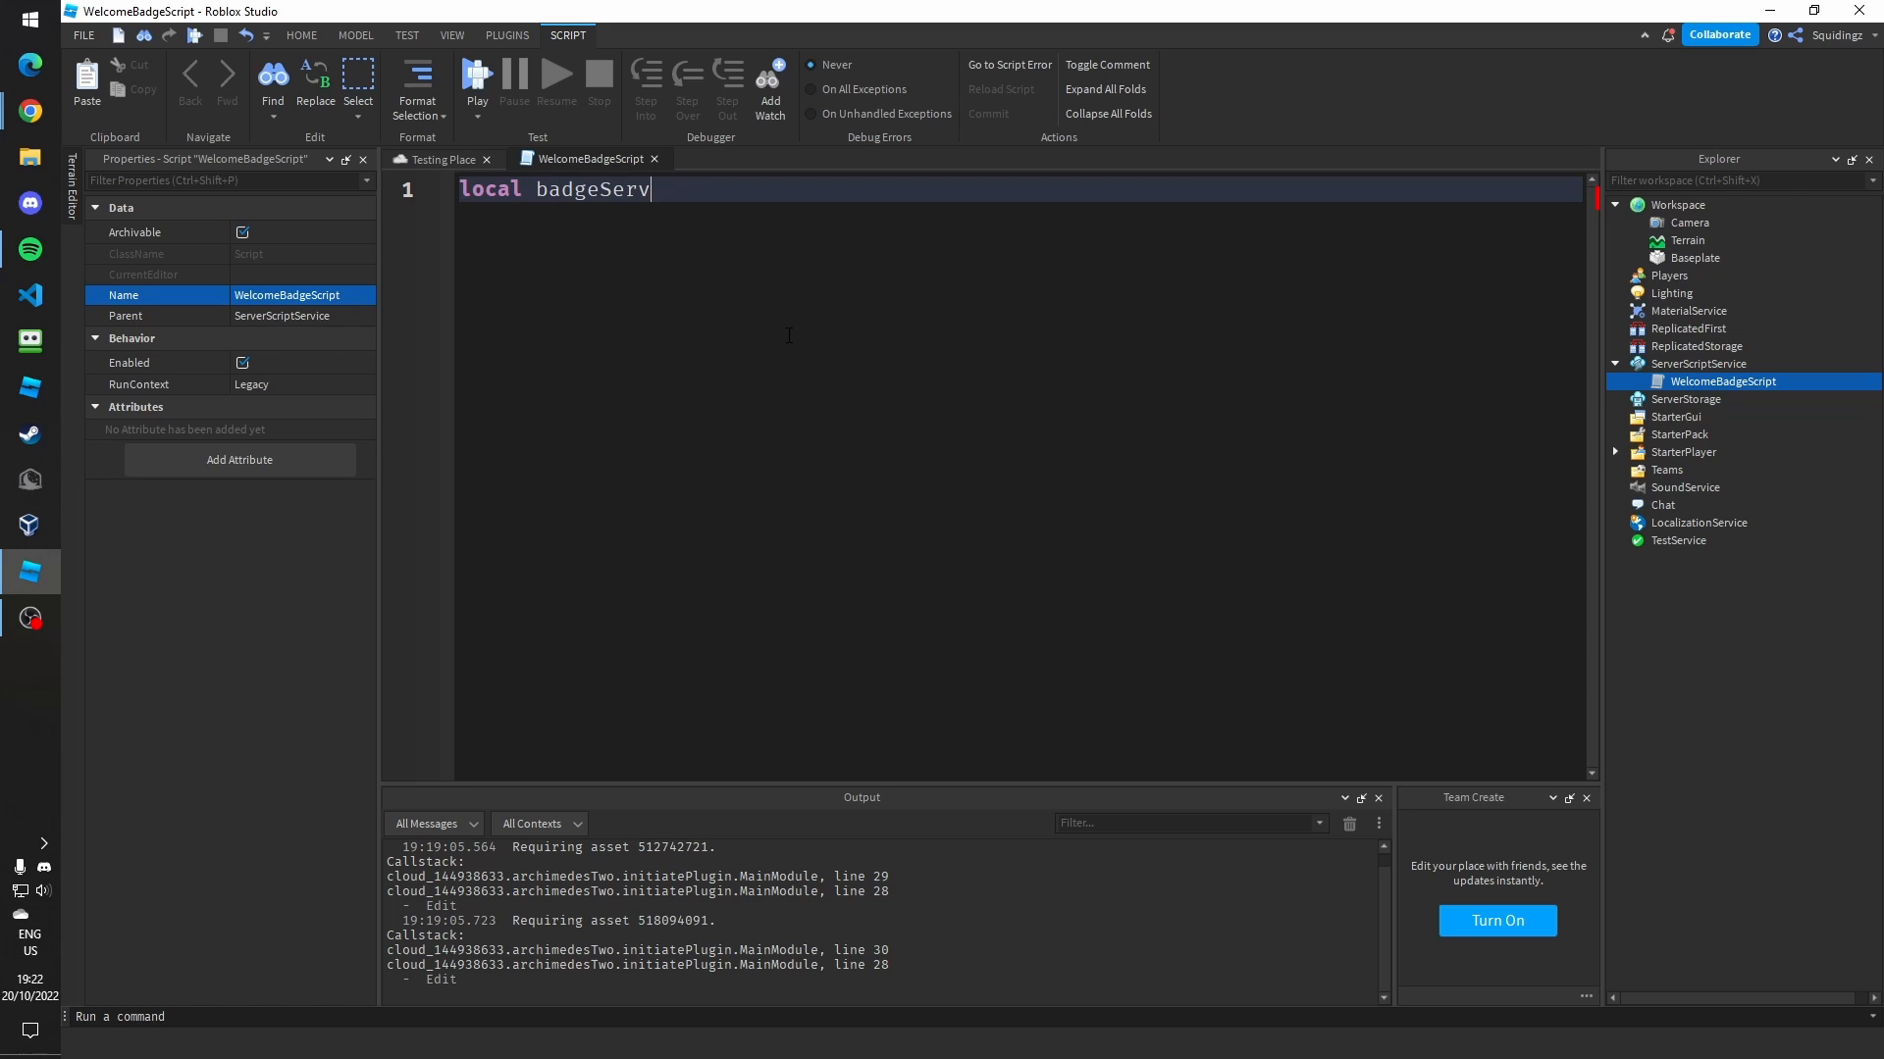
pyautogui.write('ice = game:GetService("BadgeService')
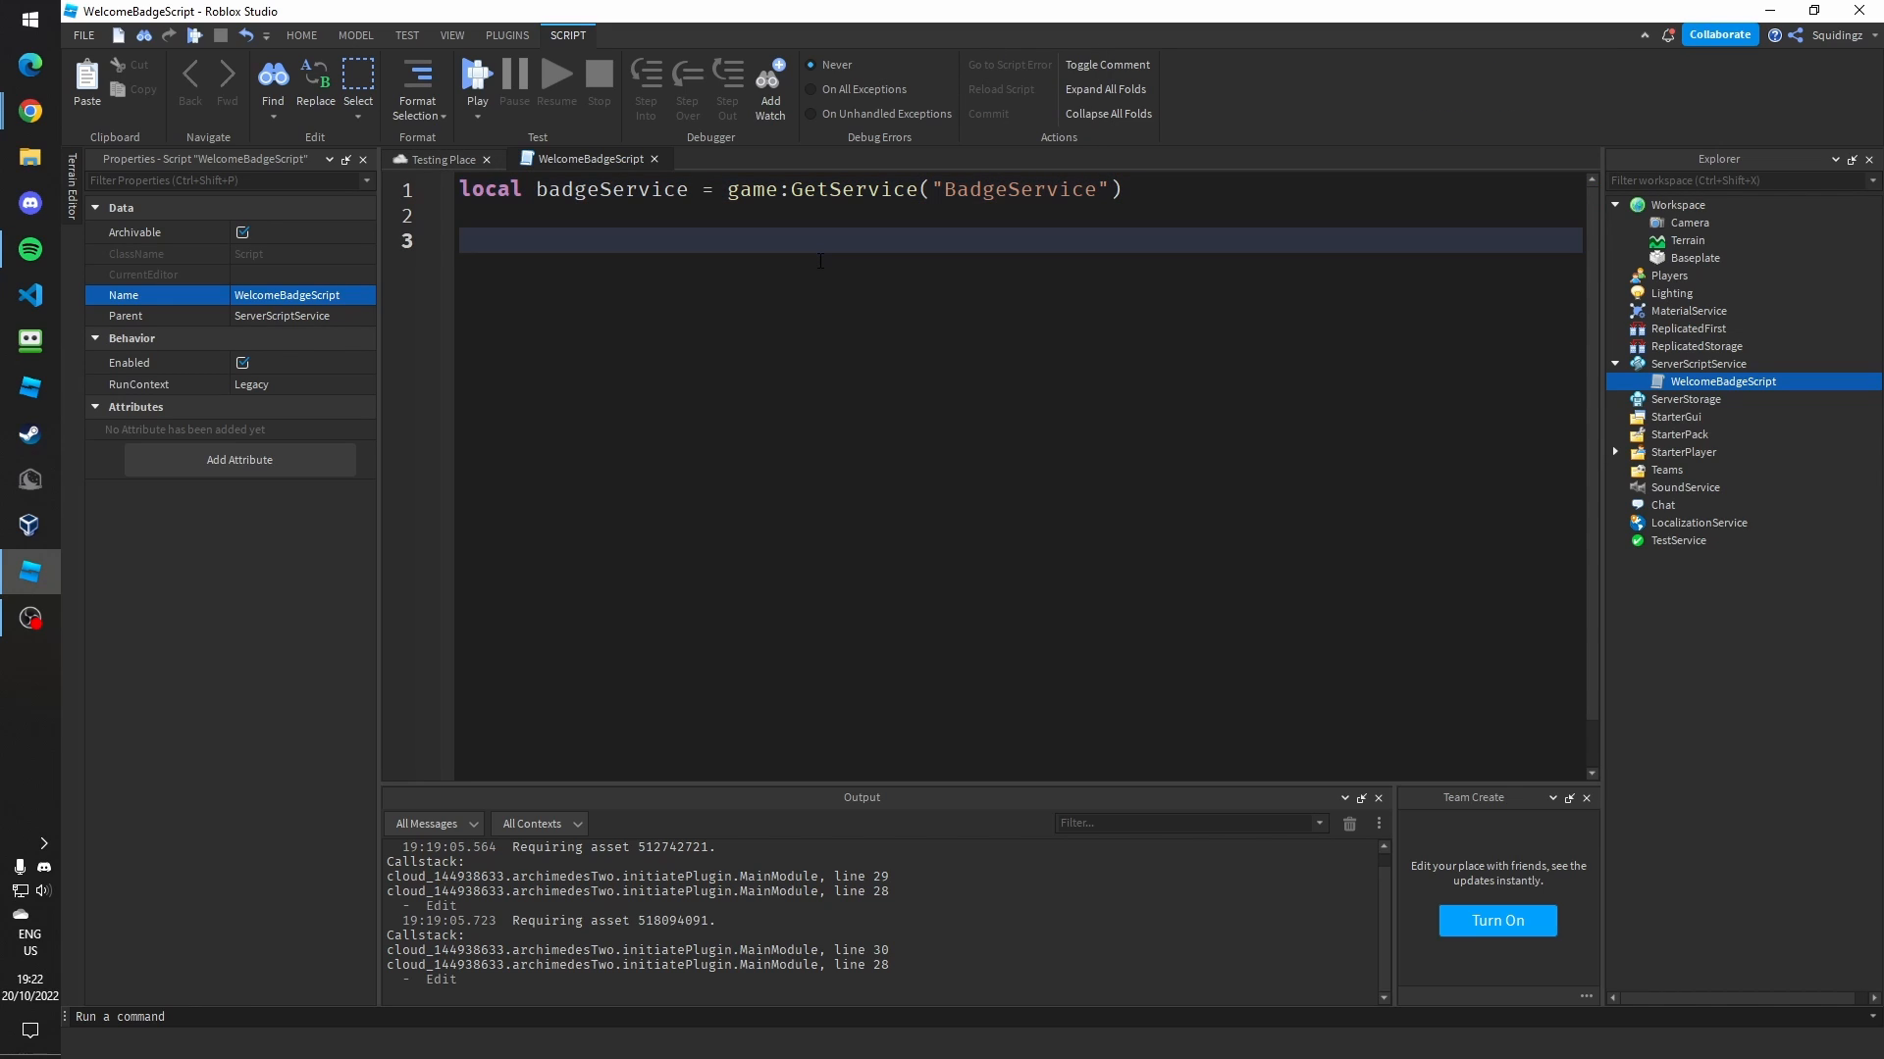
pyautogui.click(480, 240)
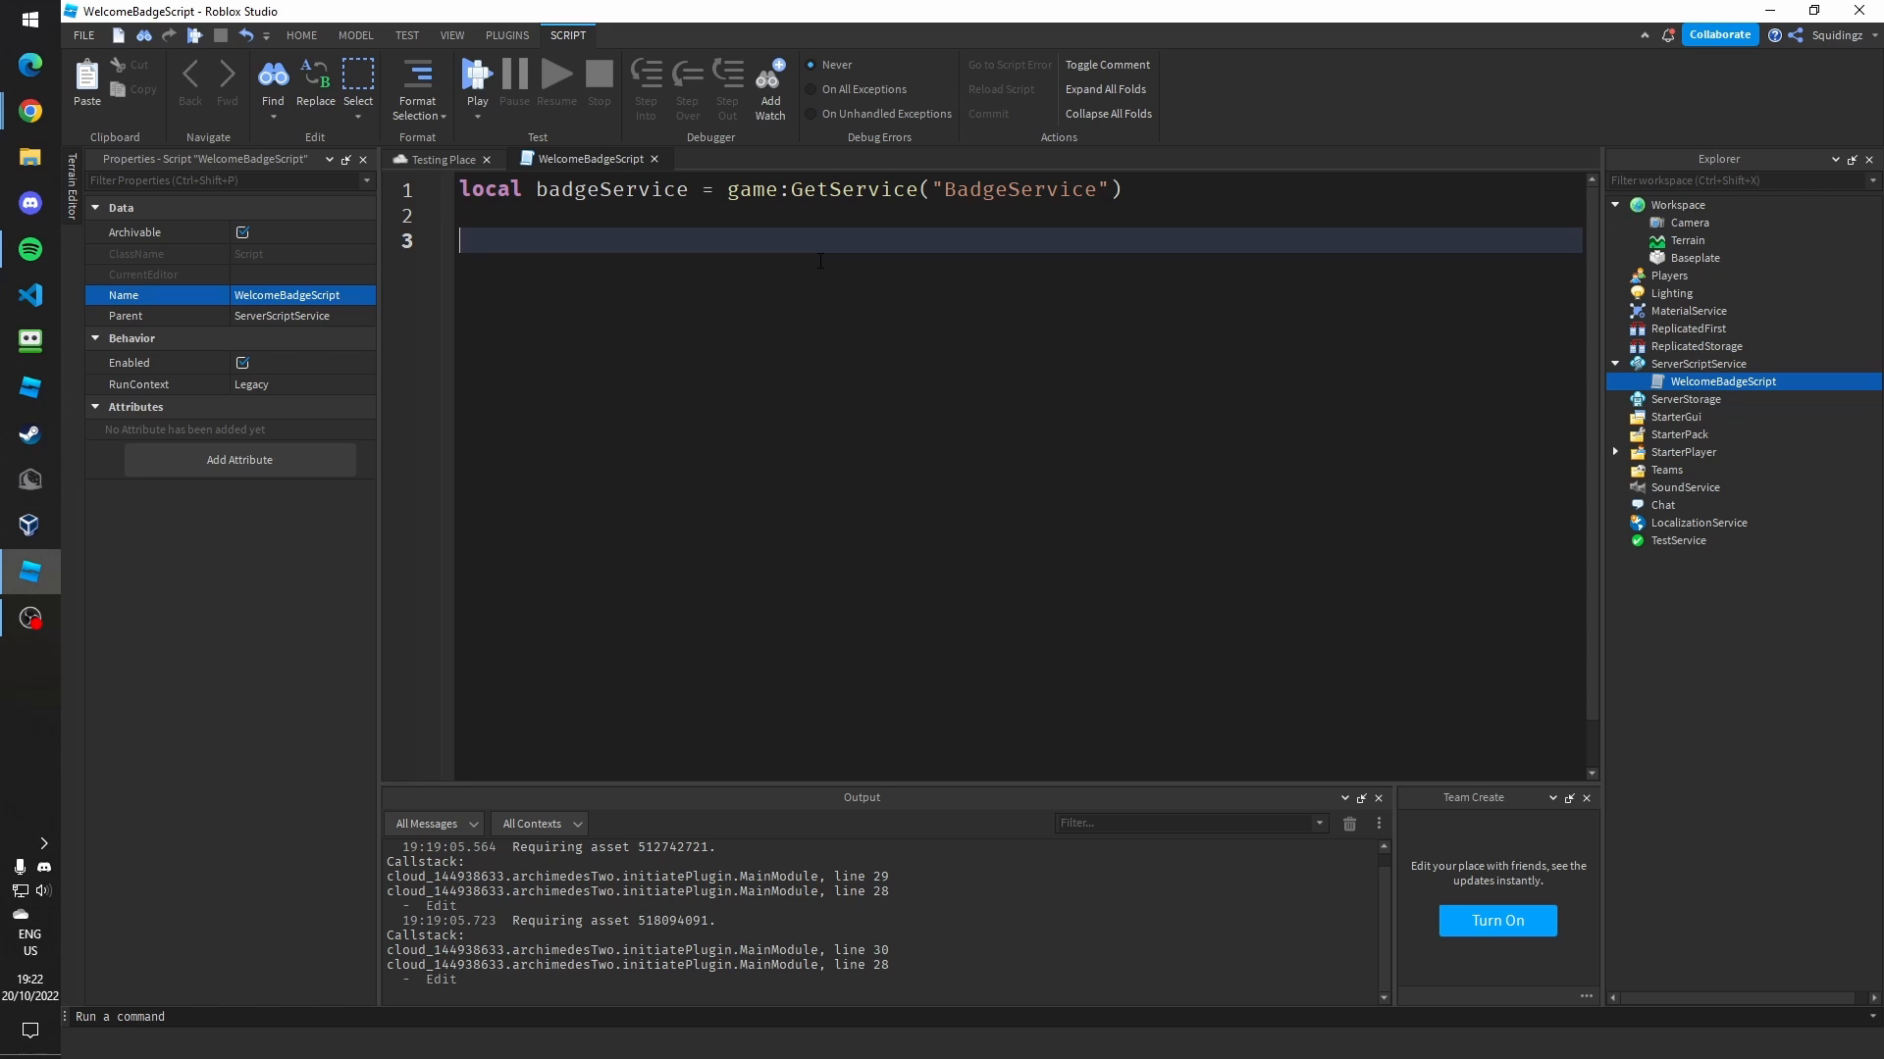
# Connect a function taking player to game.Players.PlayerAdded
pyautogui.write('game.')
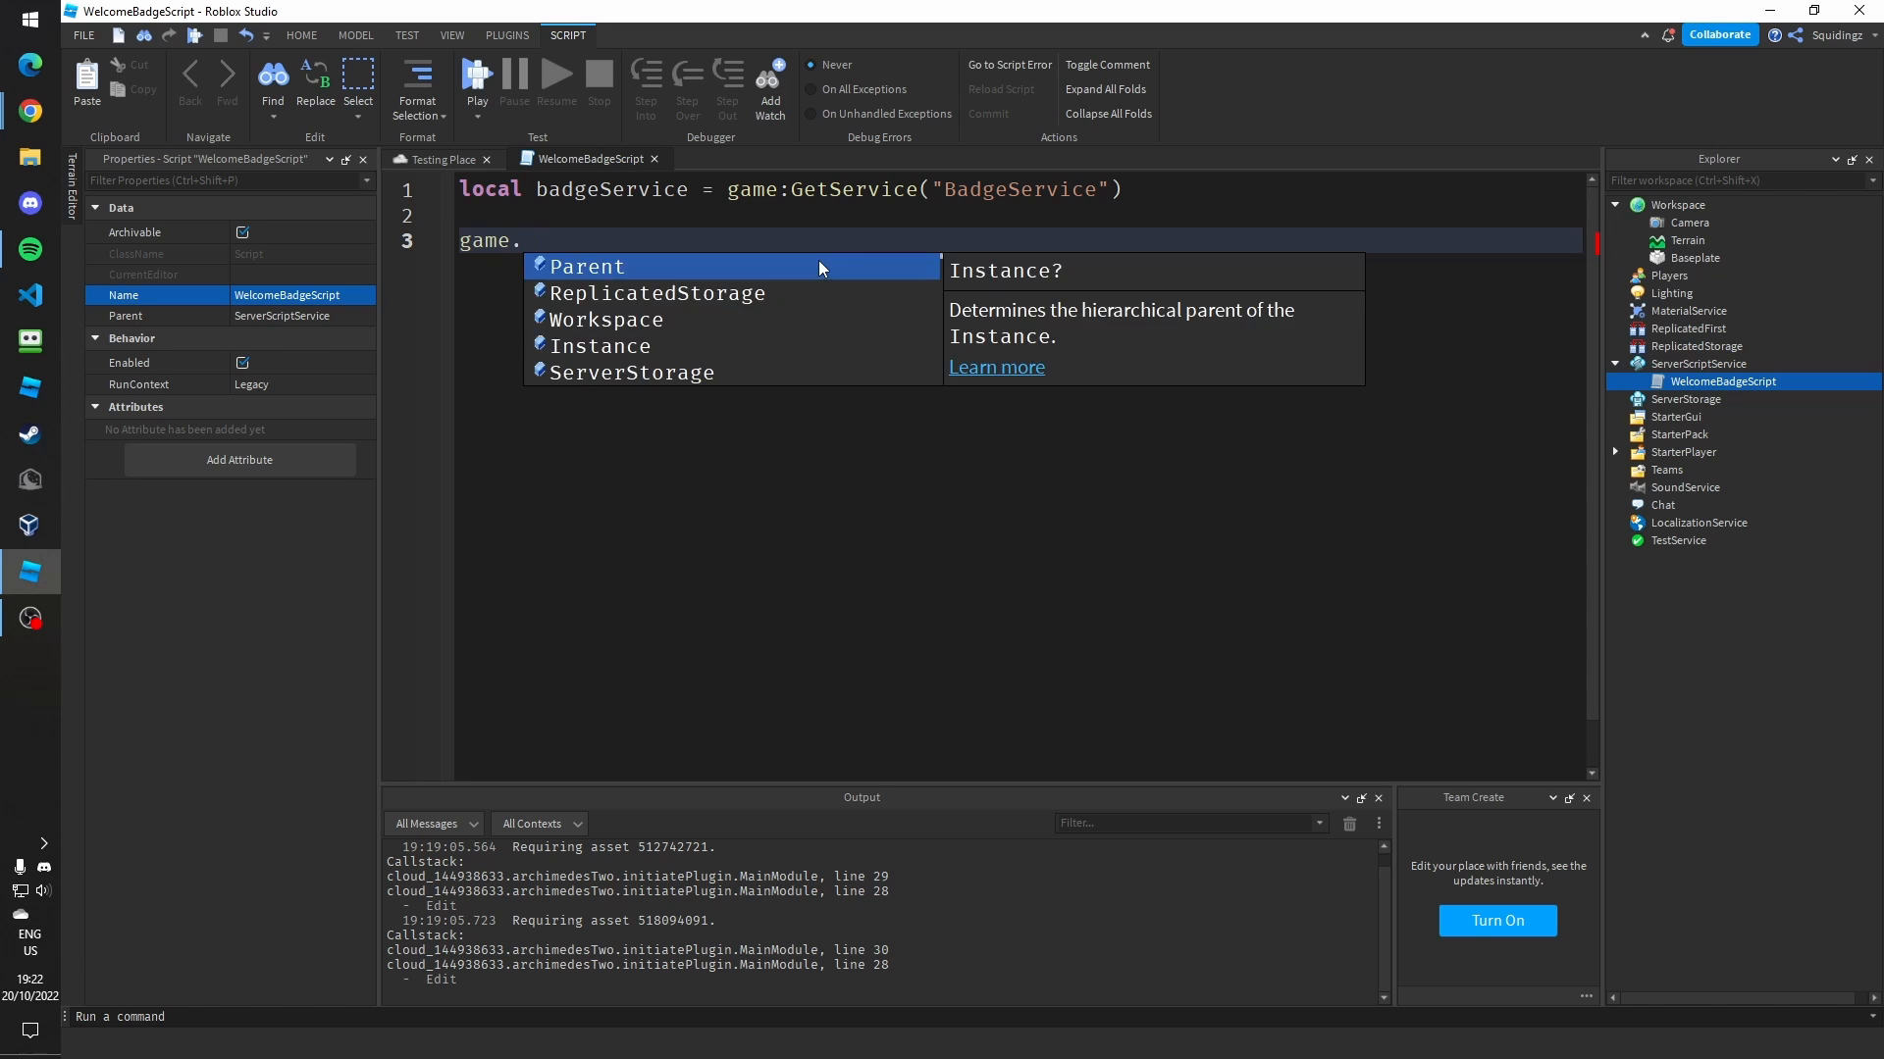
pyautogui.write('Players.PlayerAdded:Connect(function')
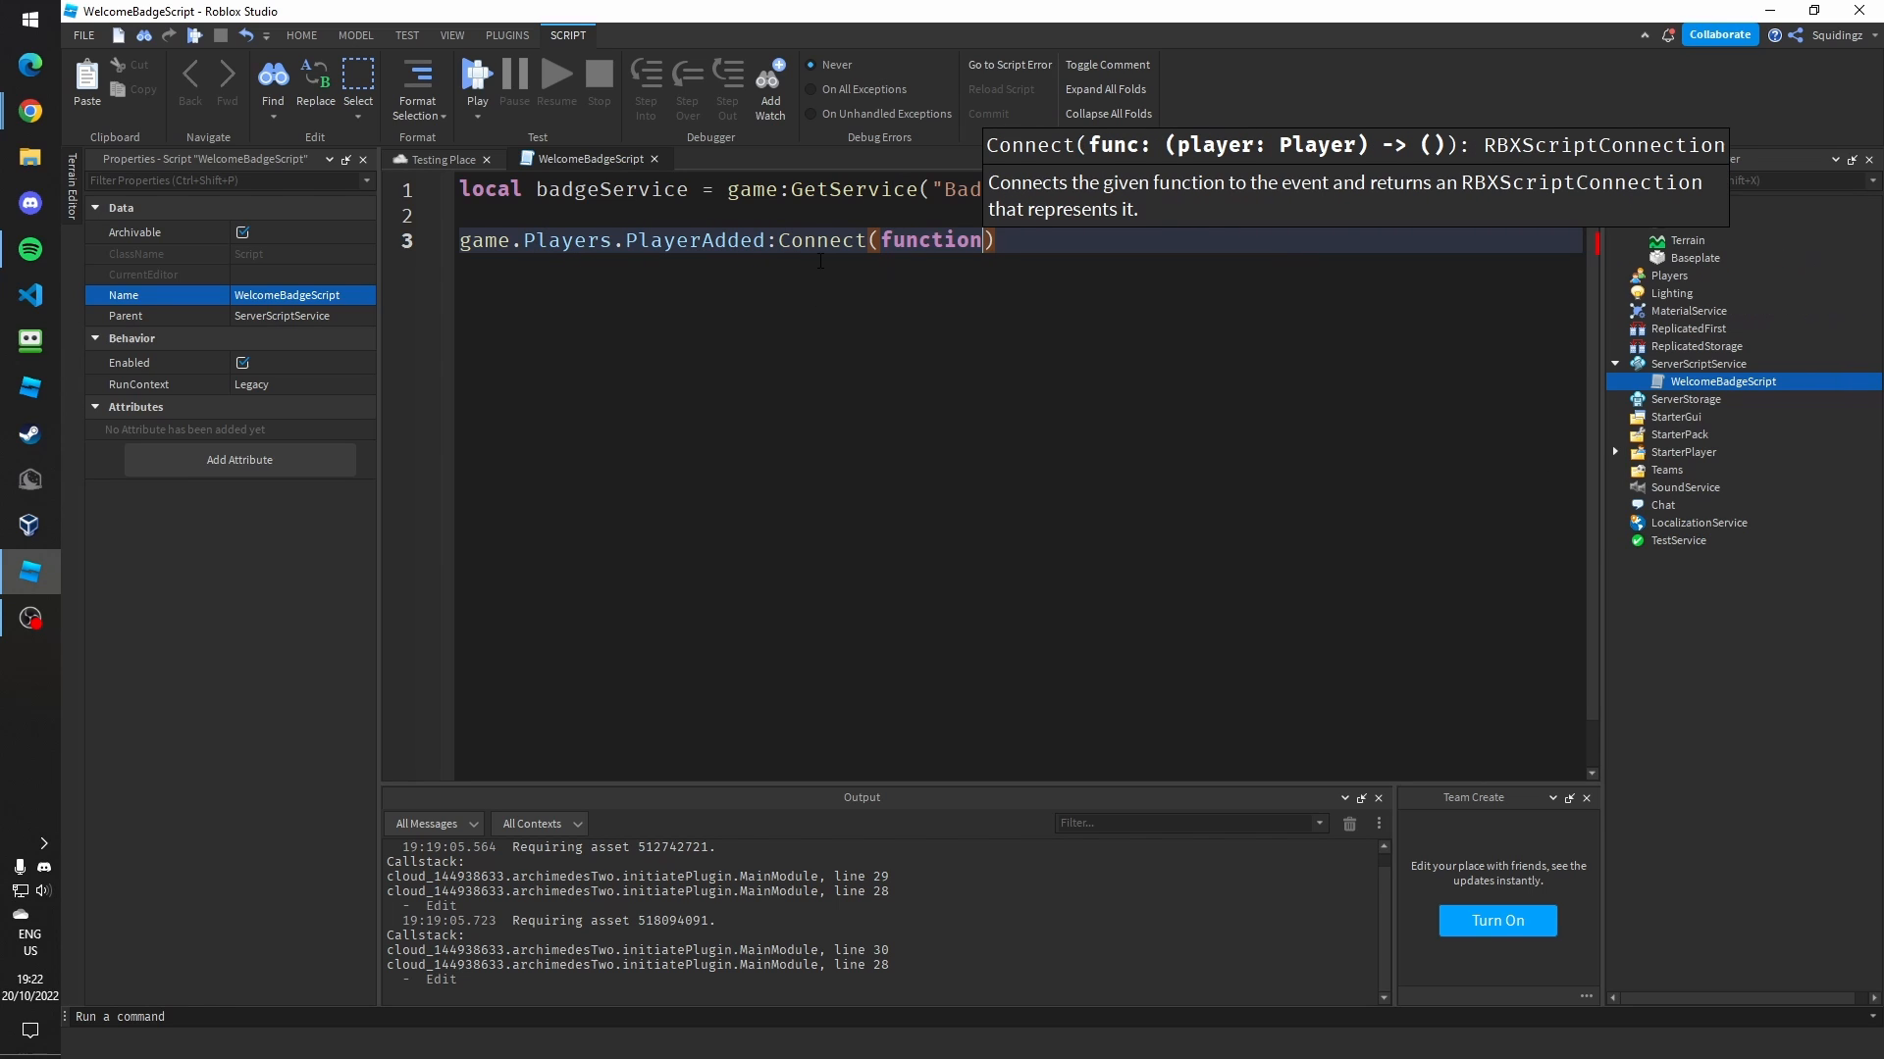
pyautogui.write('()')
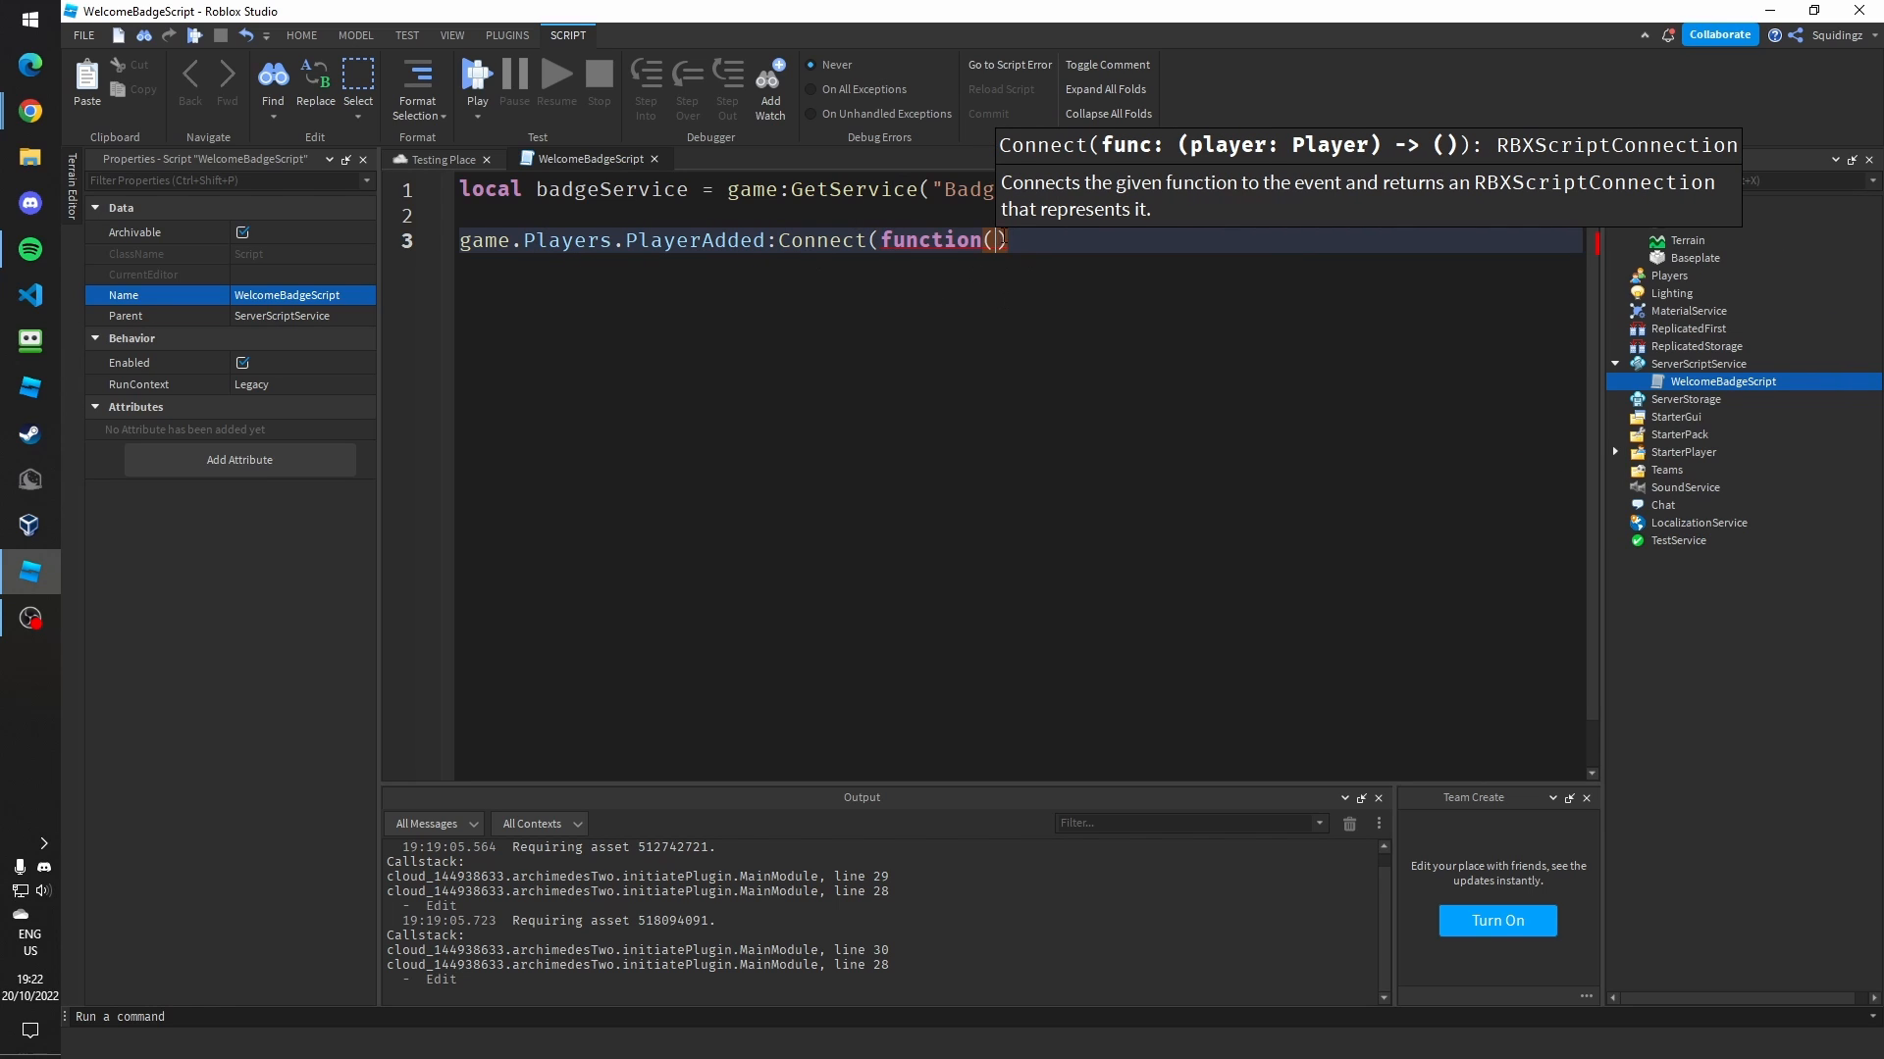
pyautogui.write('p')
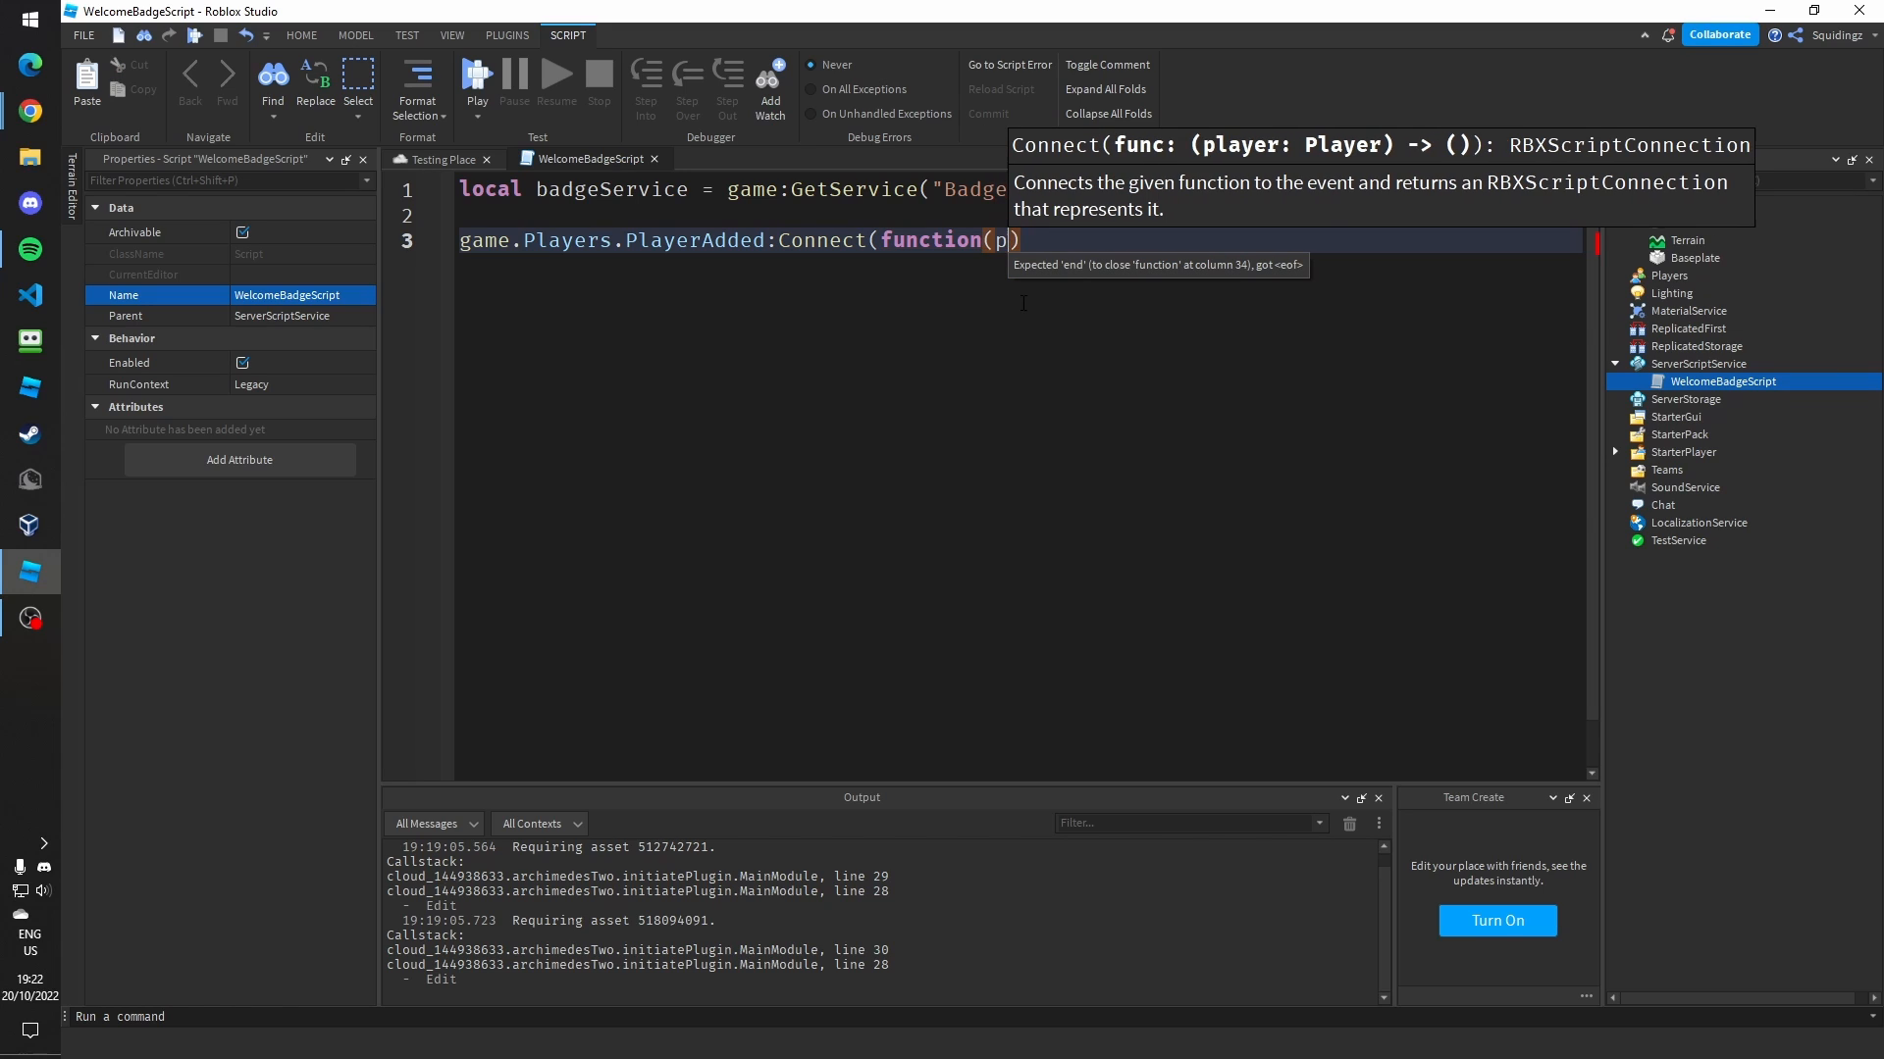
pyautogui.write('layer')
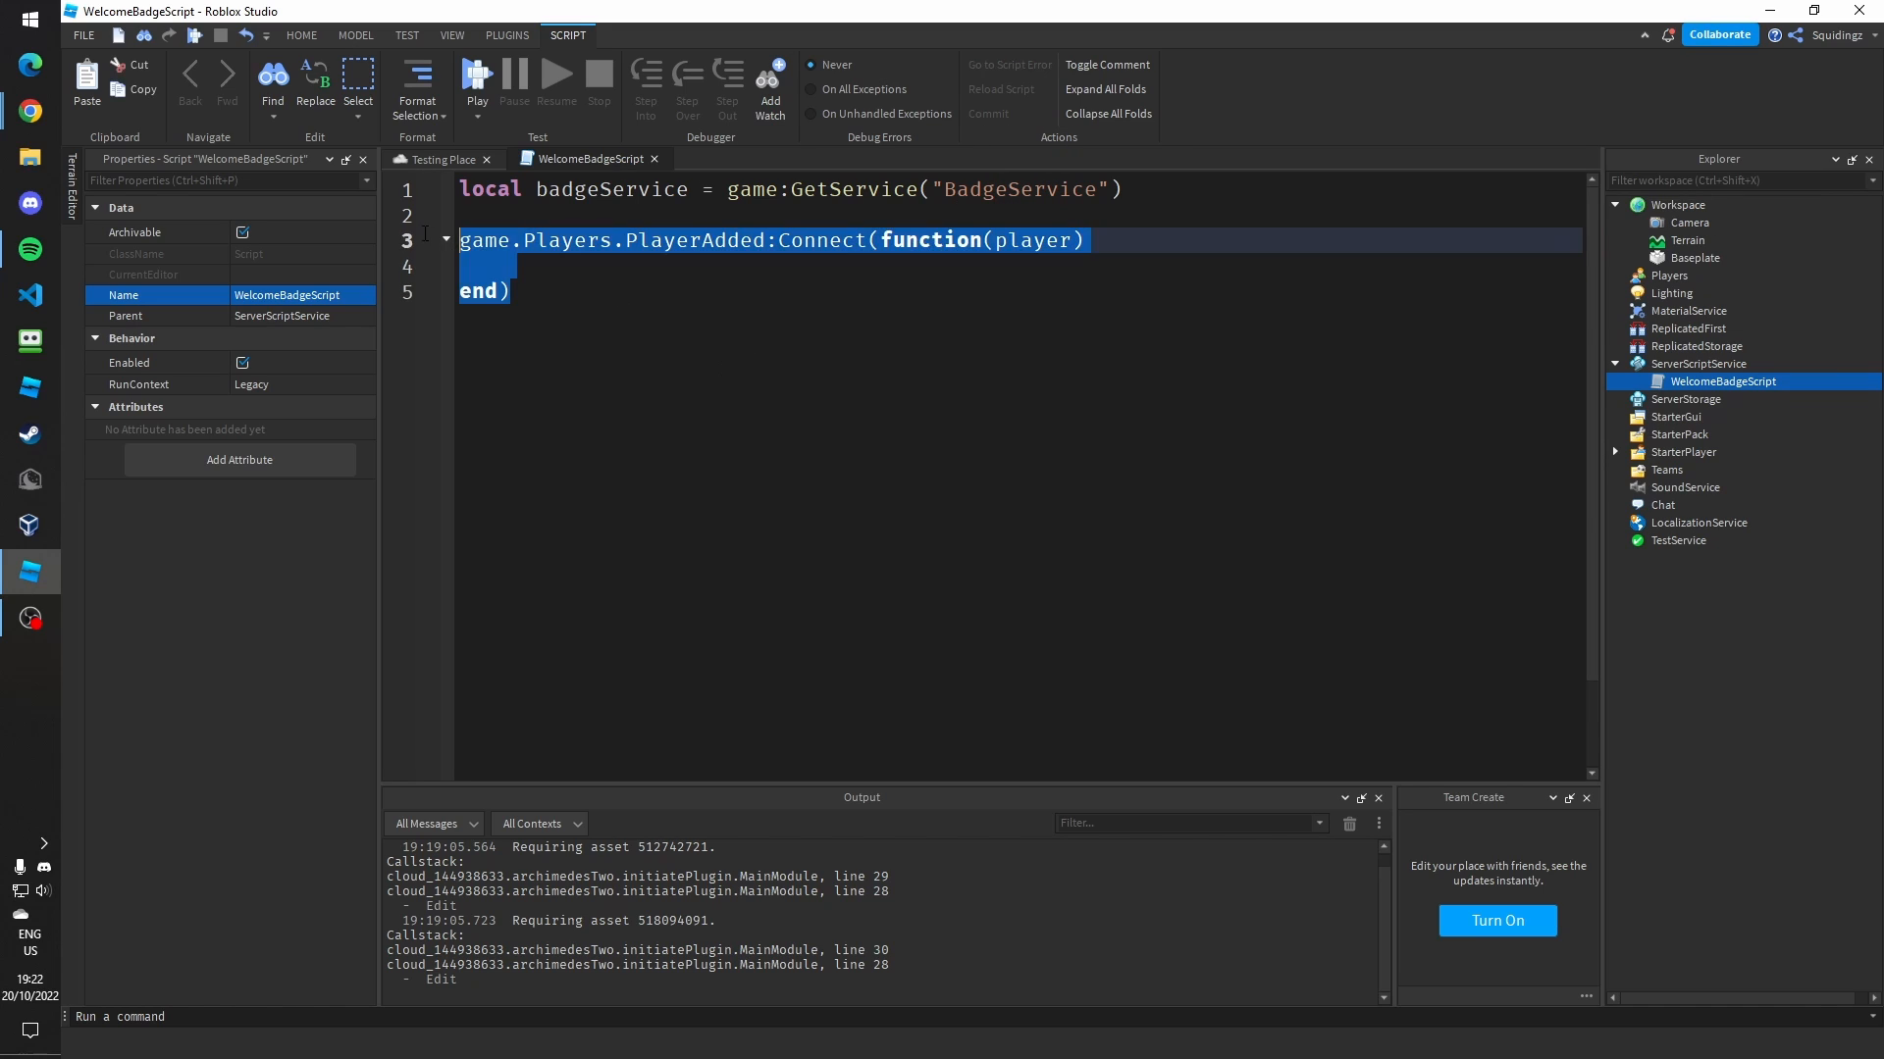
pyautogui.click(510, 291)
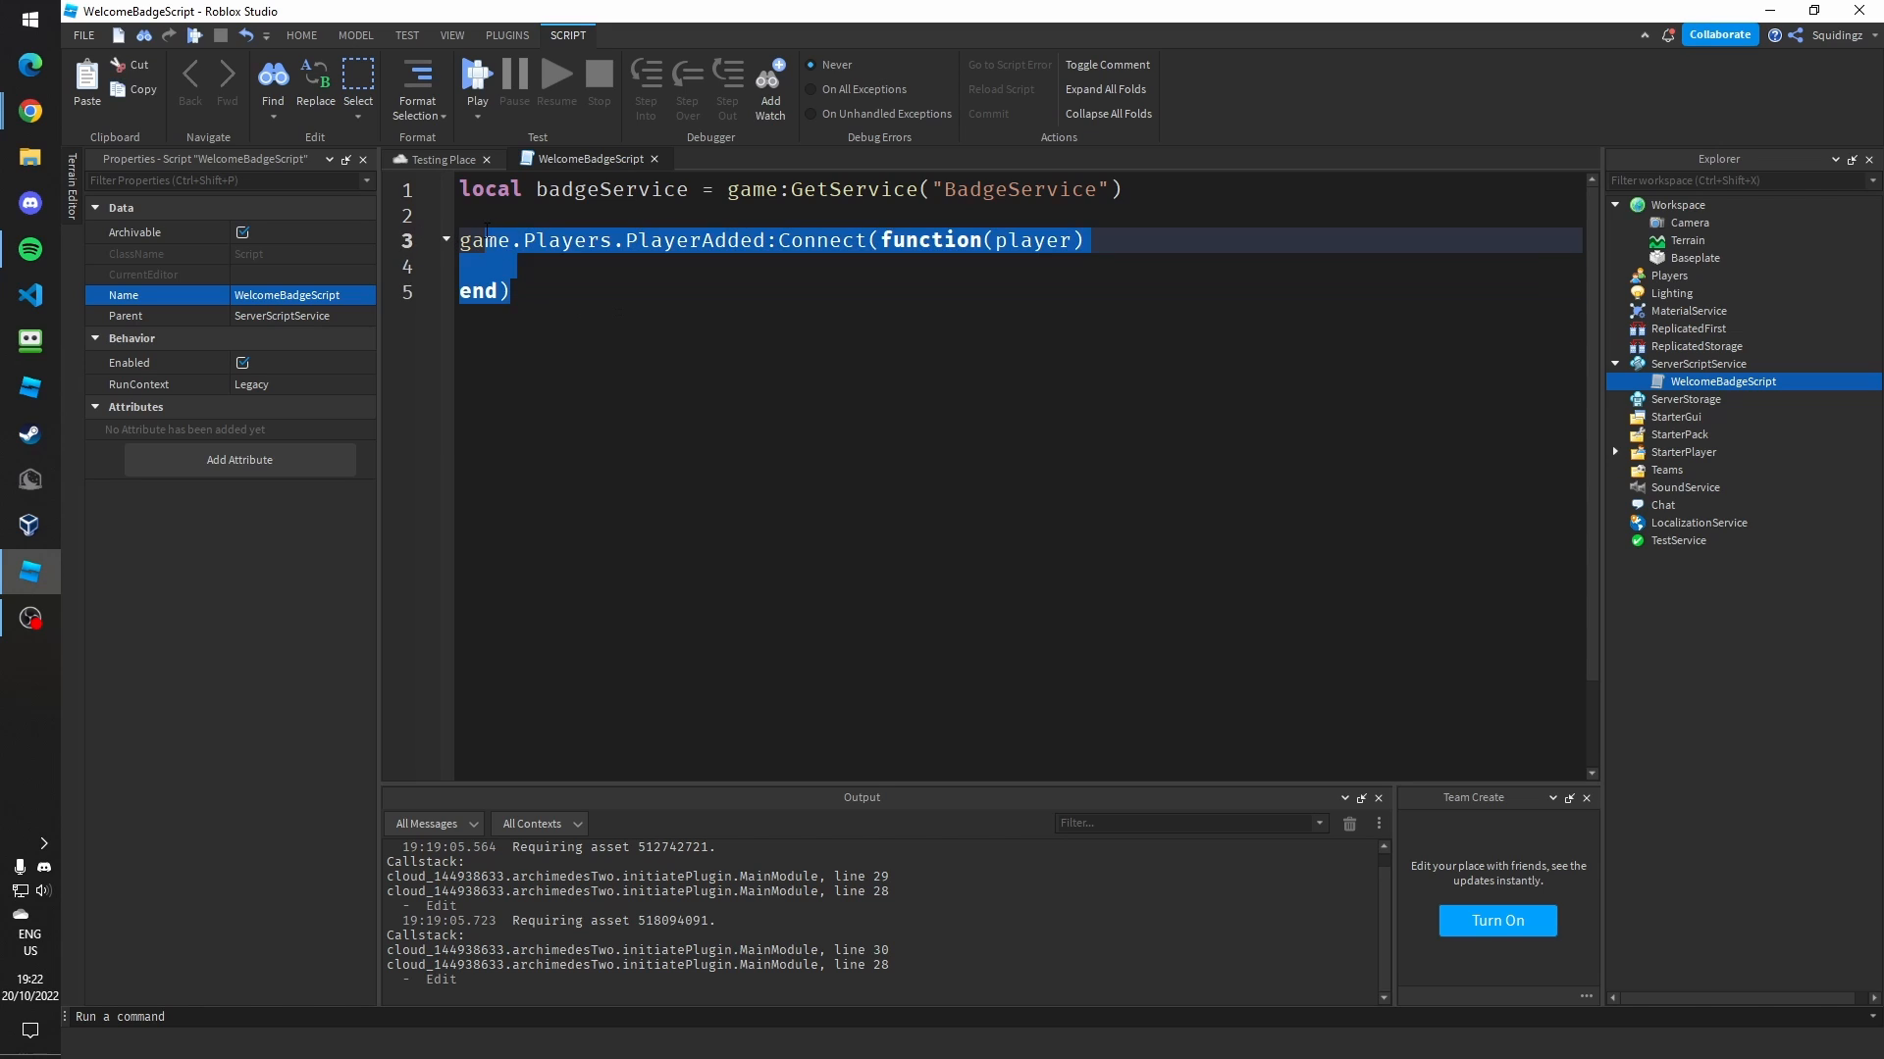
pyautogui.click(607, 265)
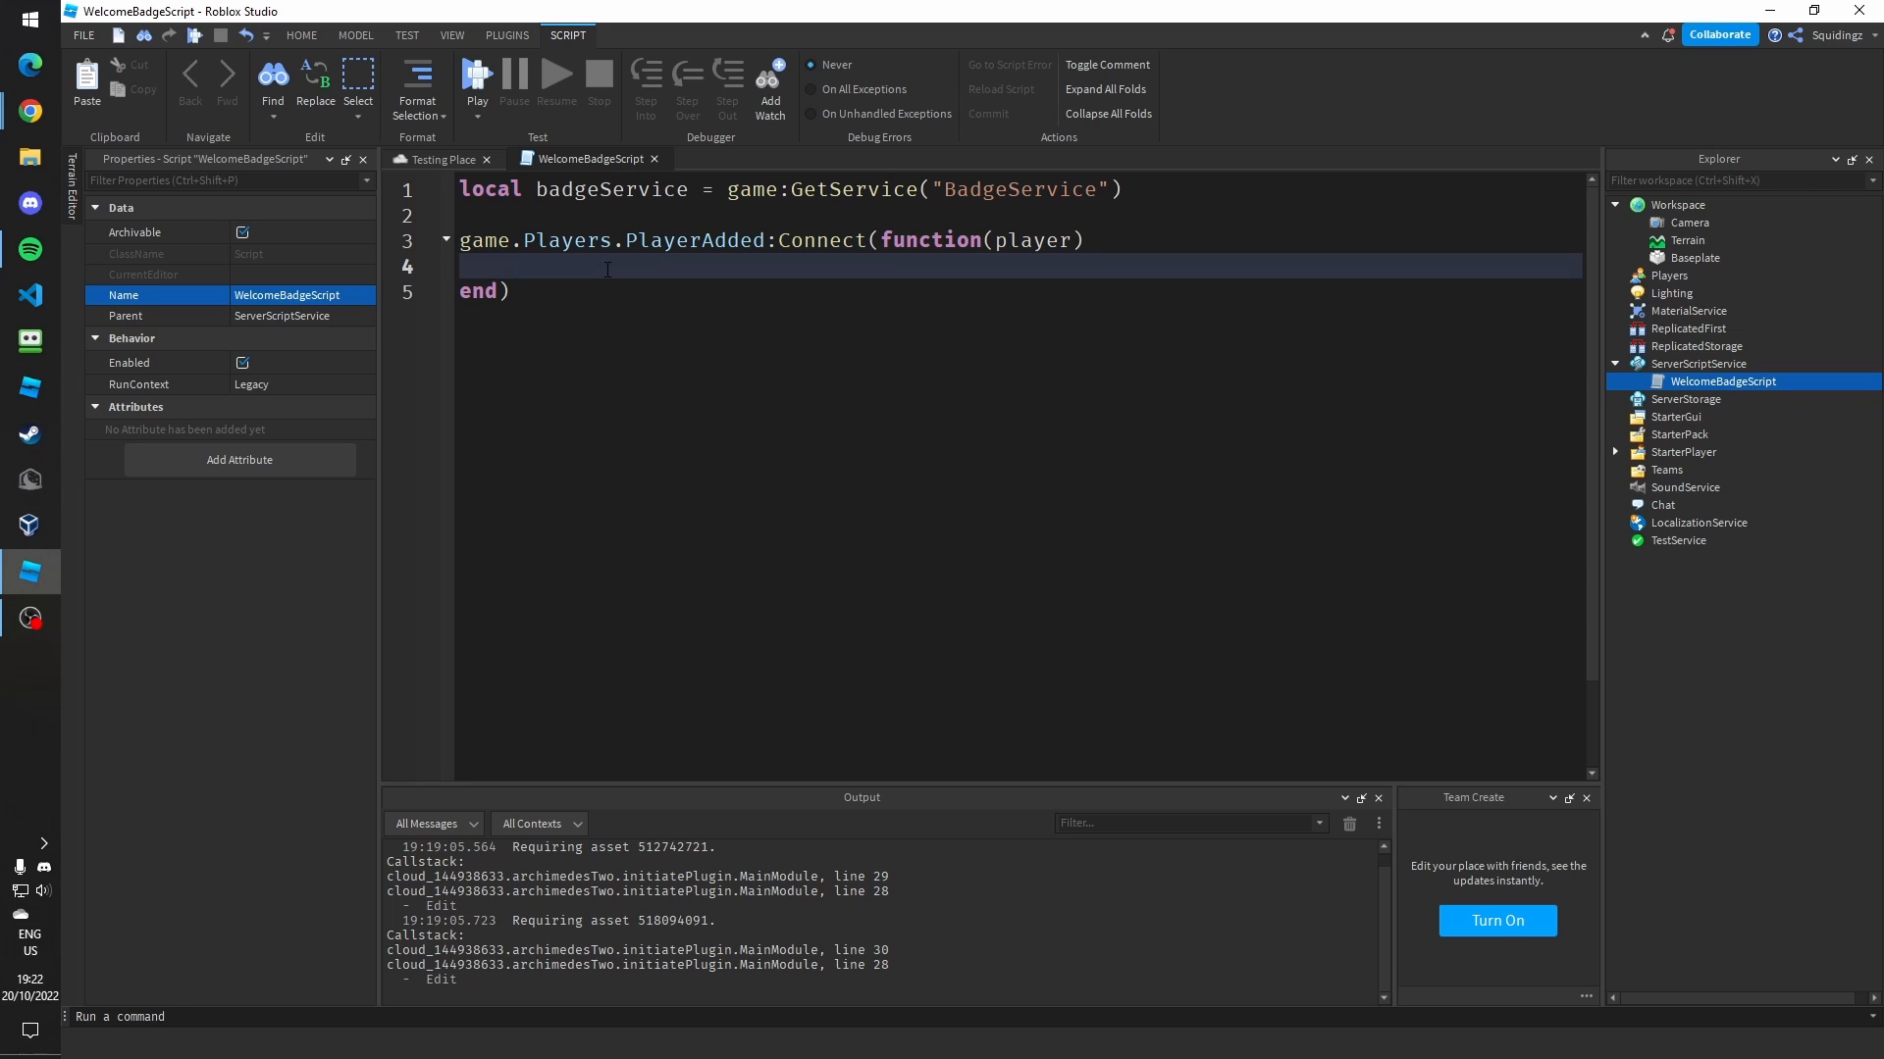
pyautogui.write('local owned = b')
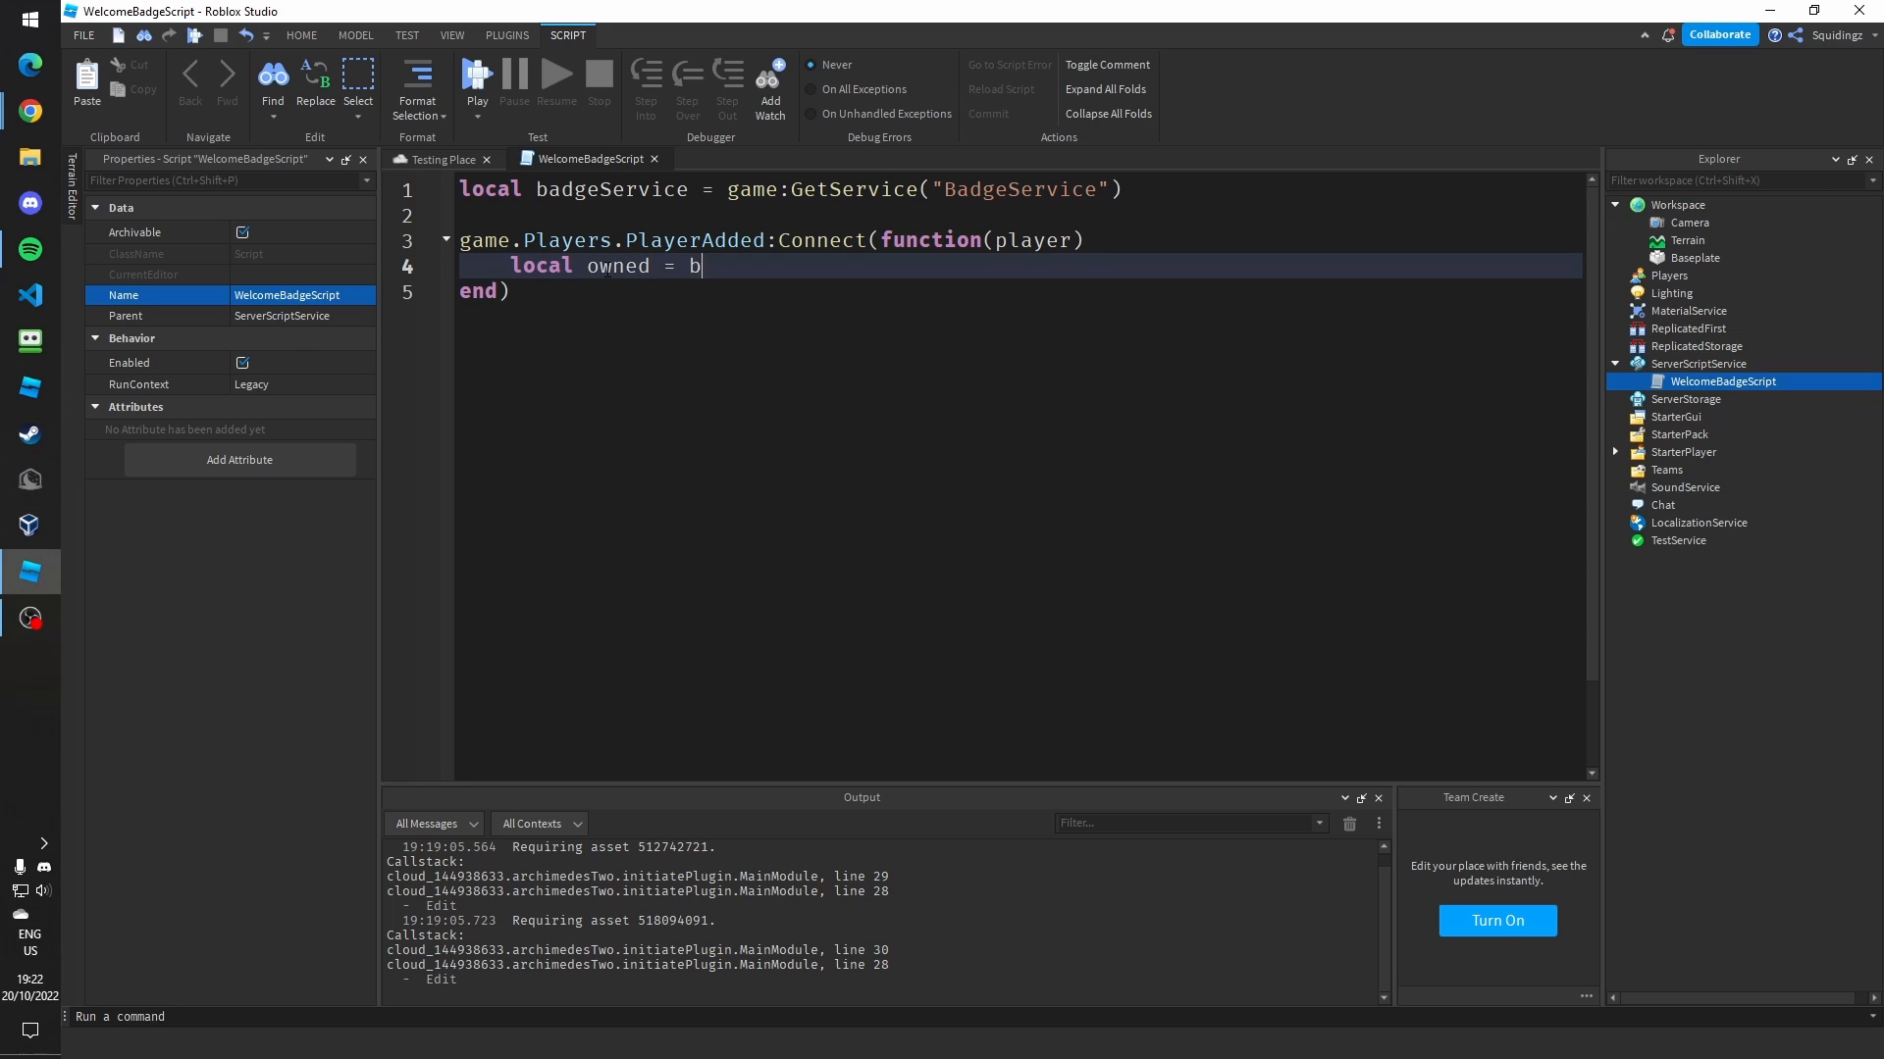
pyautogui.write('adgeService:USer')
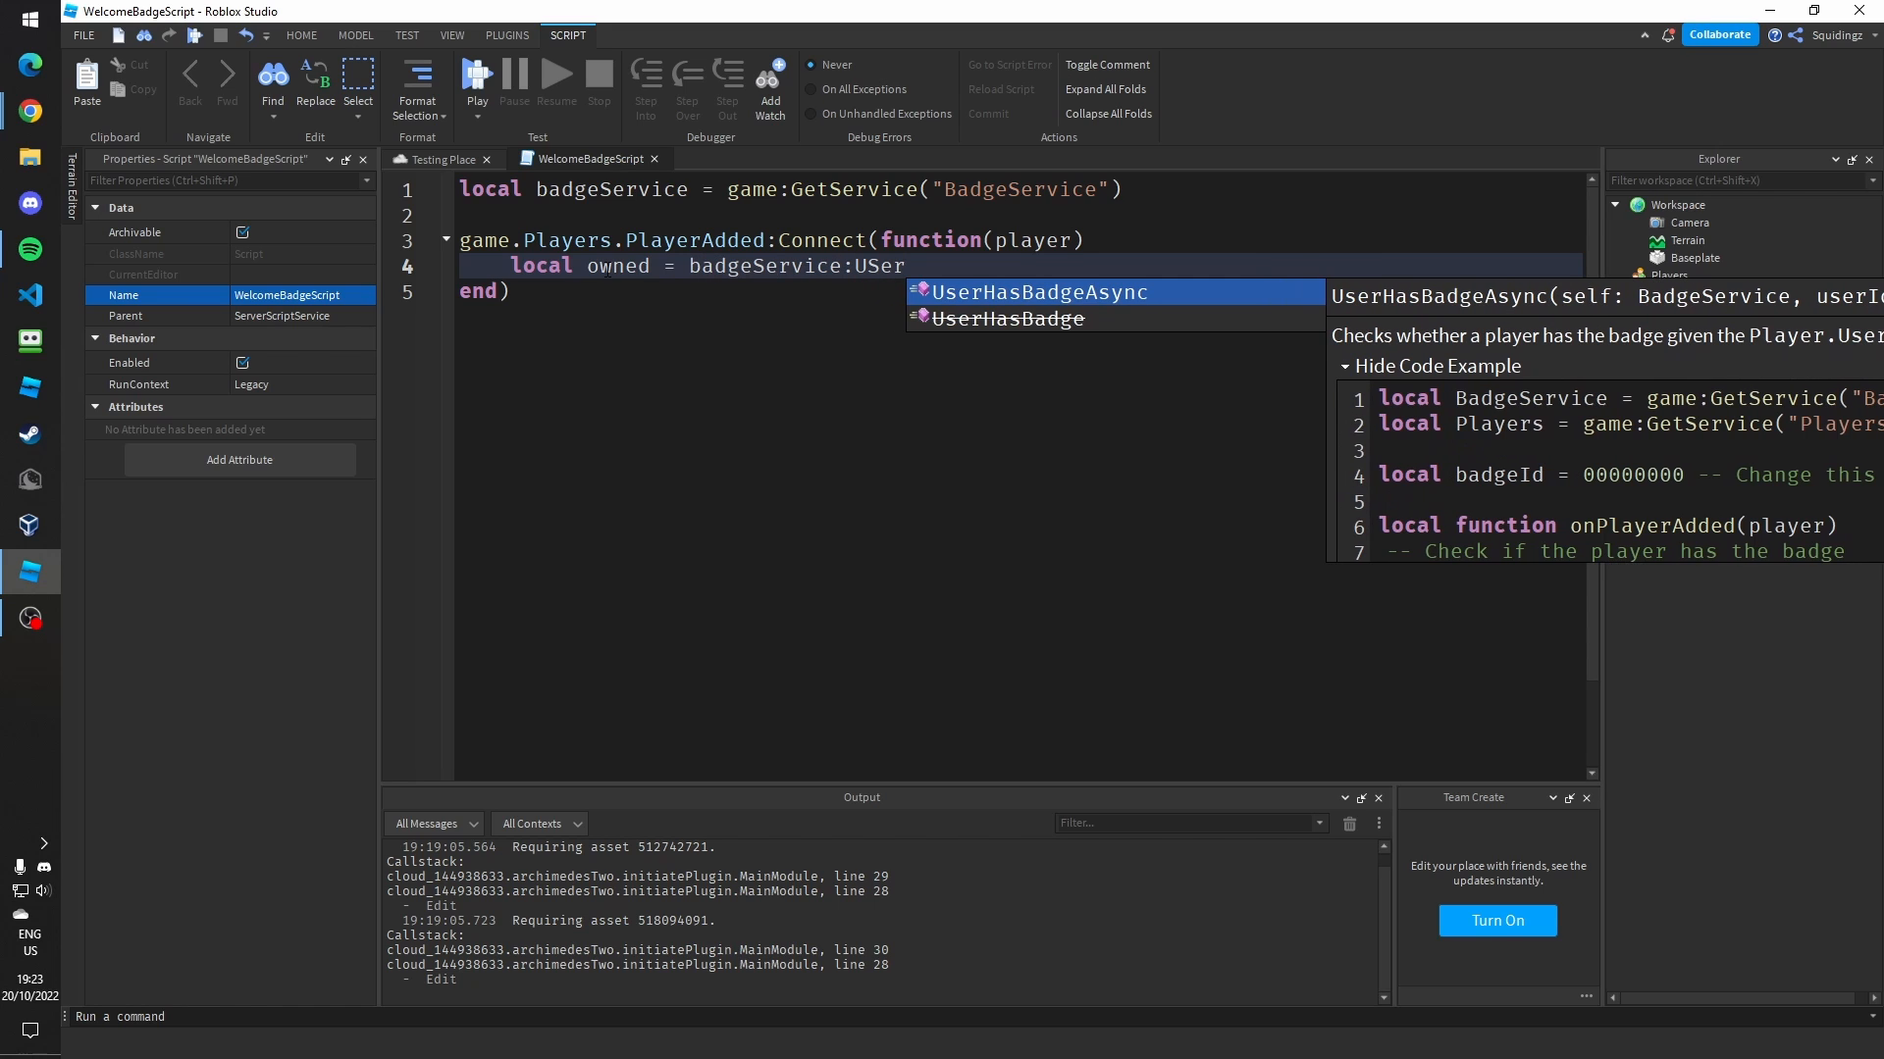
pyautogui.click(1038, 292)
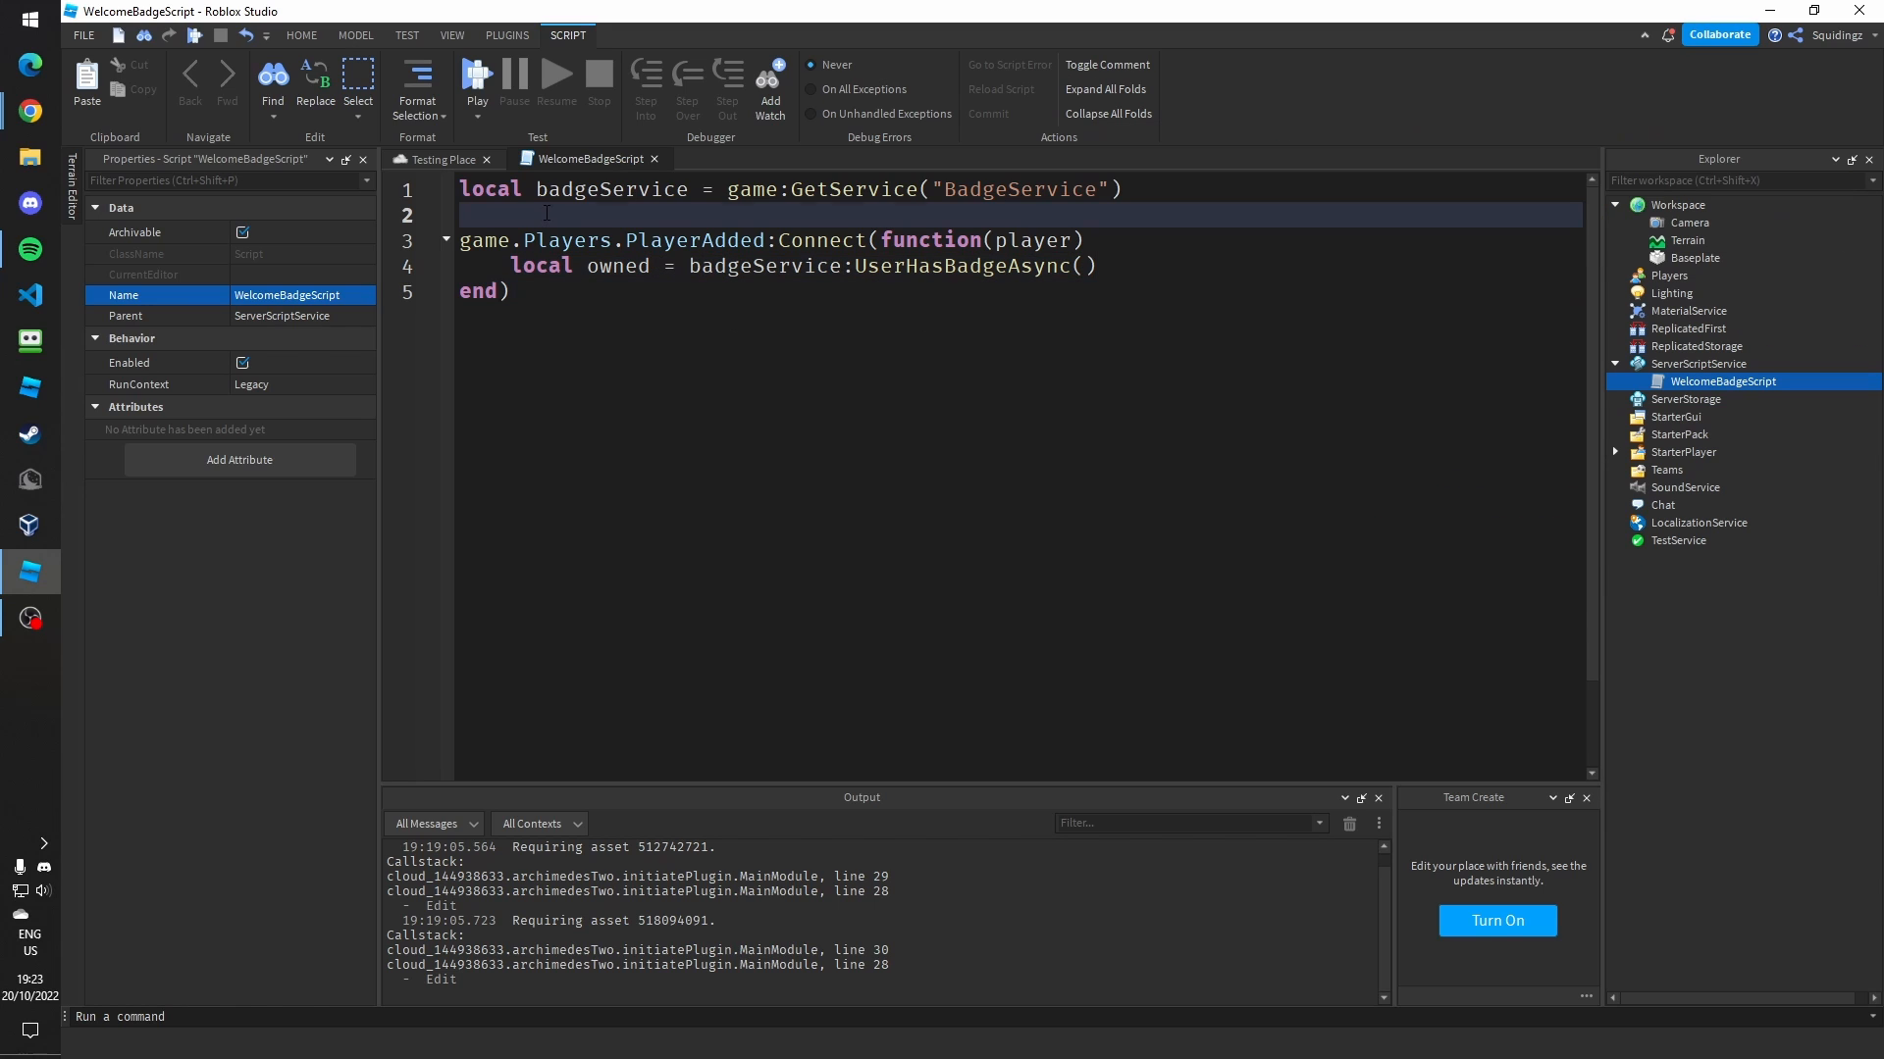
pyautogui.click(1285, 189)
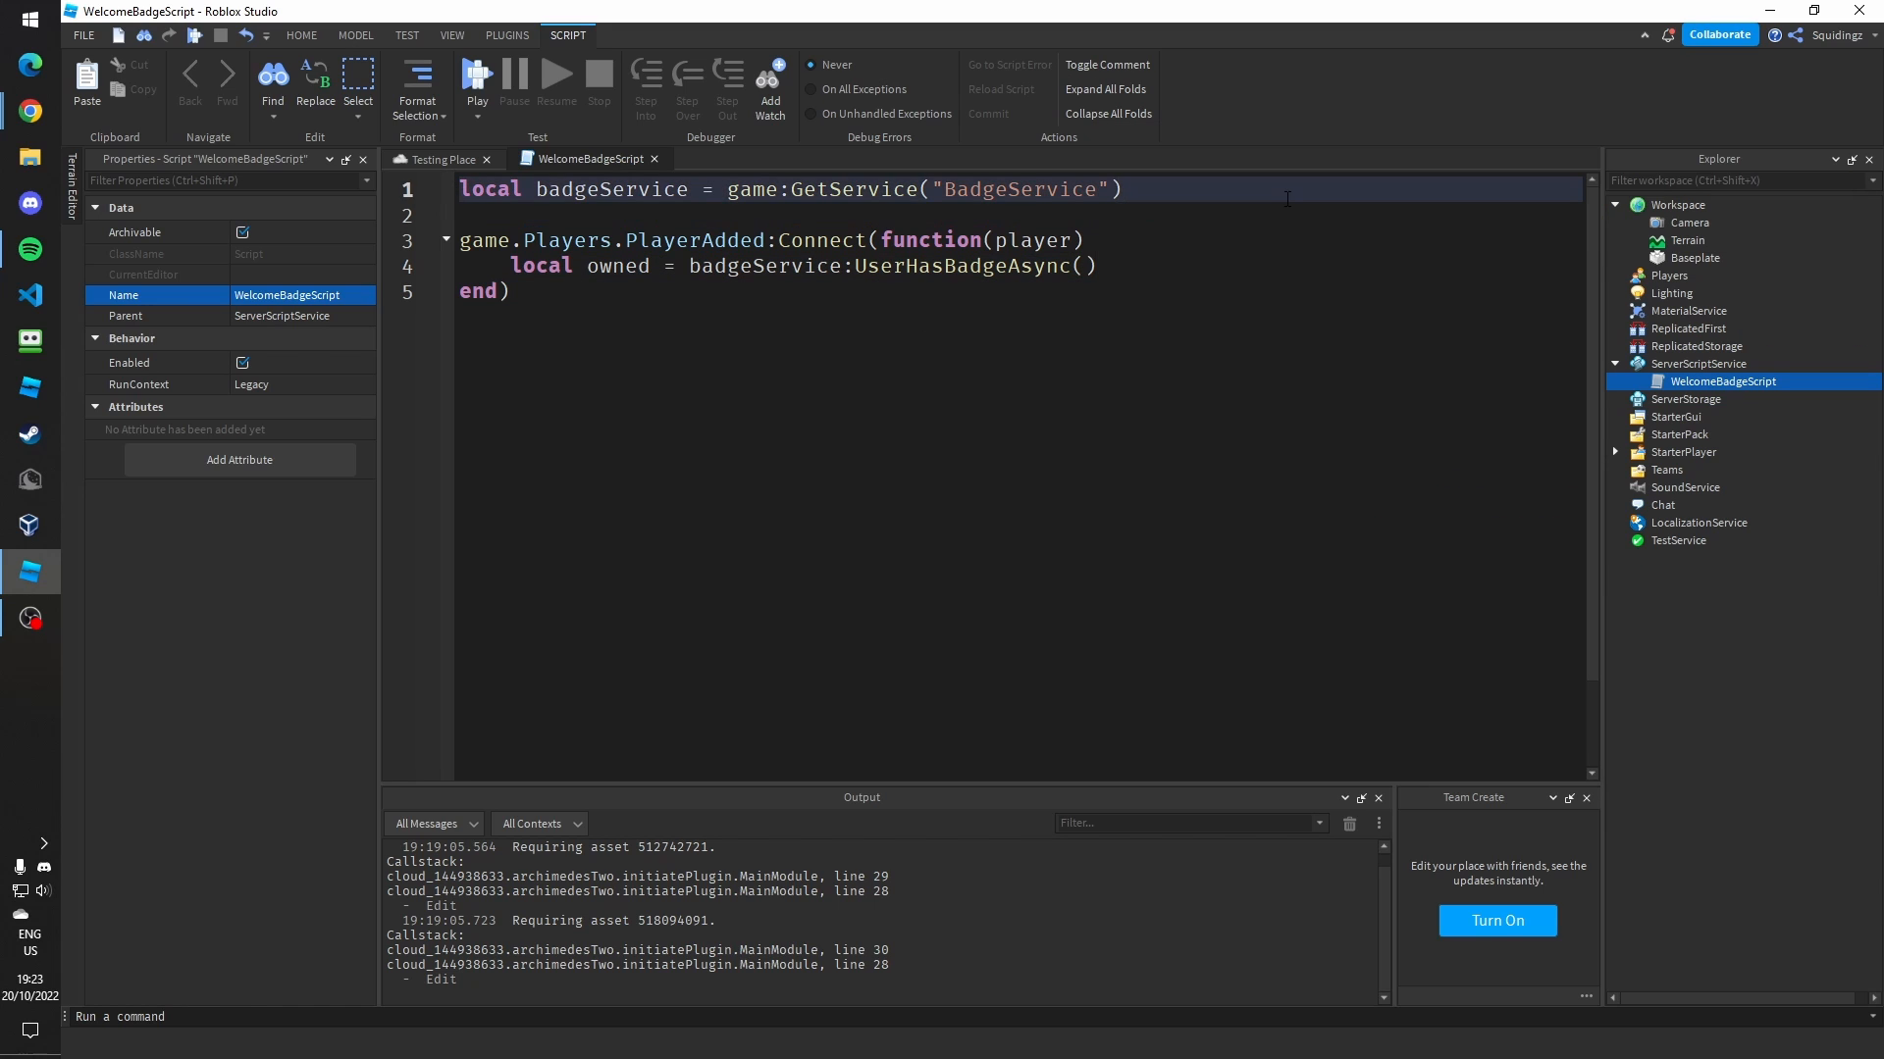
pyautogui.write('local')
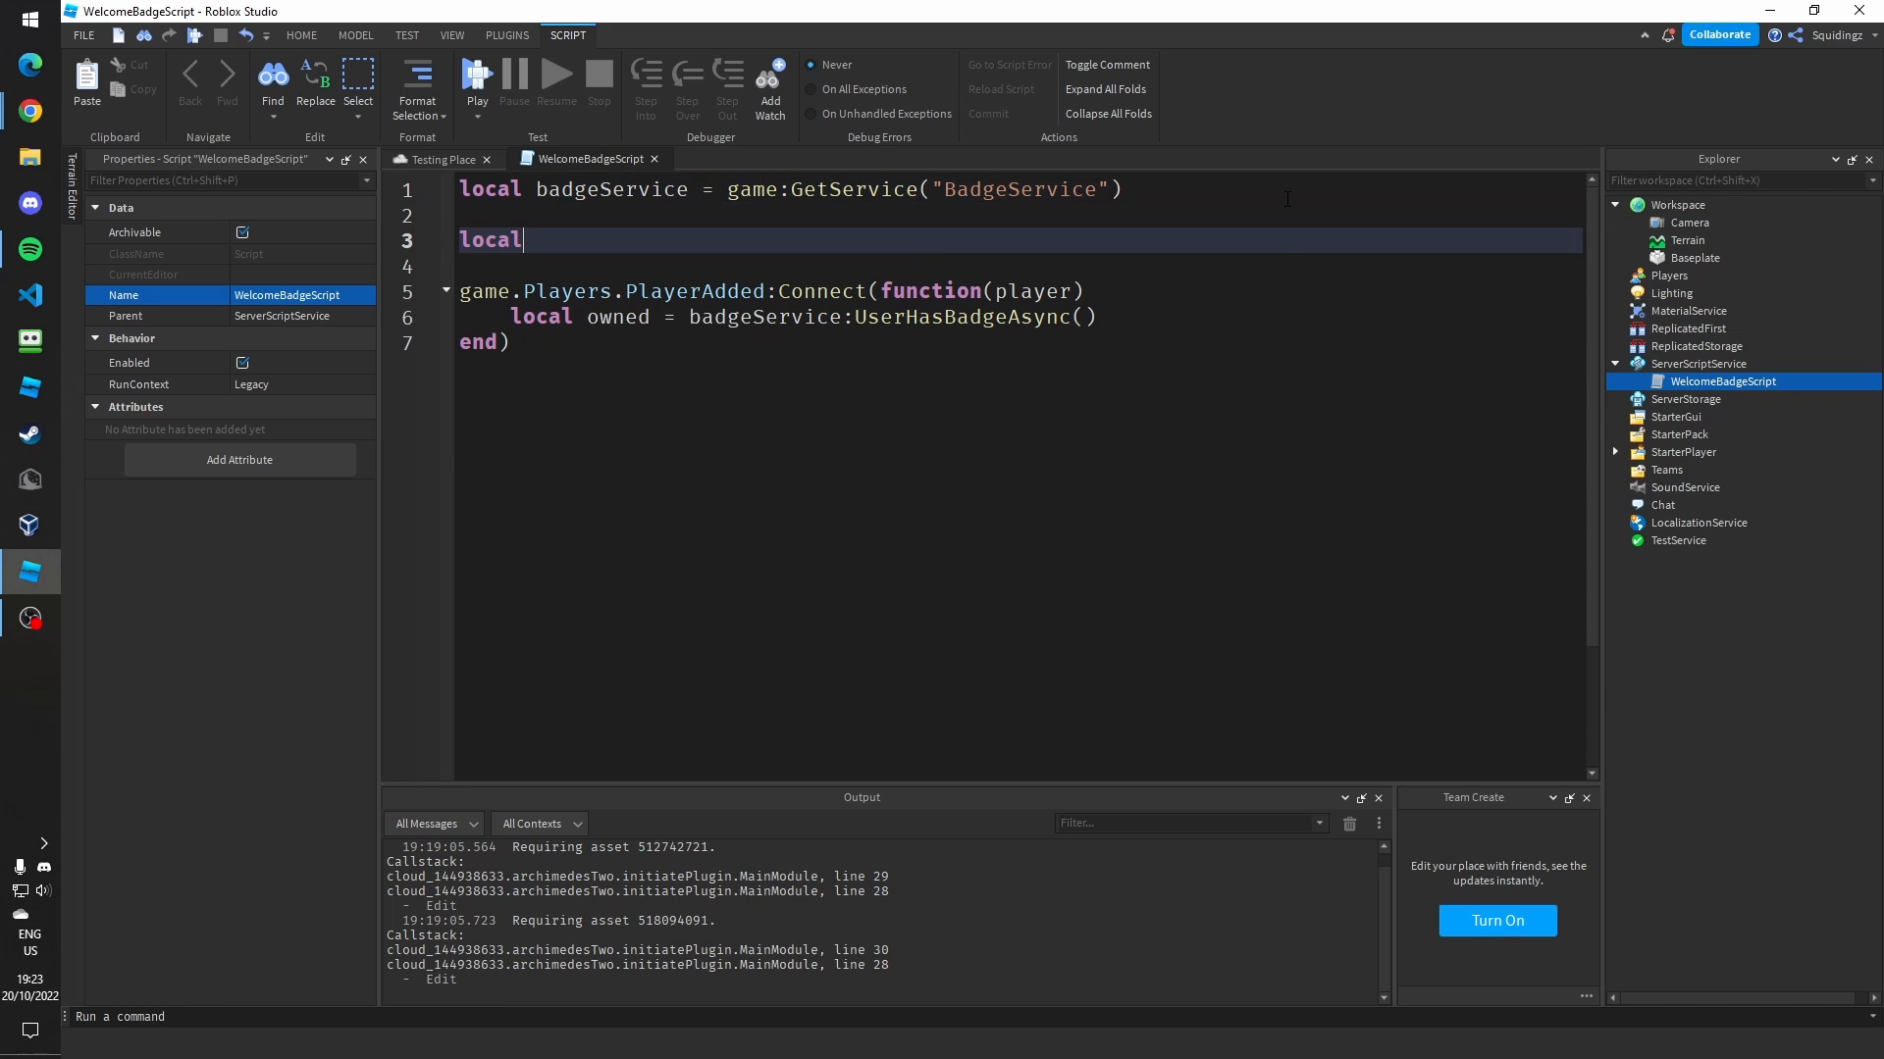
pyautogui.write('welc')
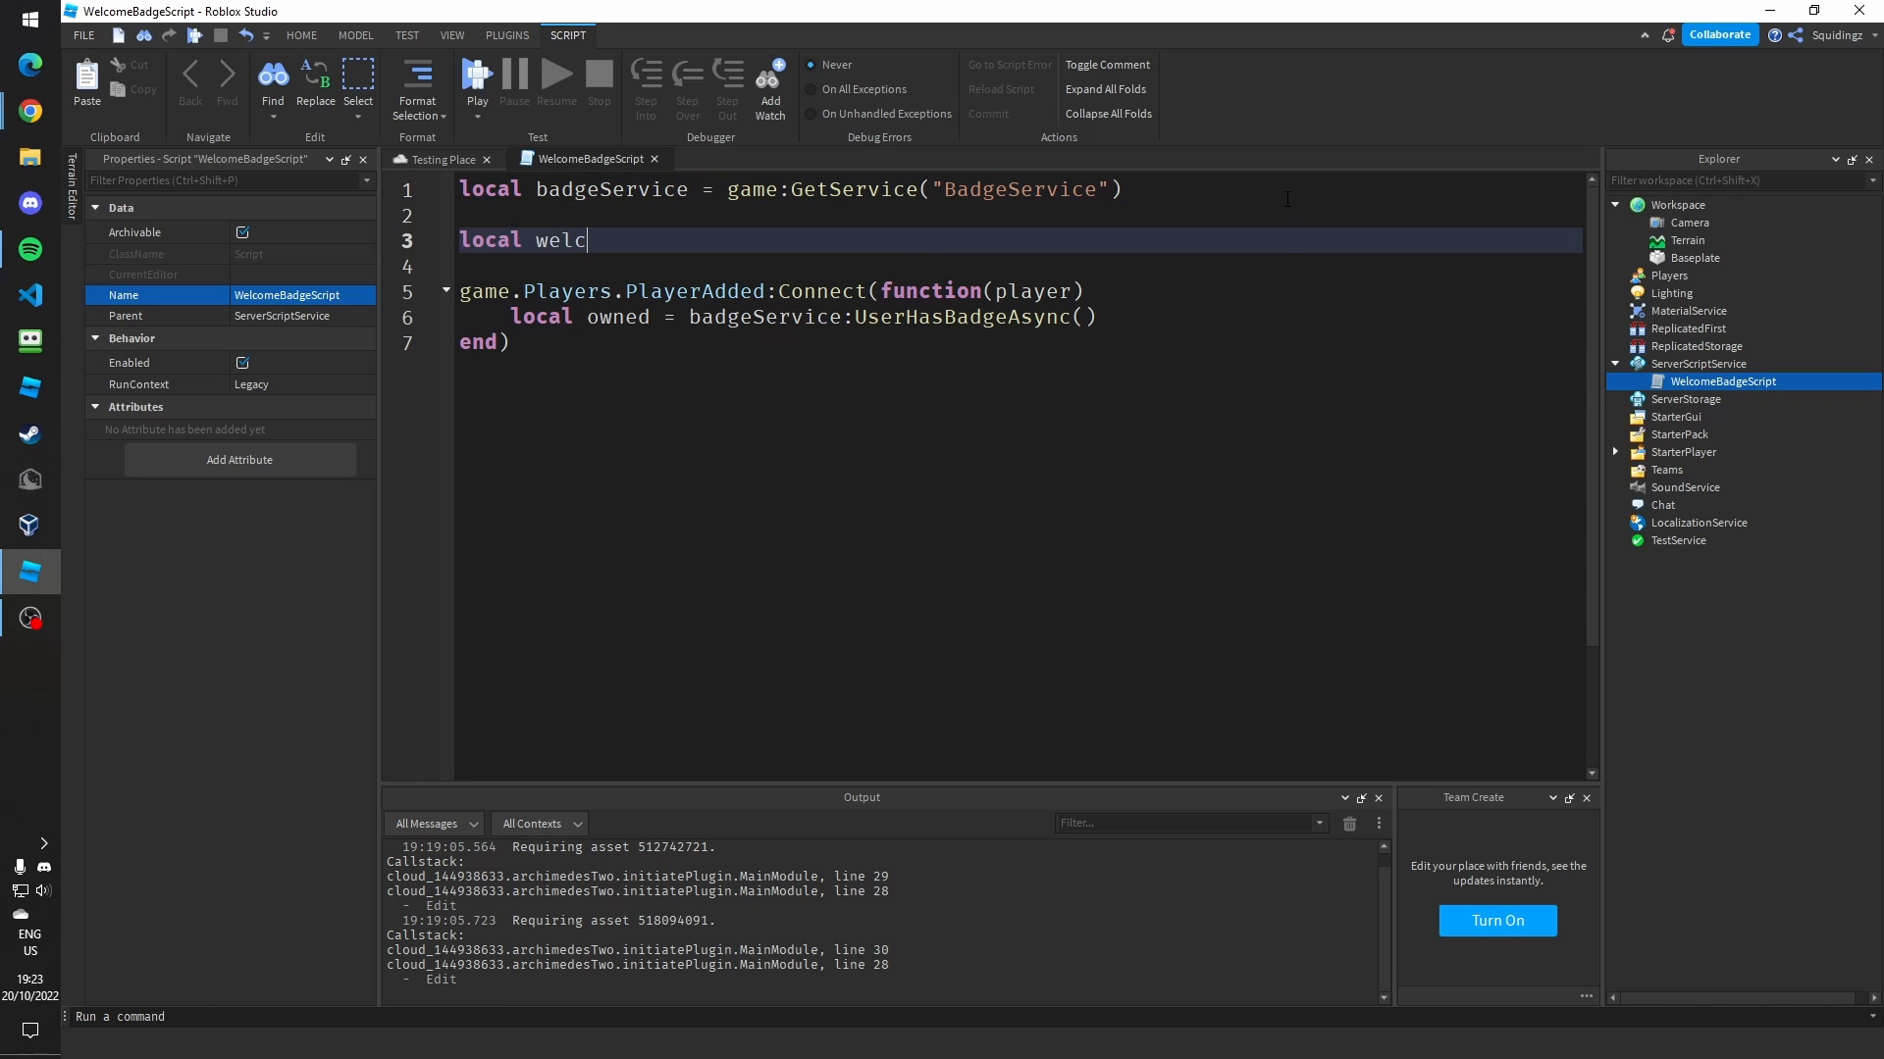
pyautogui.write('omeBadgeId = 2129095890')
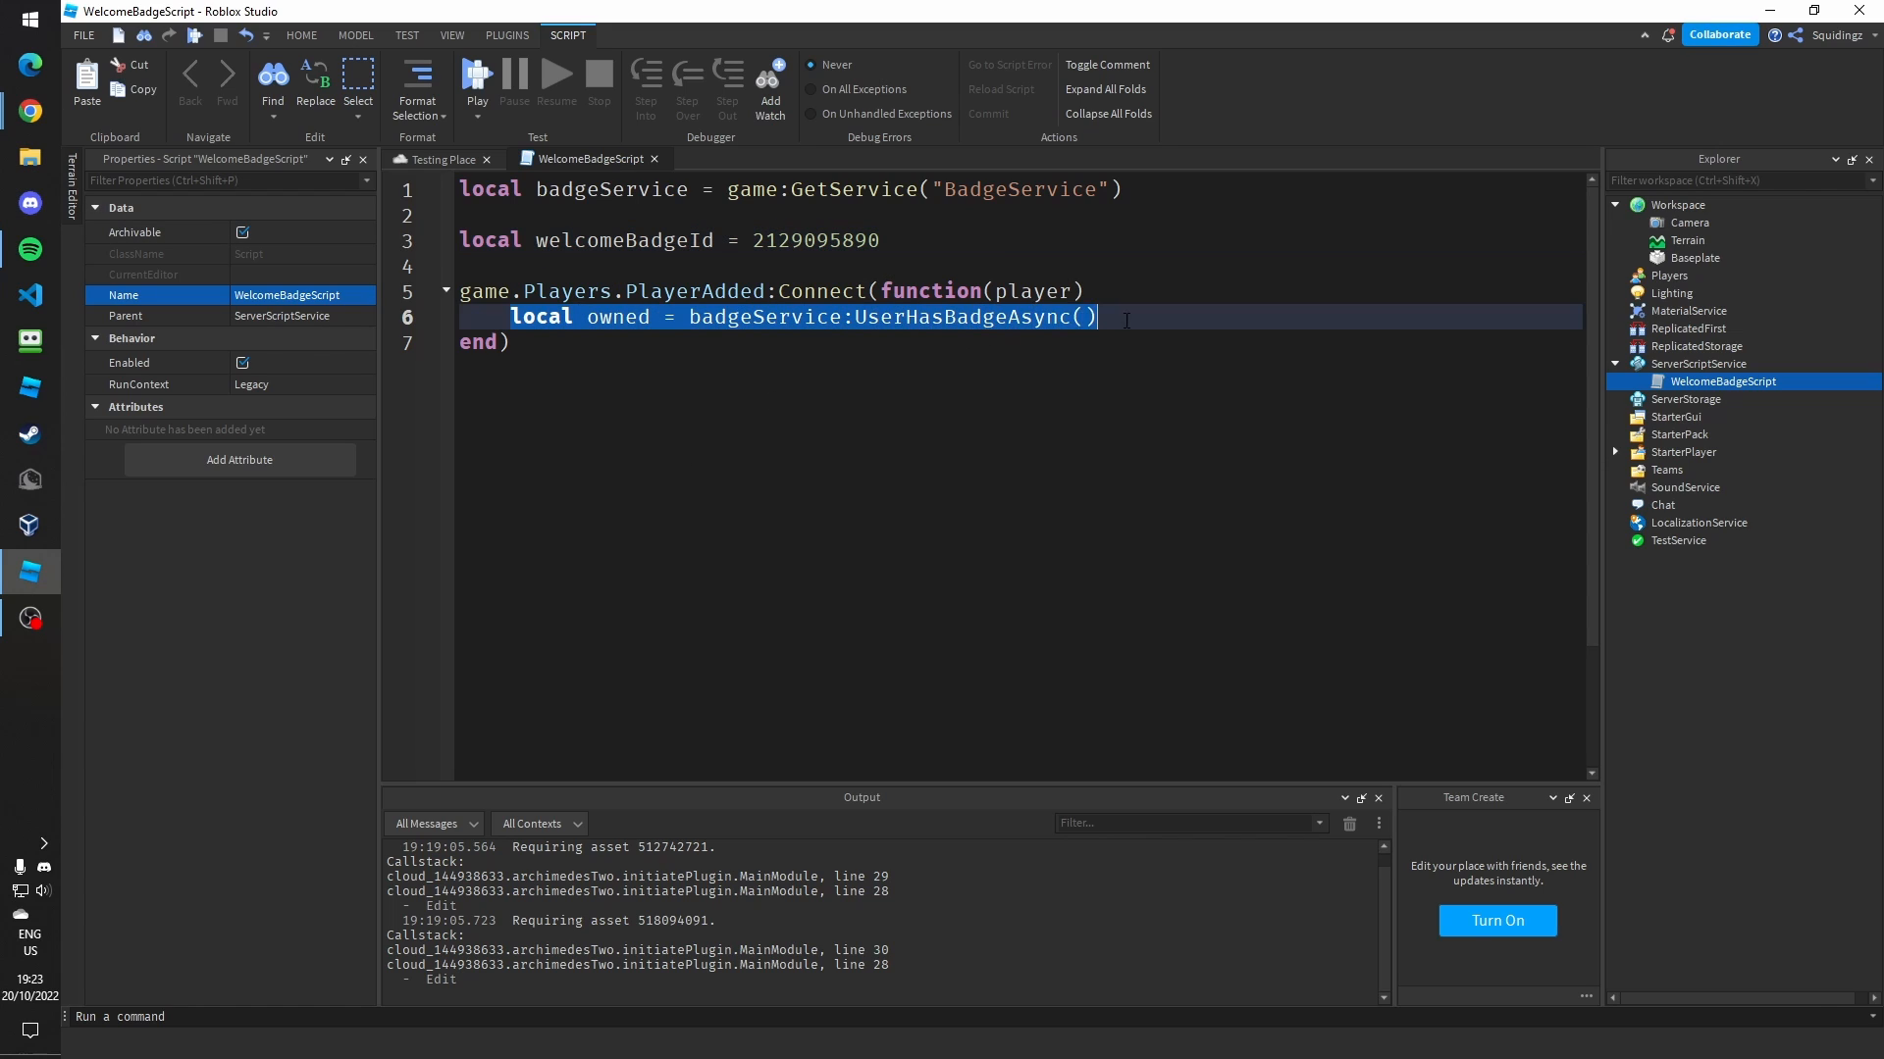
# Pass player.UserId and welcomeBadgeId into the UserHasBadgeAsync ownership check
pyautogui.doubleClick(961, 316)
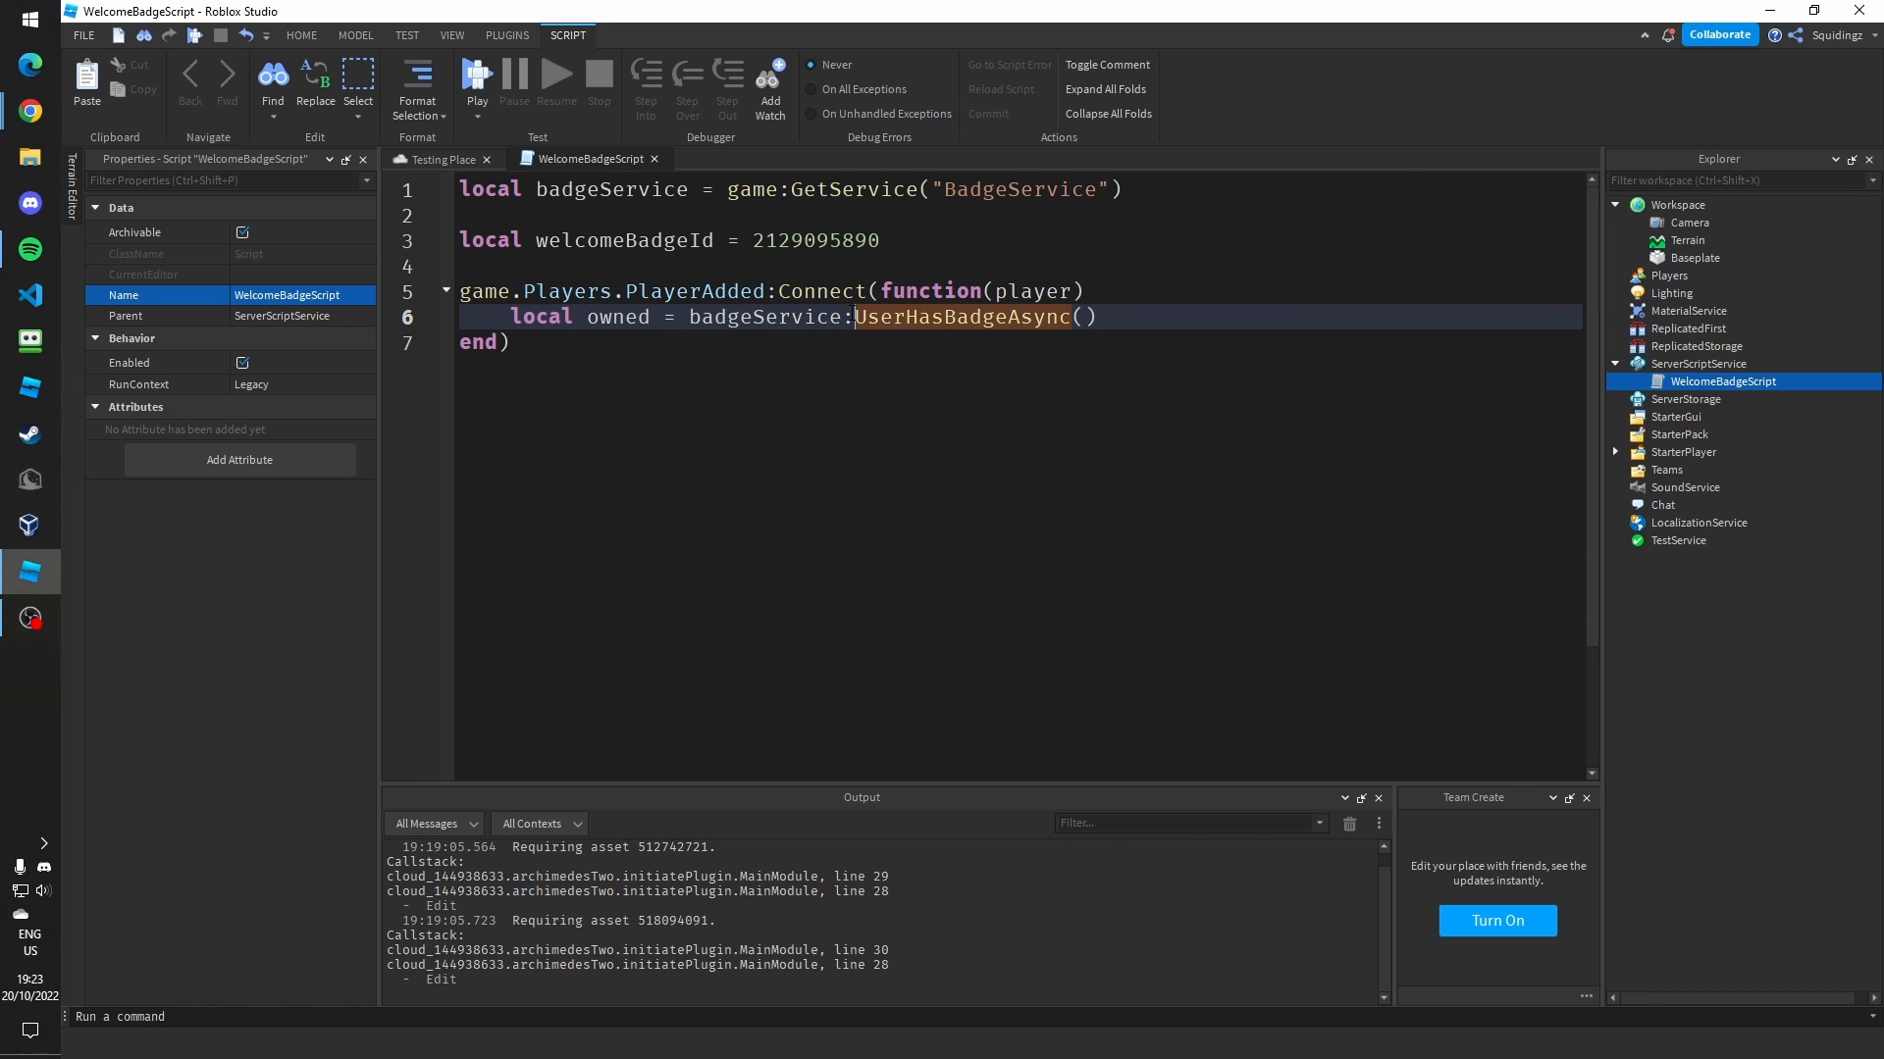
pyautogui.click(1087, 316)
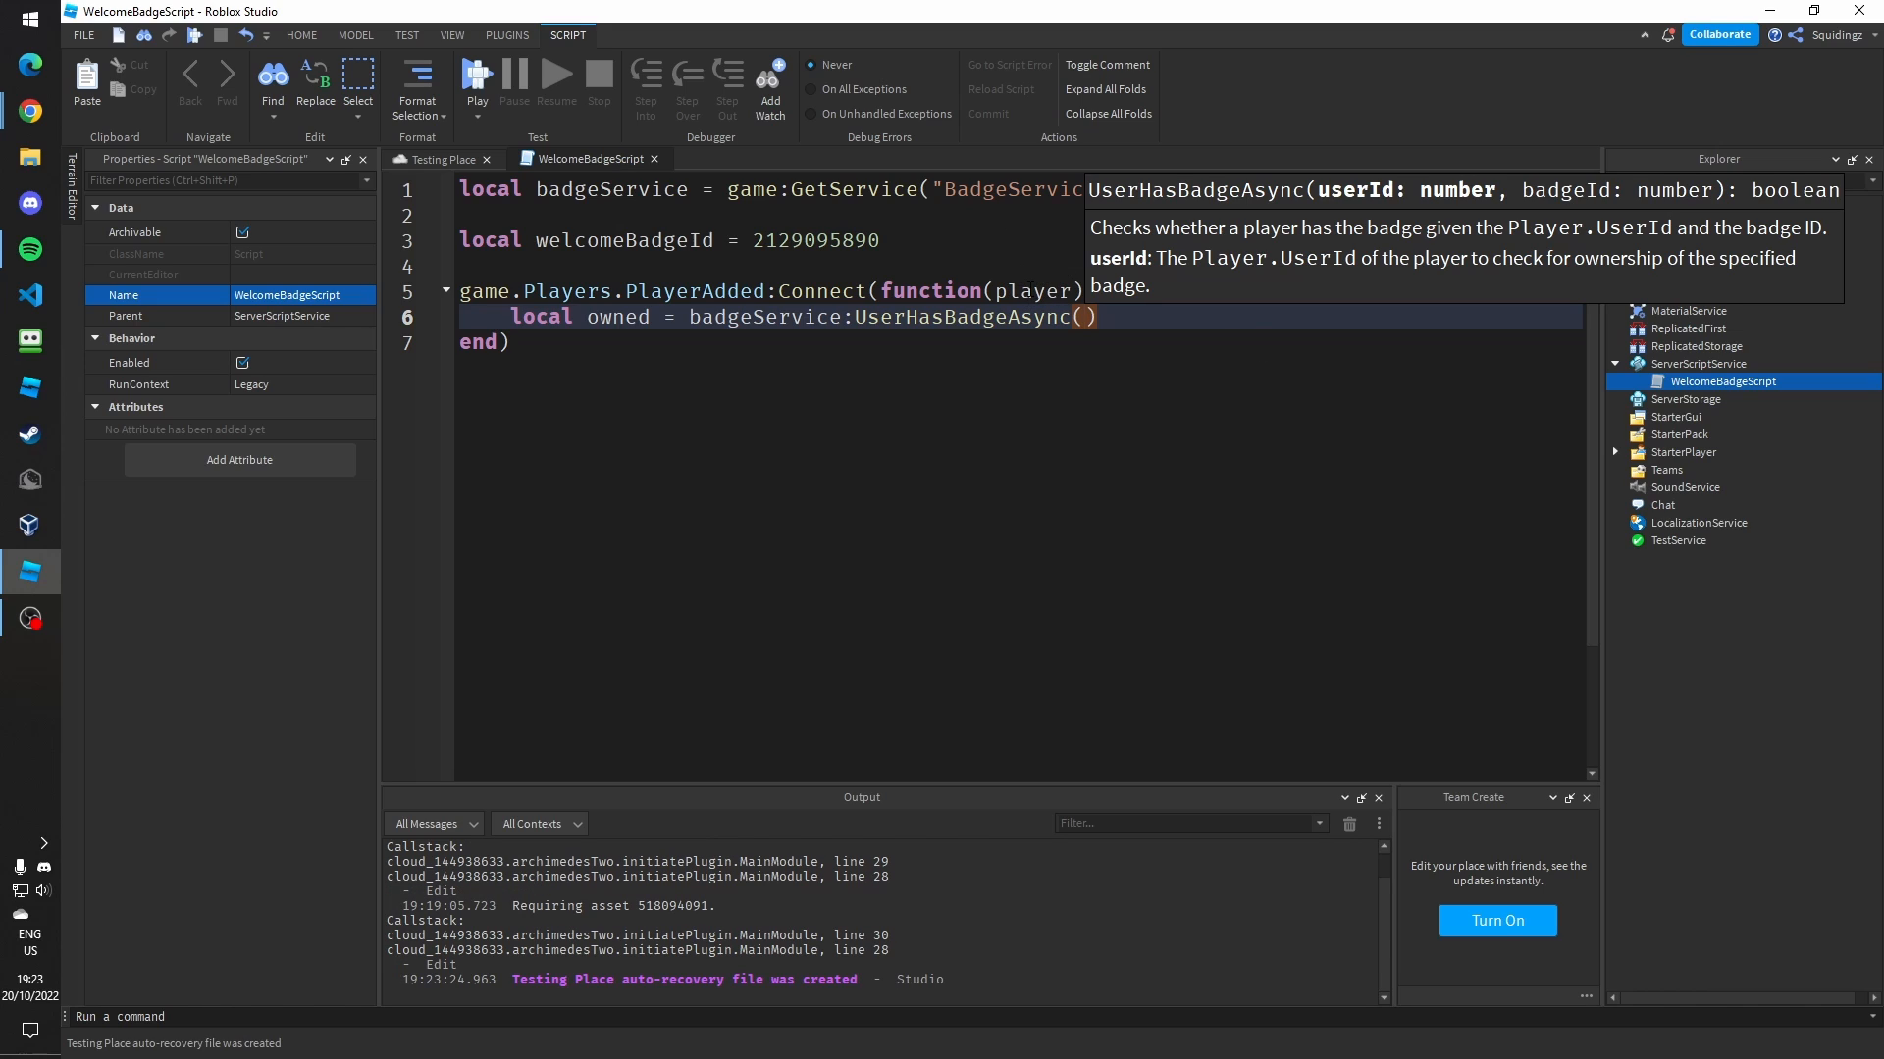
pyautogui.write('player')
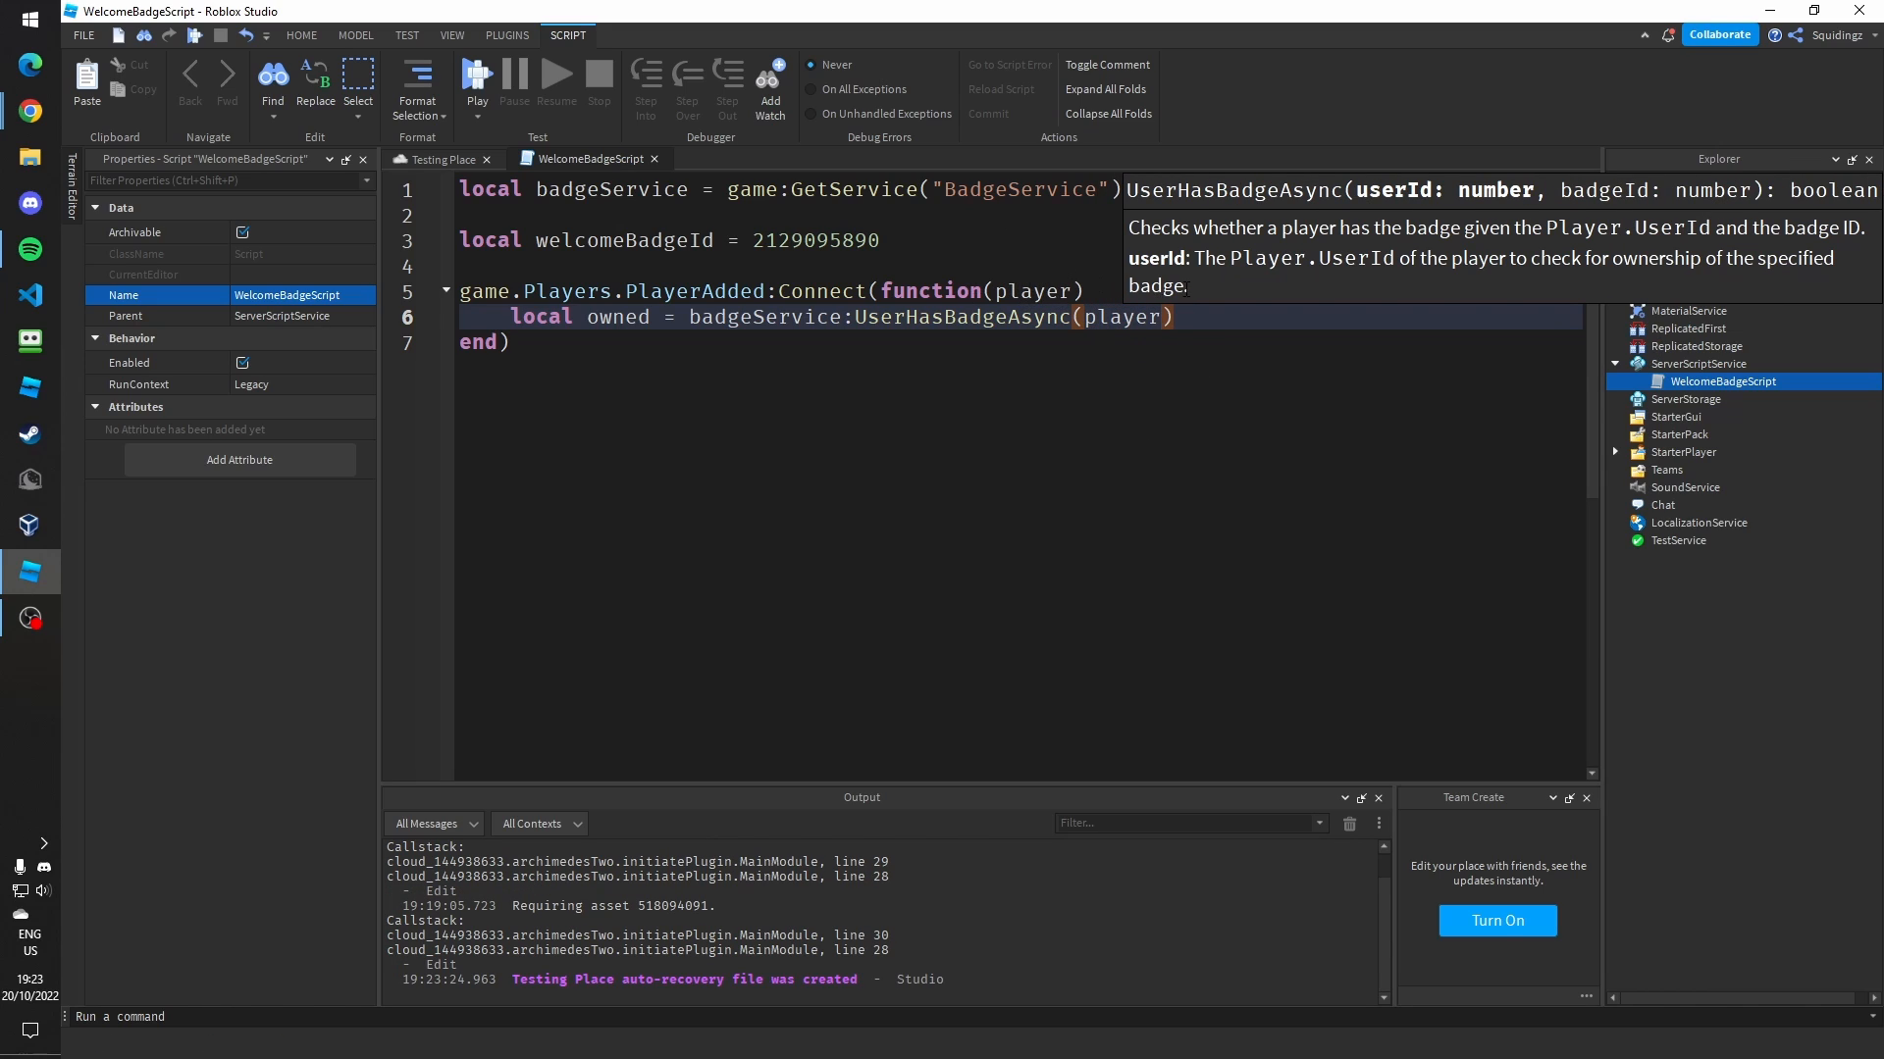
pyautogui.write('.UserId,')
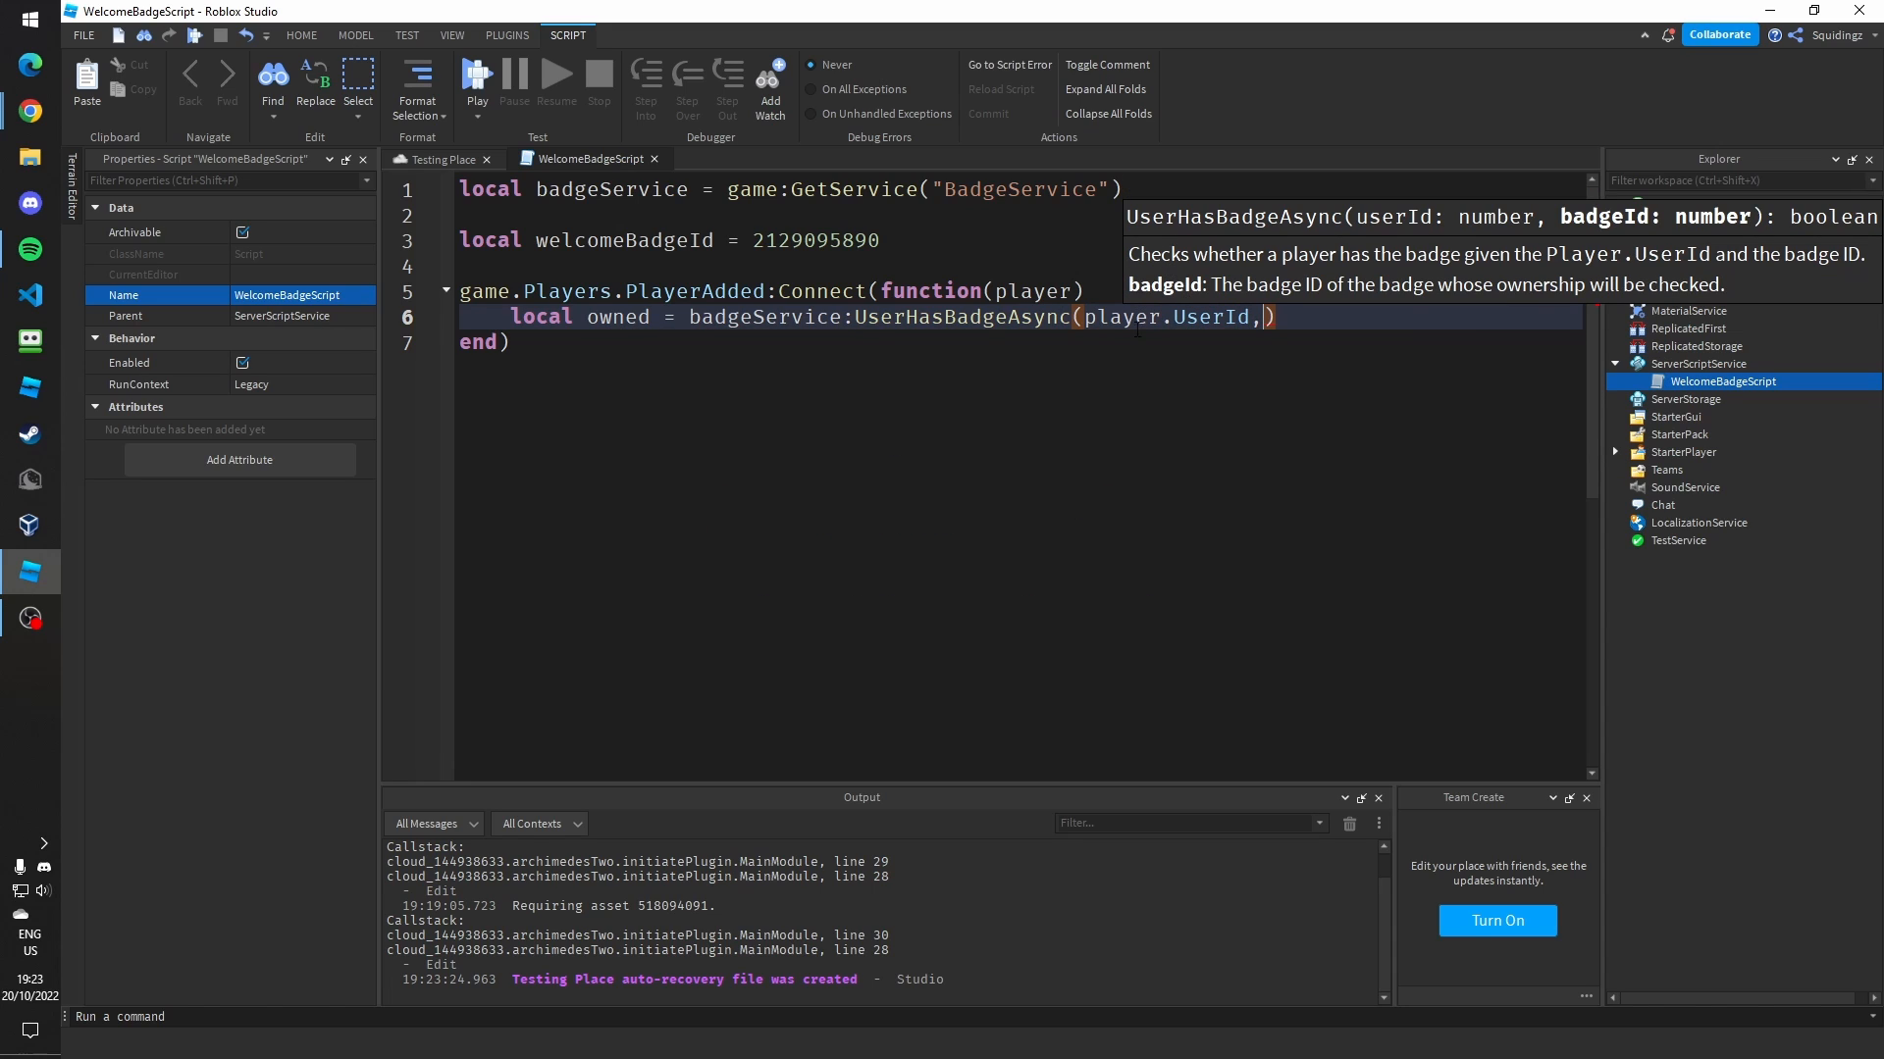
pyautogui.write('weld')
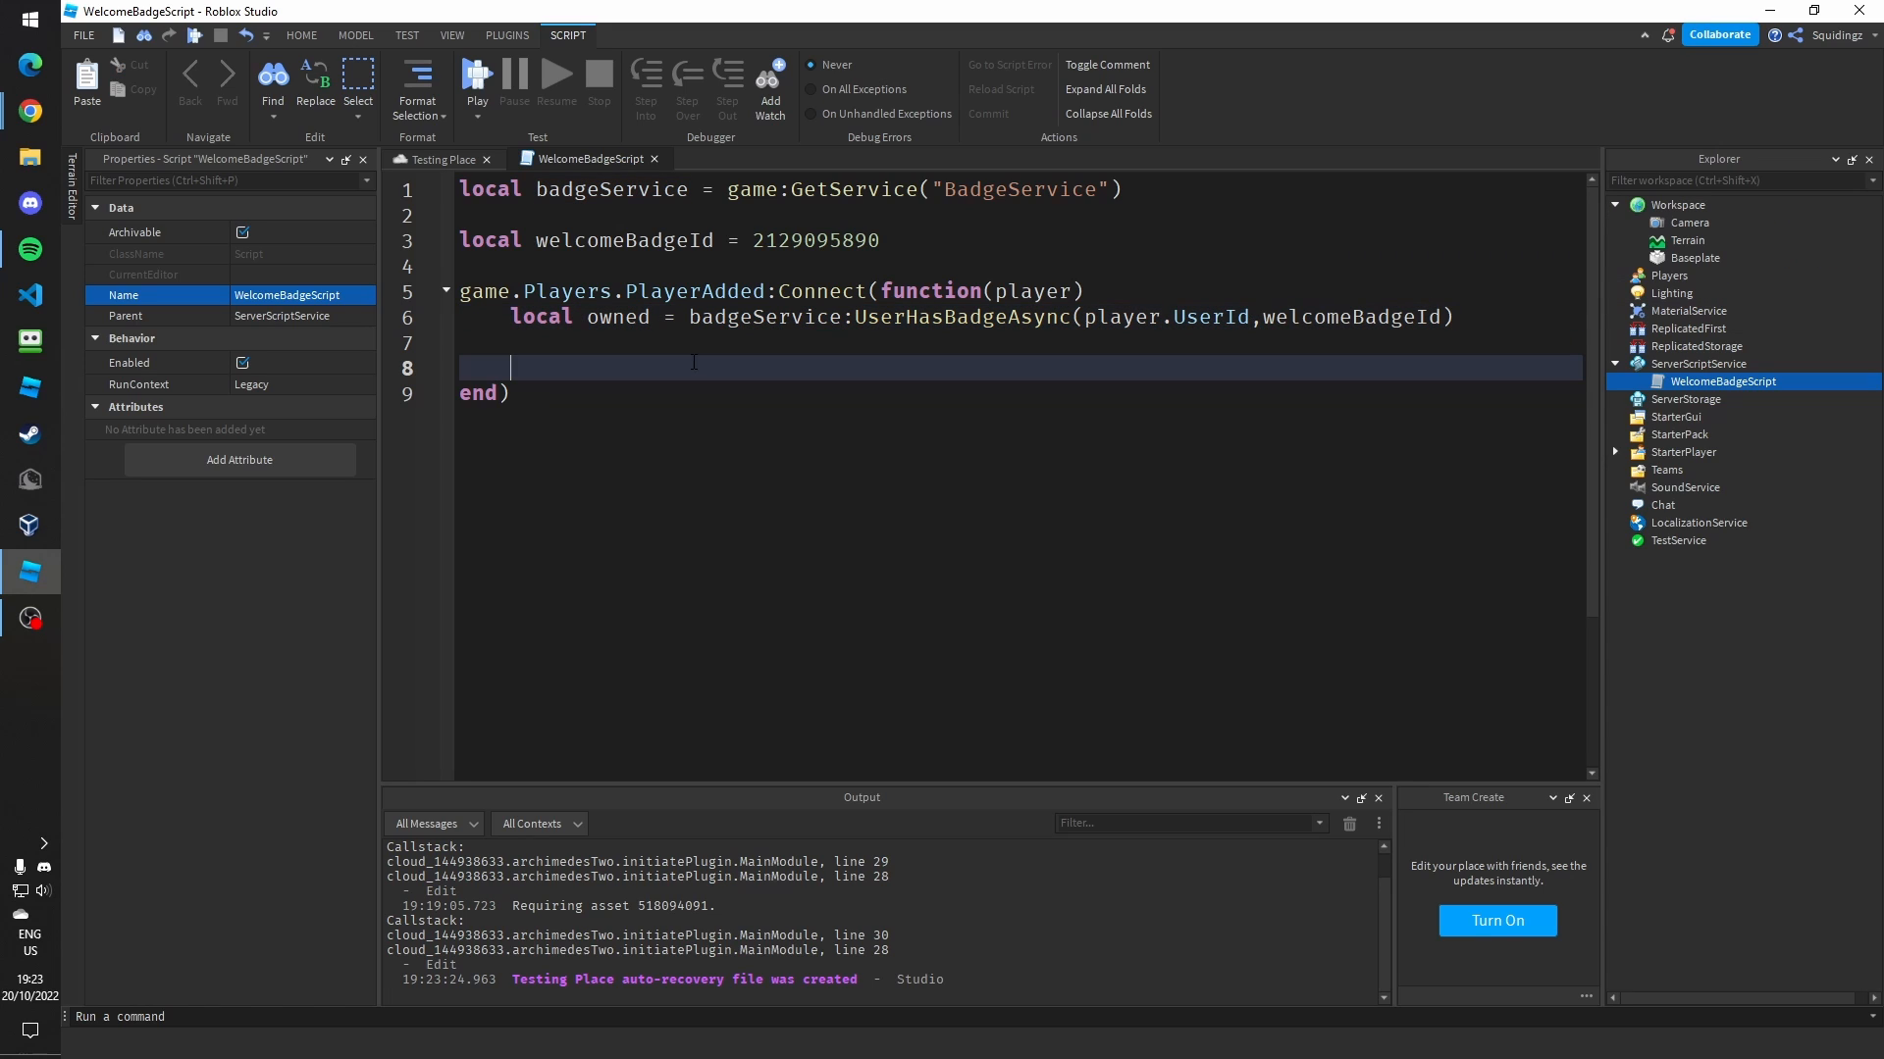
# Add if not owned then badgeService:AwardBadge(player.UserId,welcomeBadgeId) end to the handler
pyautogui.write('if not owned')
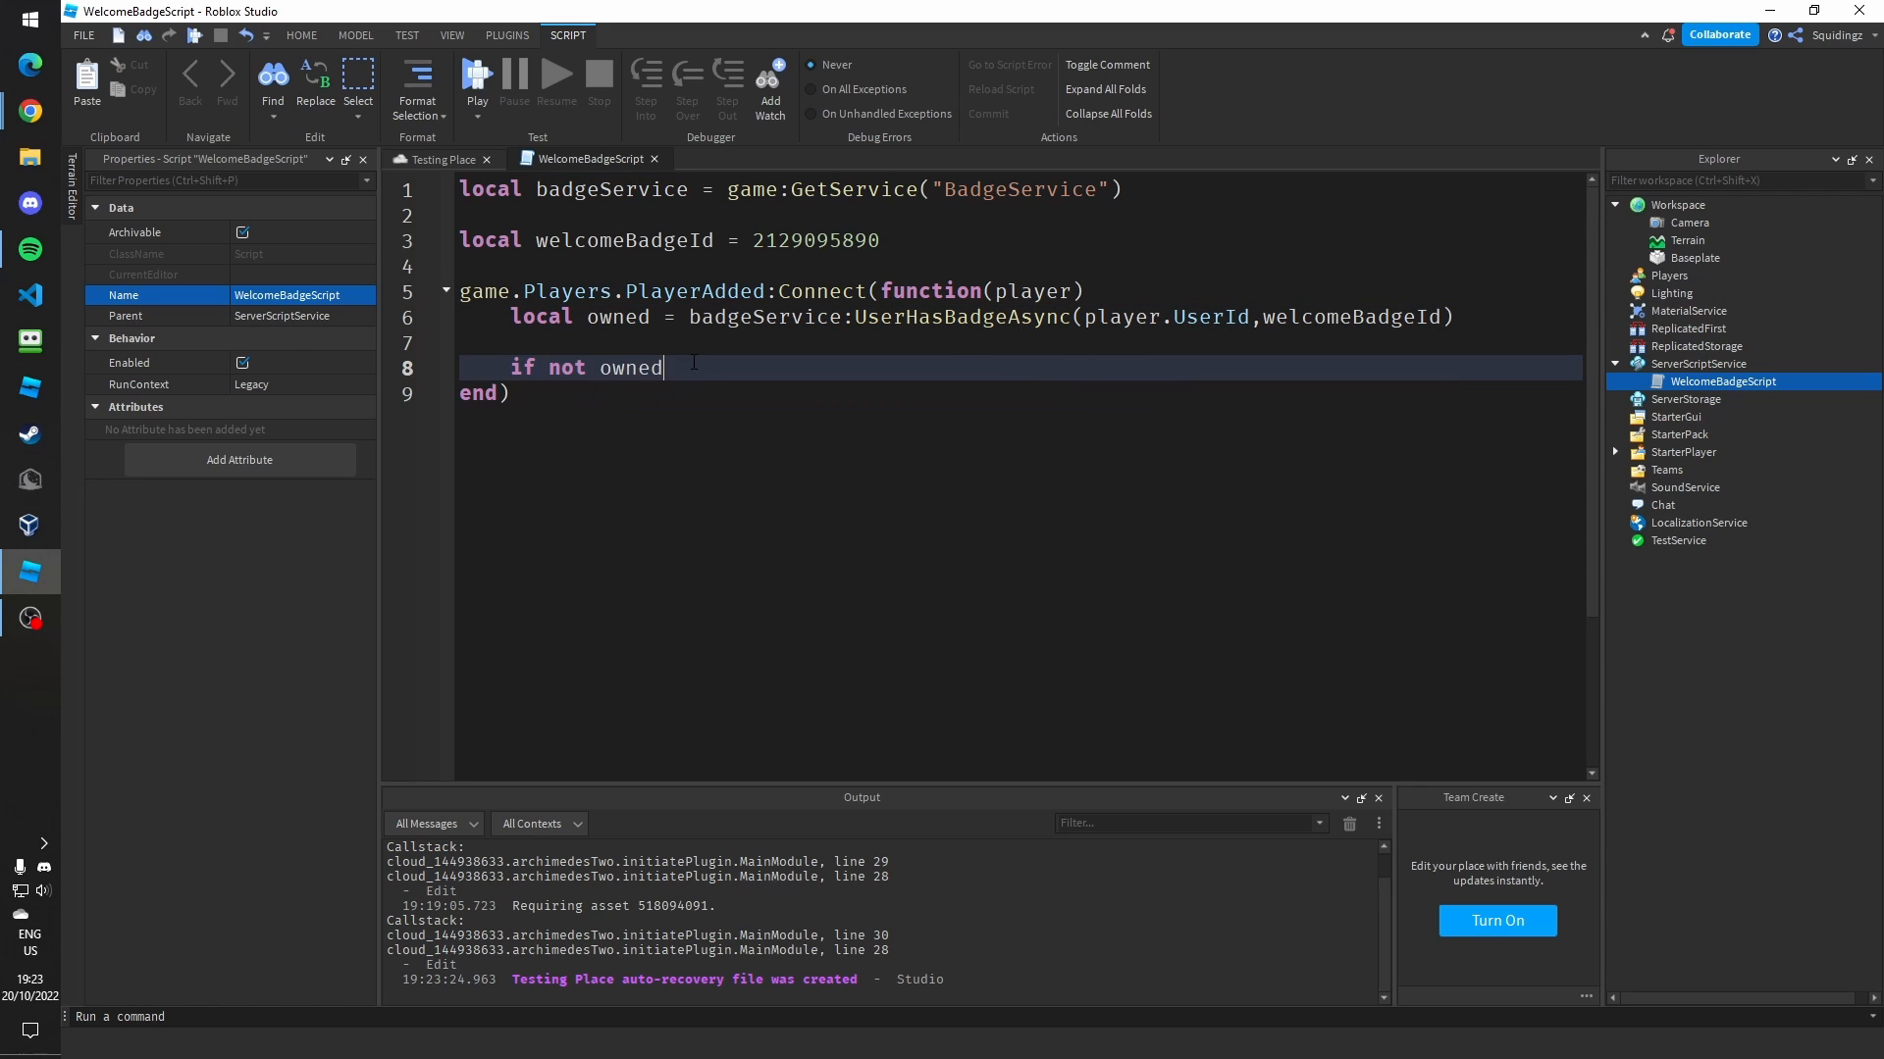
pyautogui.write('then')
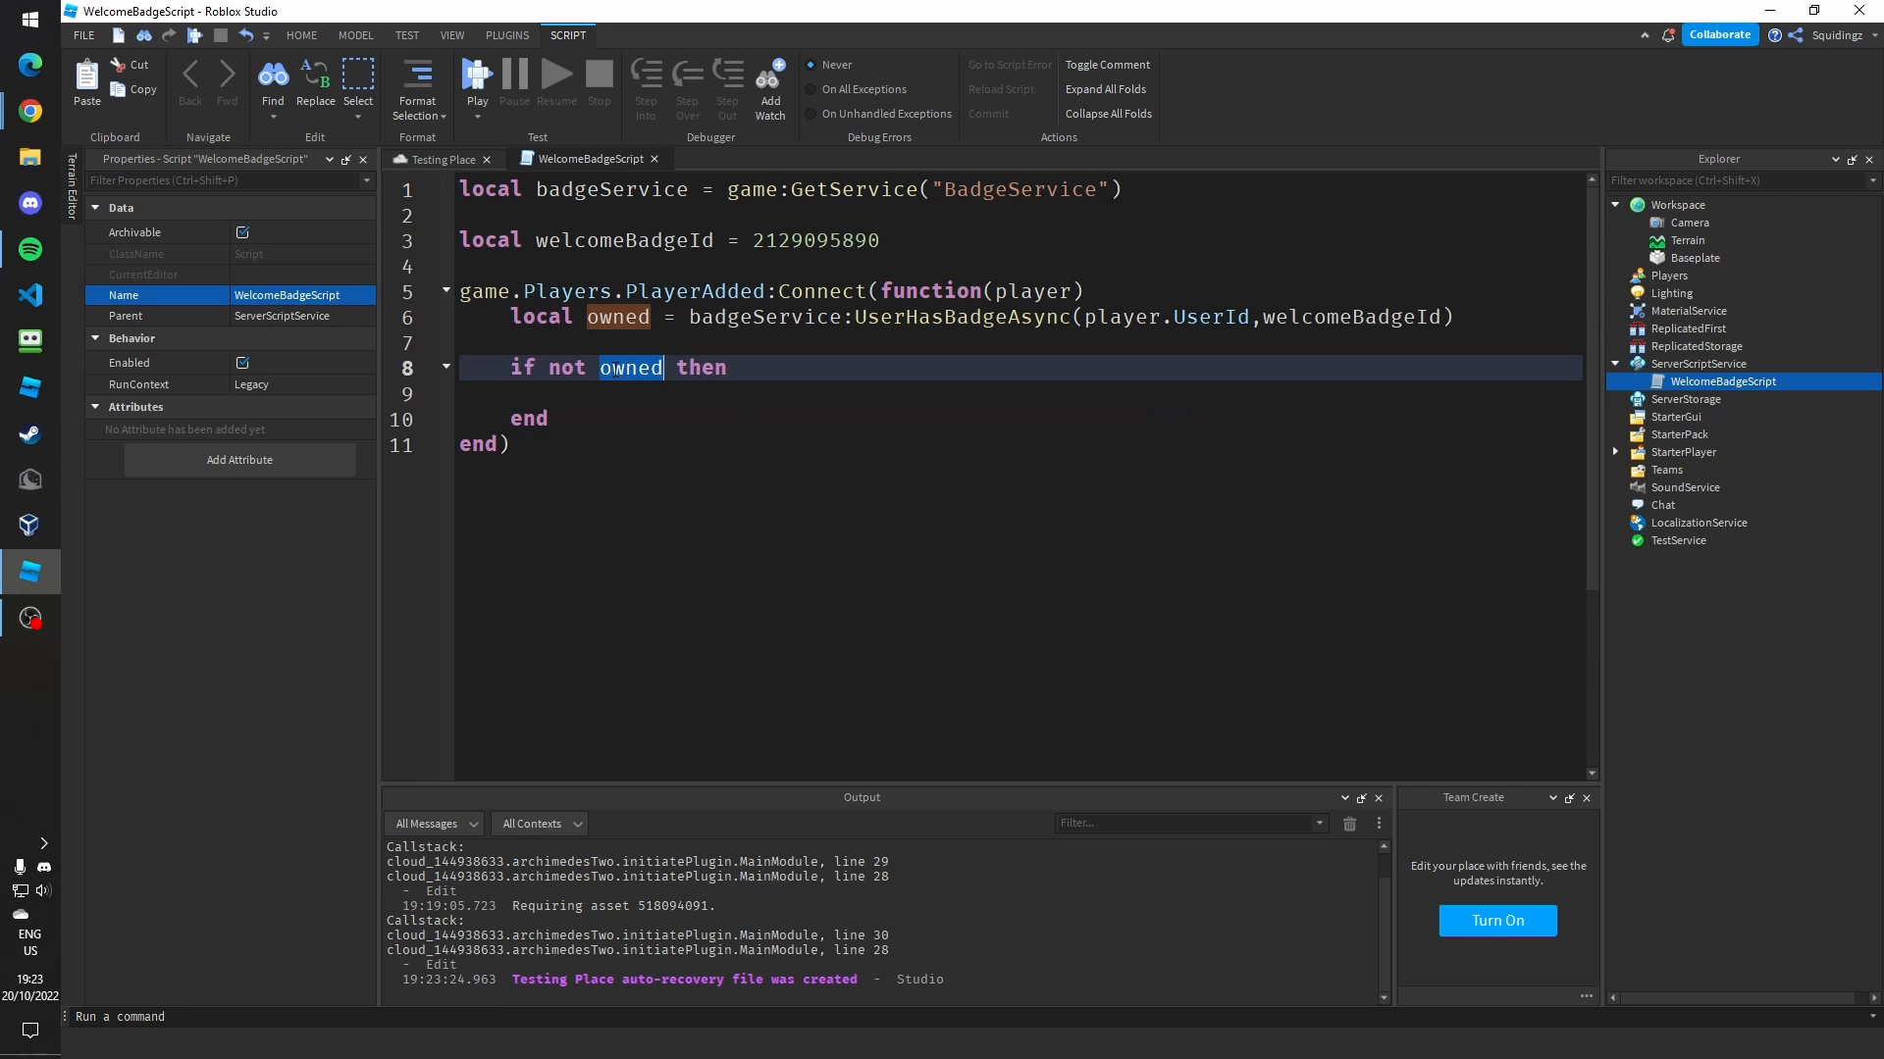
pyautogui.click(612, 393)
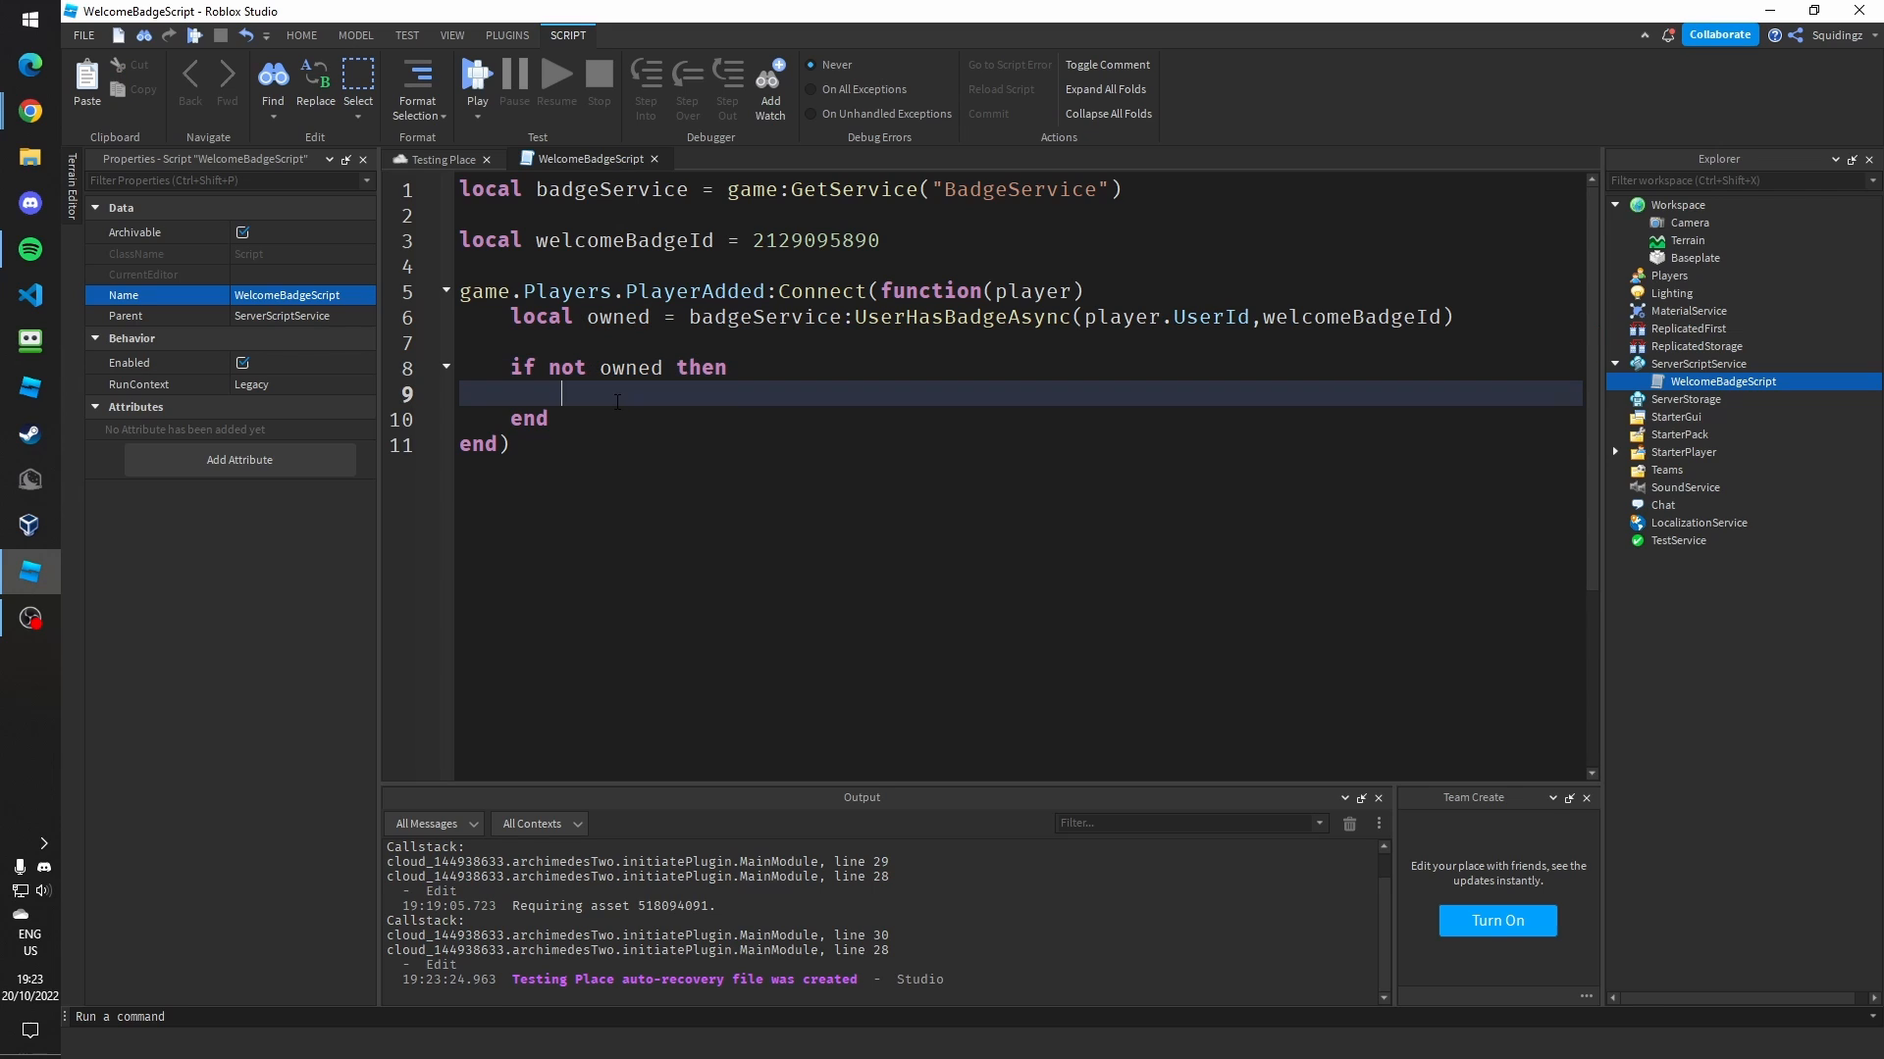
pyautogui.write('badgeService:')
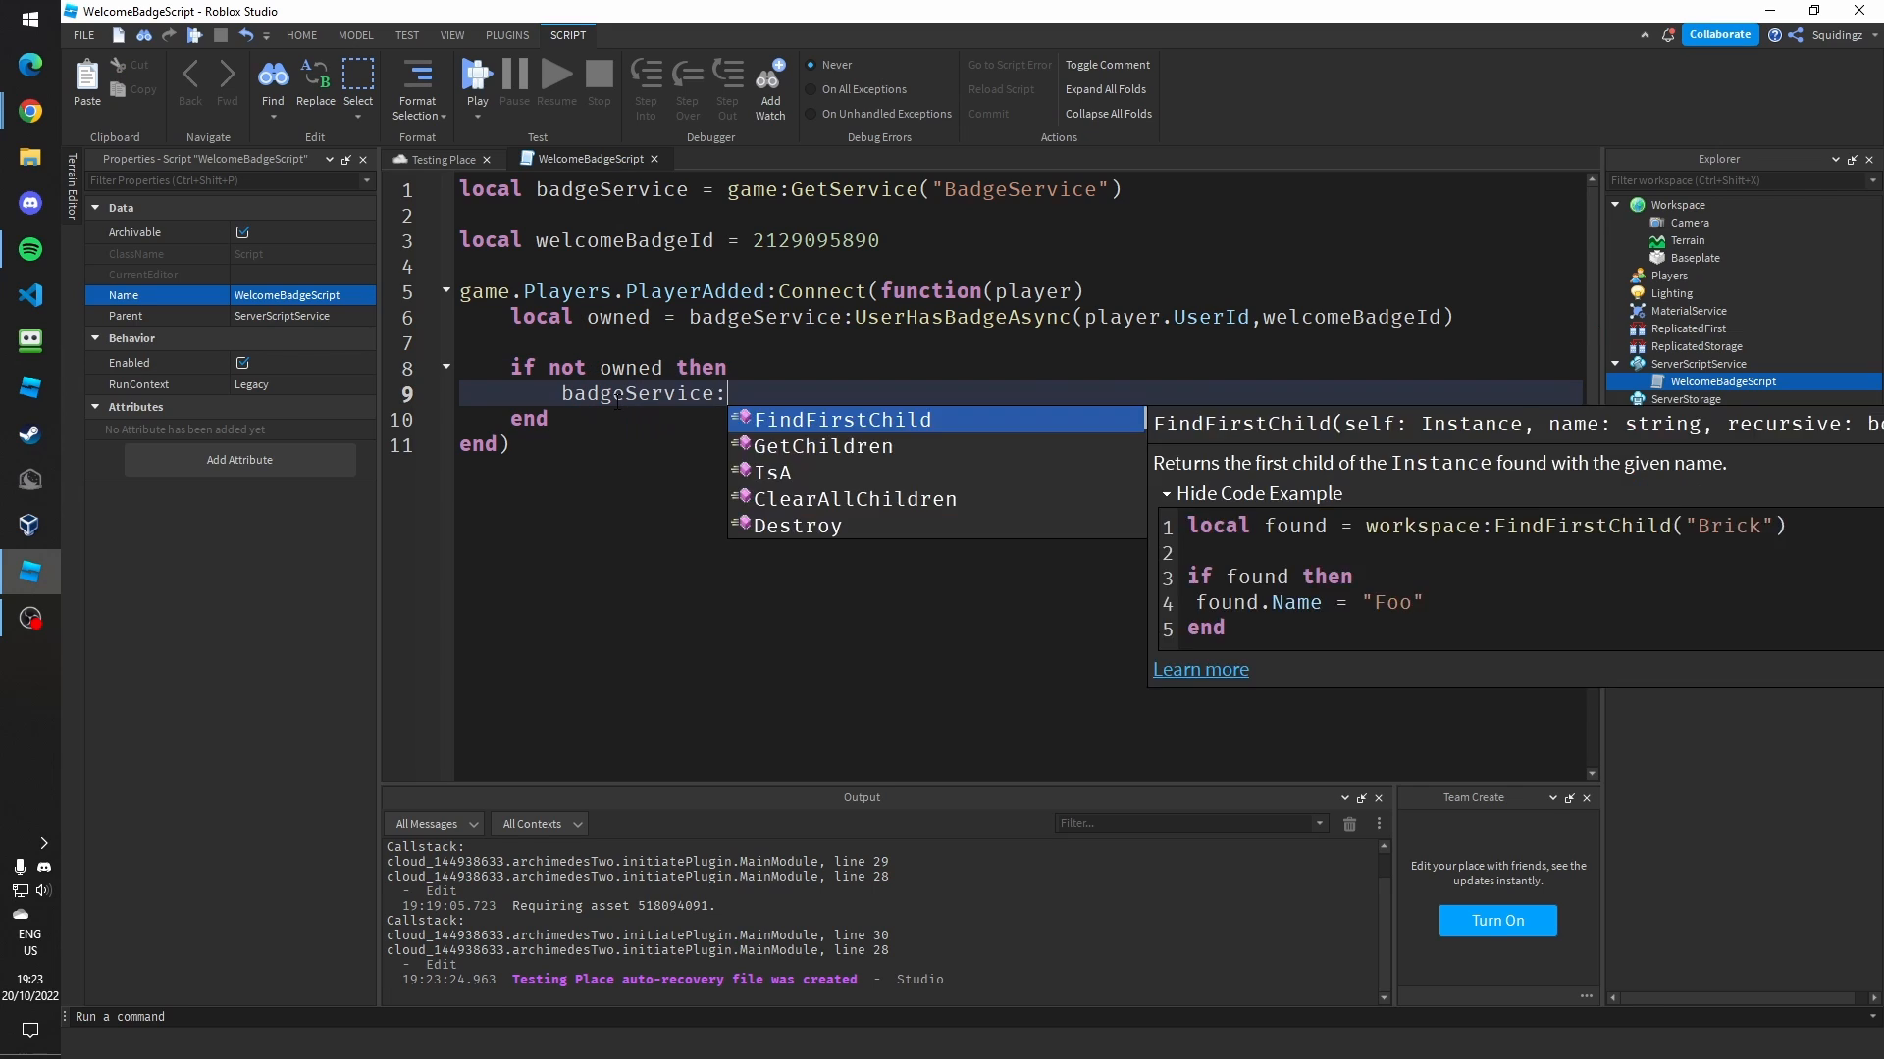
pyautogui.write('AwardBadge(')
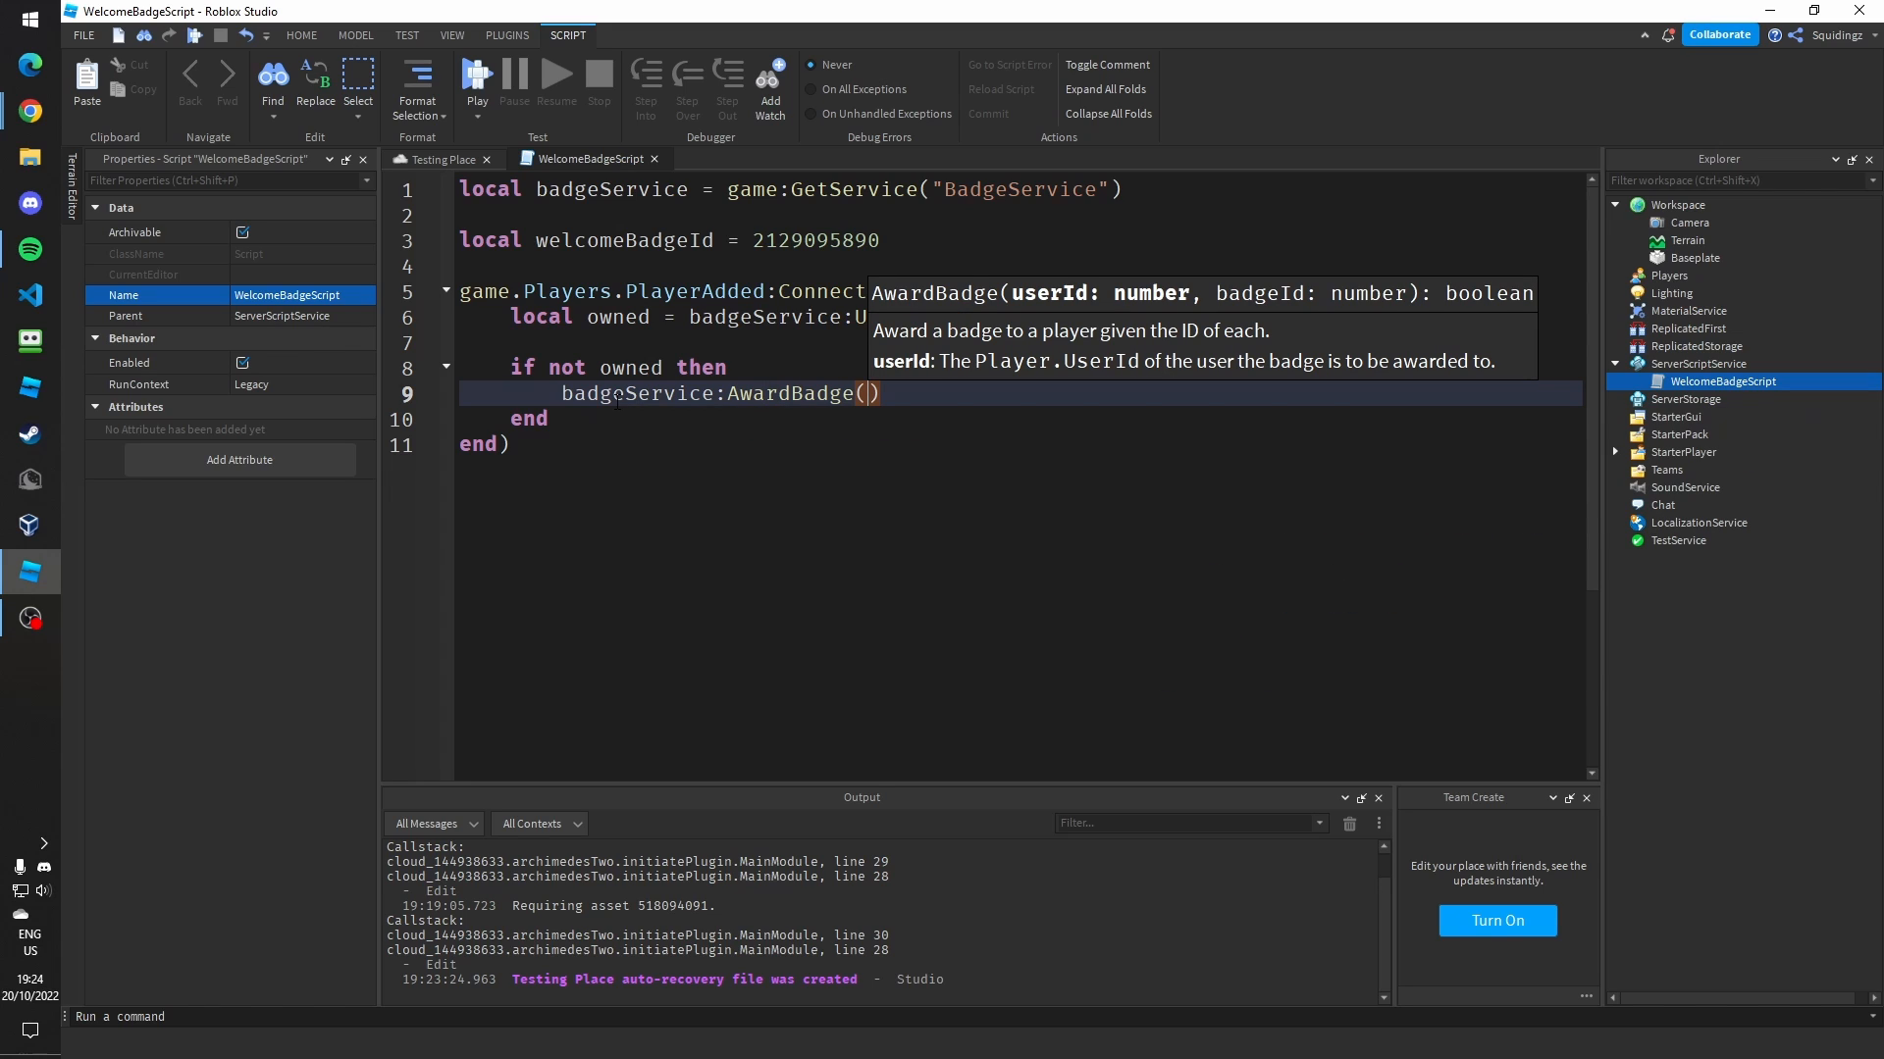
pyautogui.write('player.UserId')
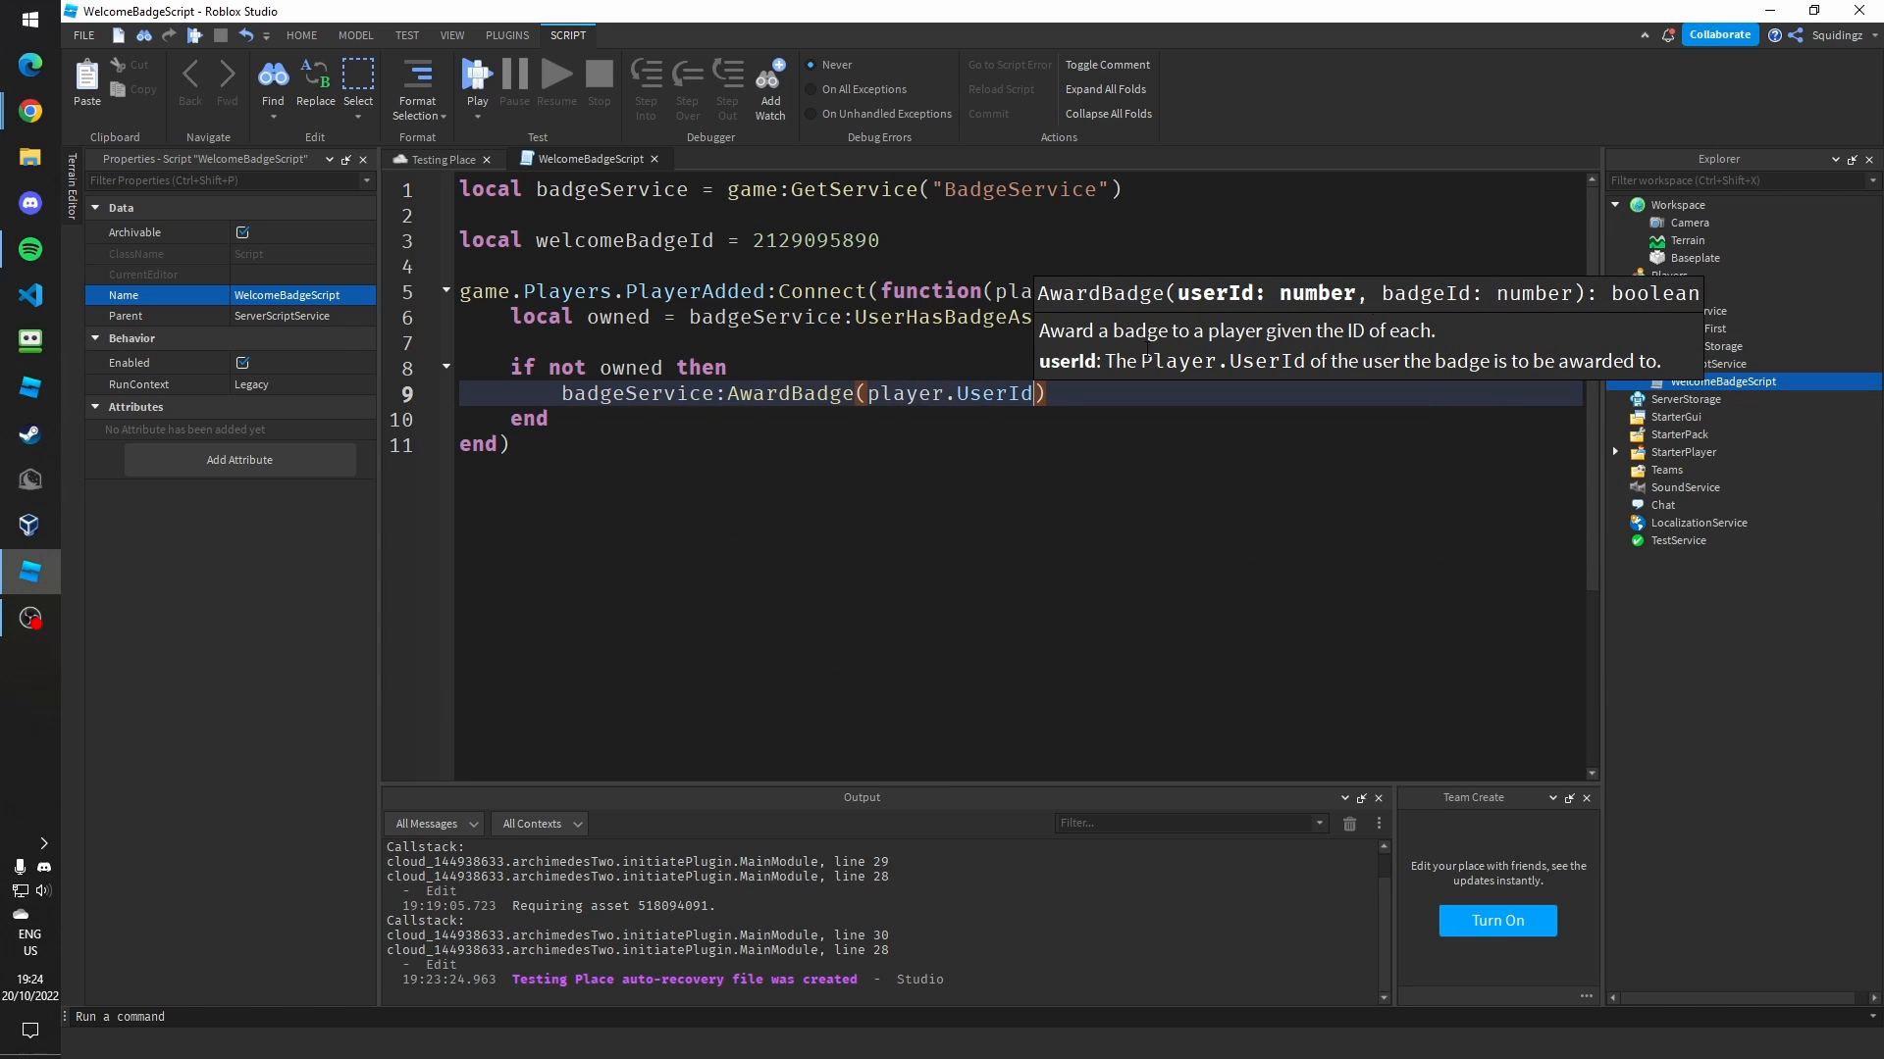
pyautogui.write(',')
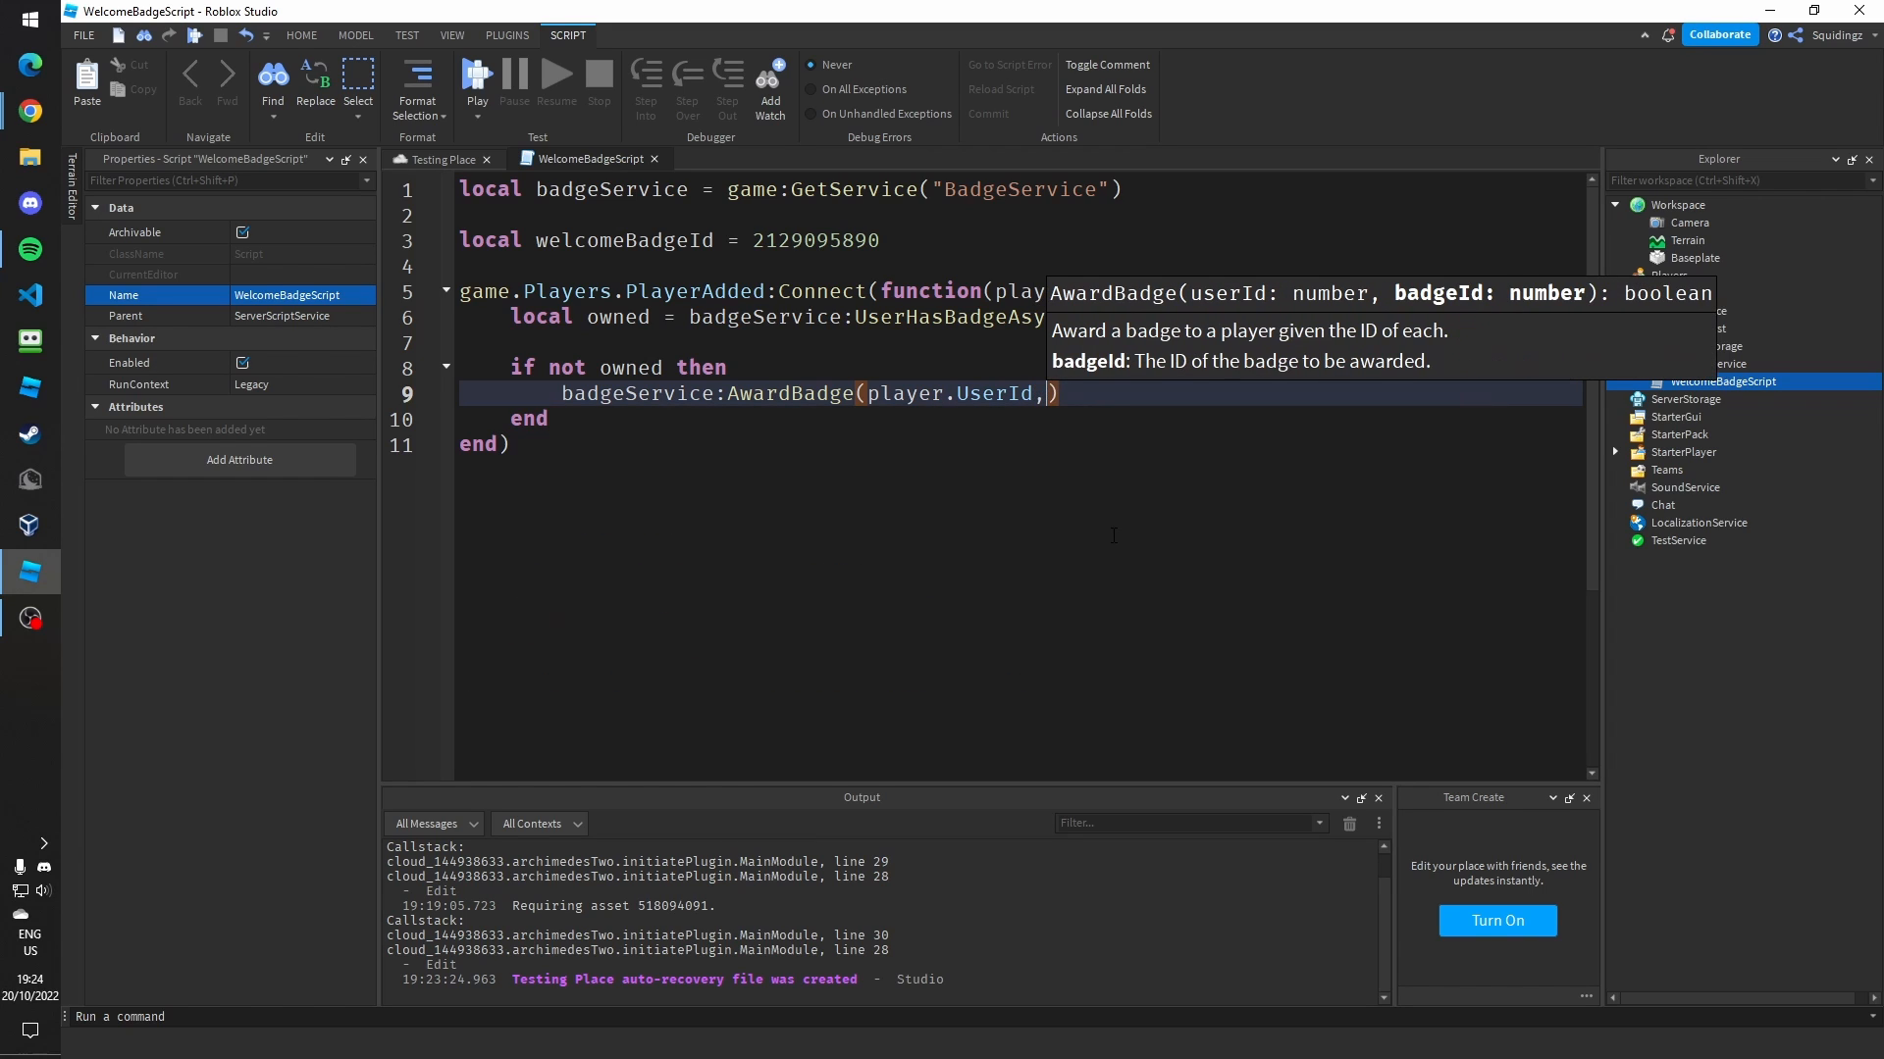
pyautogui.write('welcomeBadgeId')
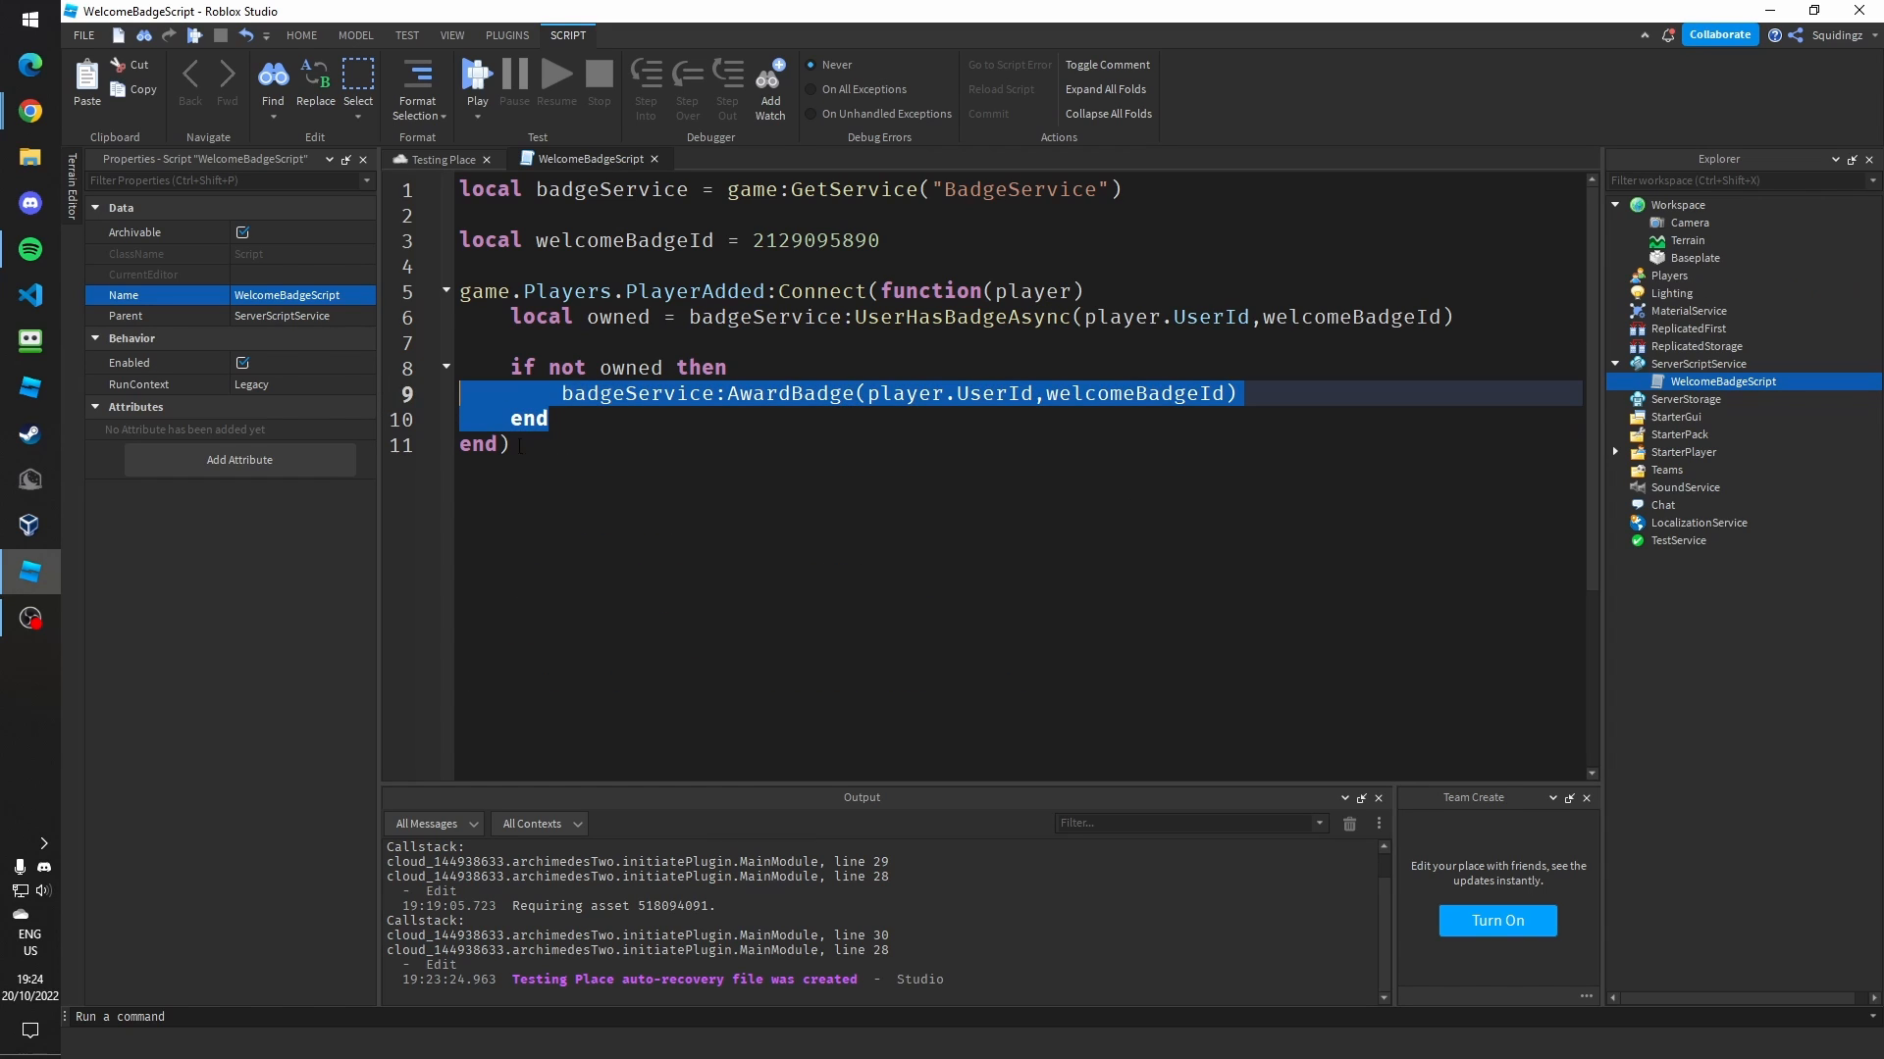
pyautogui.press('ctrl+a')
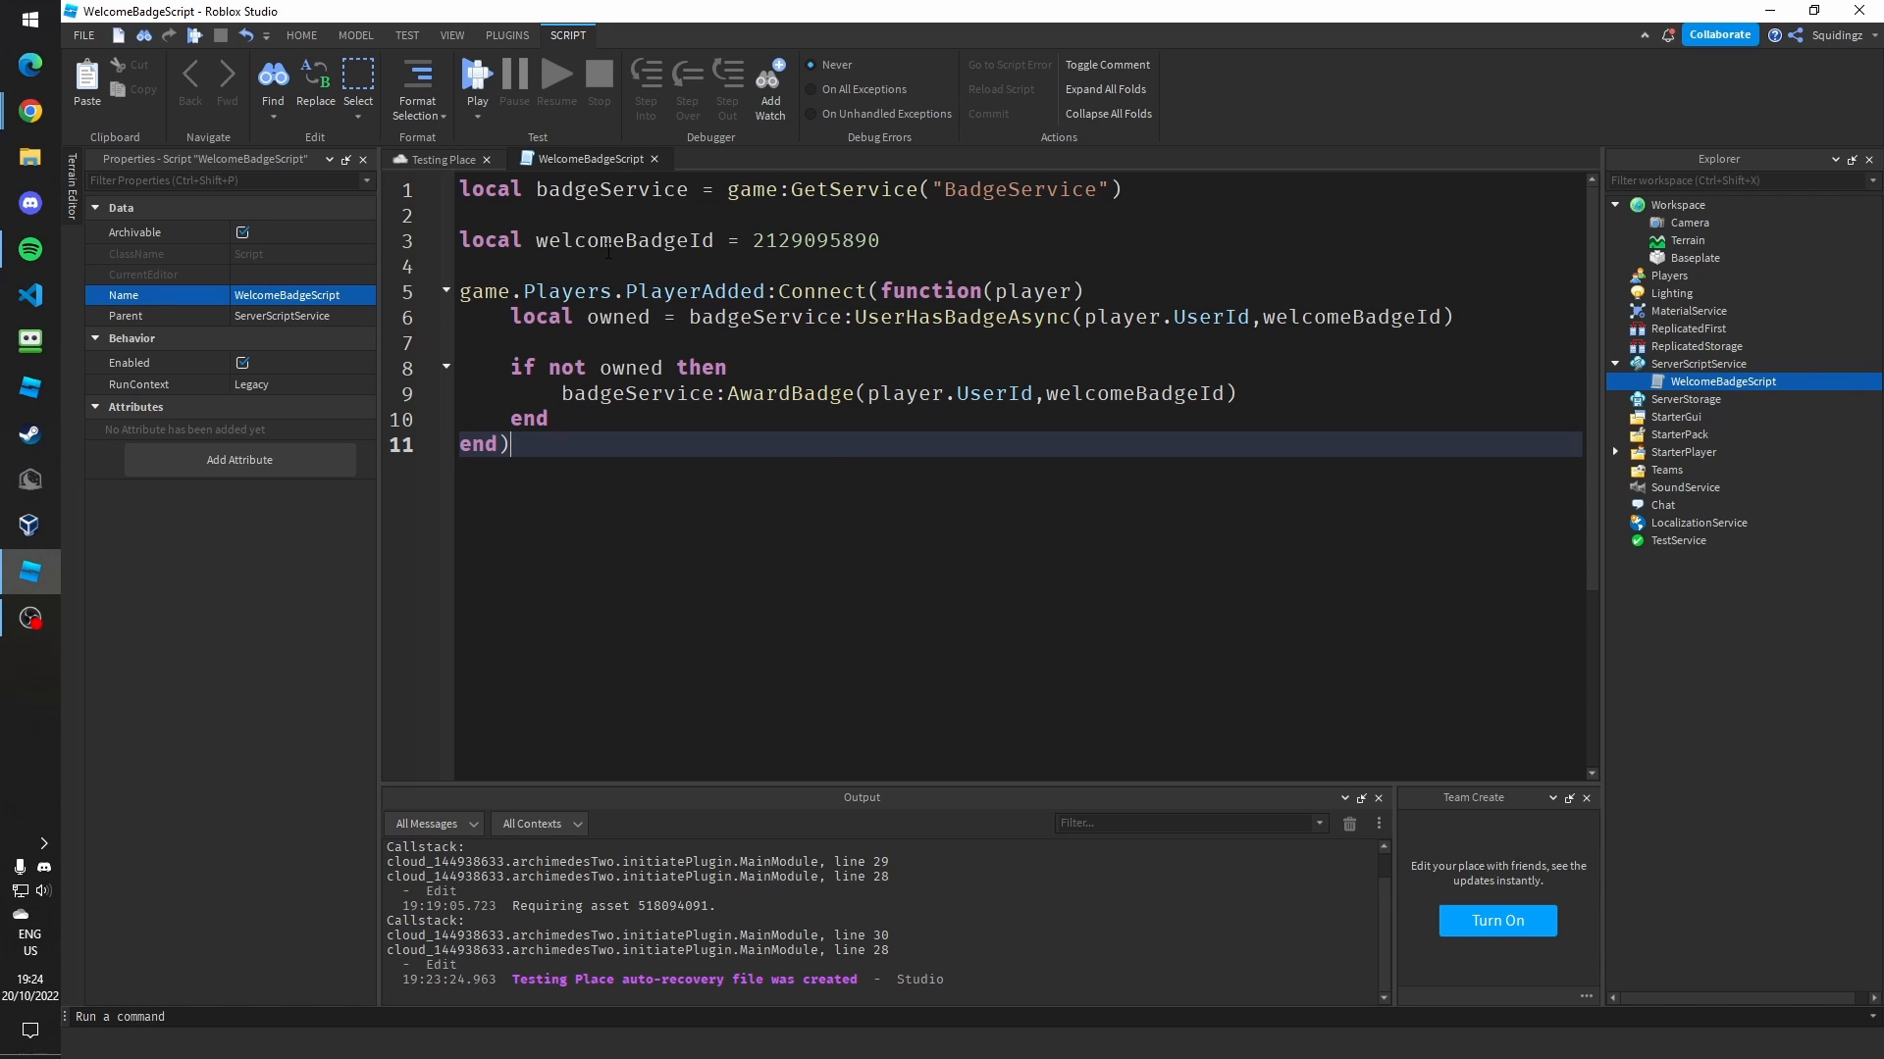
# Publish the place to Roblox from the File menu
pyautogui.click(82, 35)
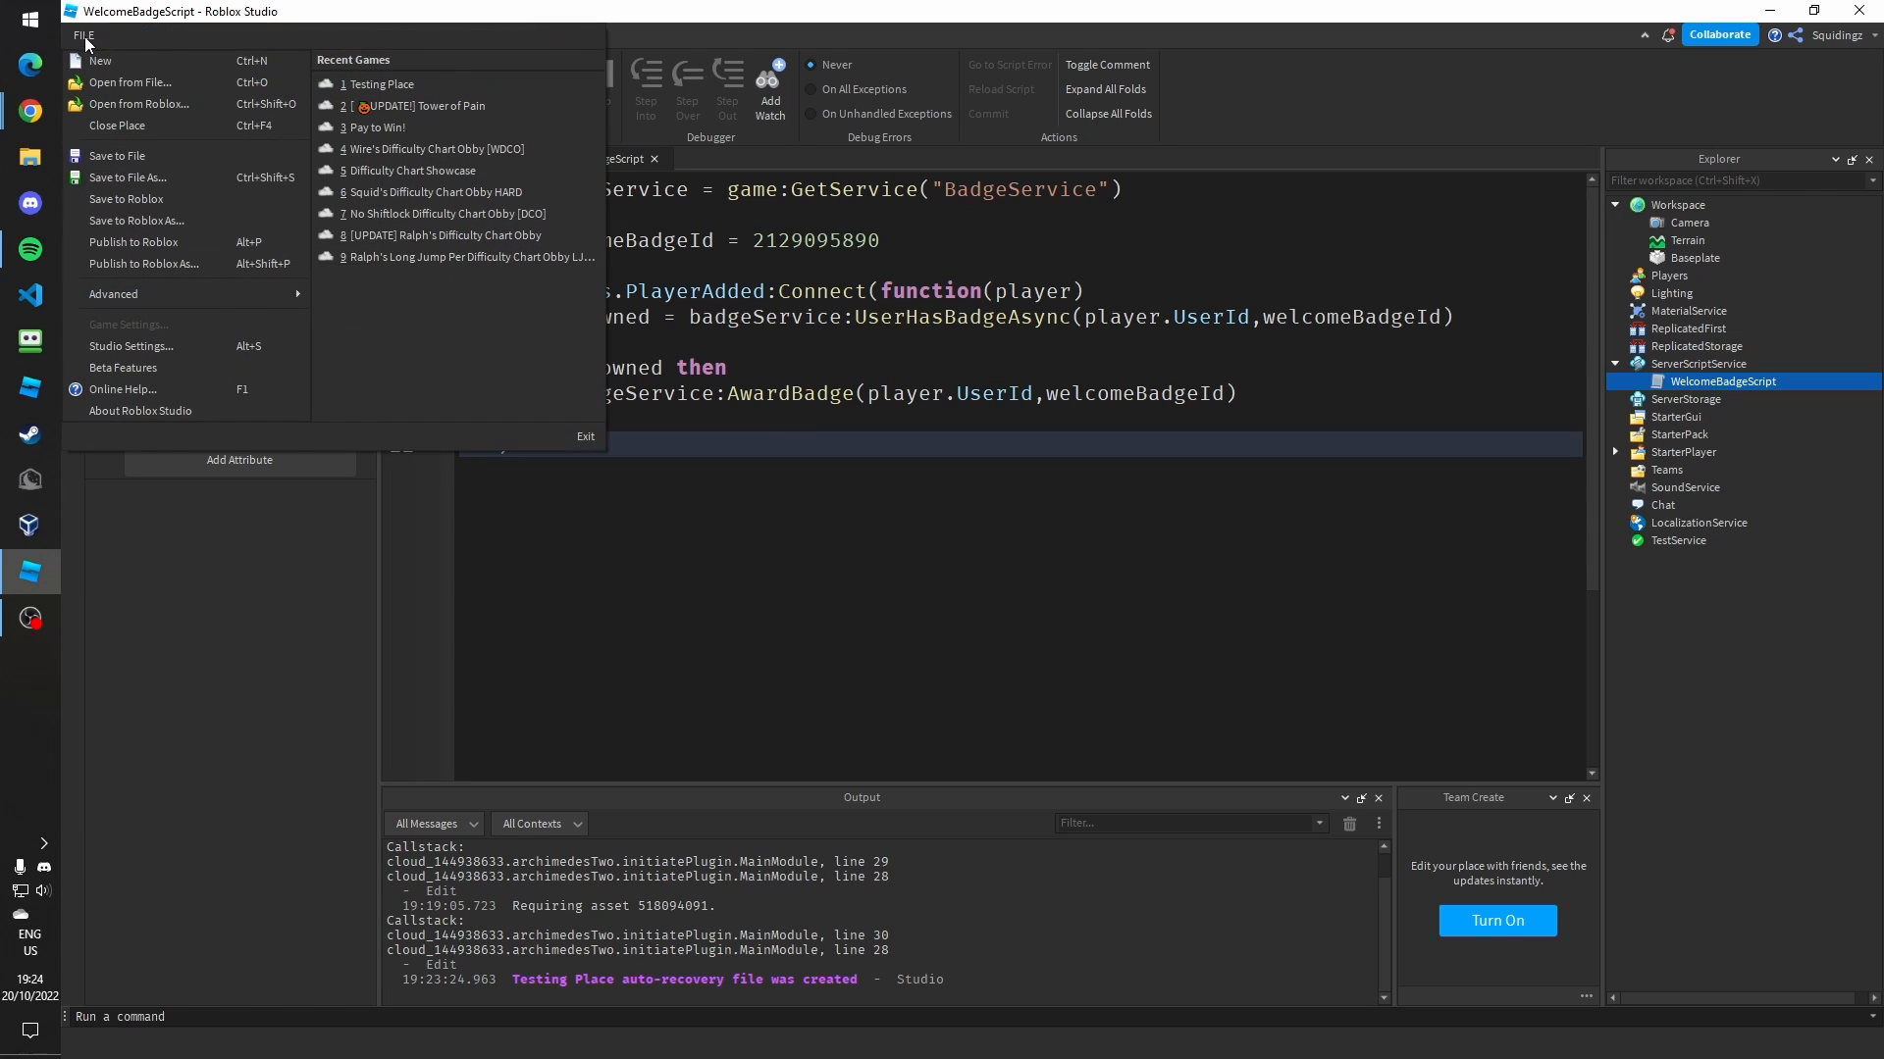
pyautogui.moveTo(132, 244)
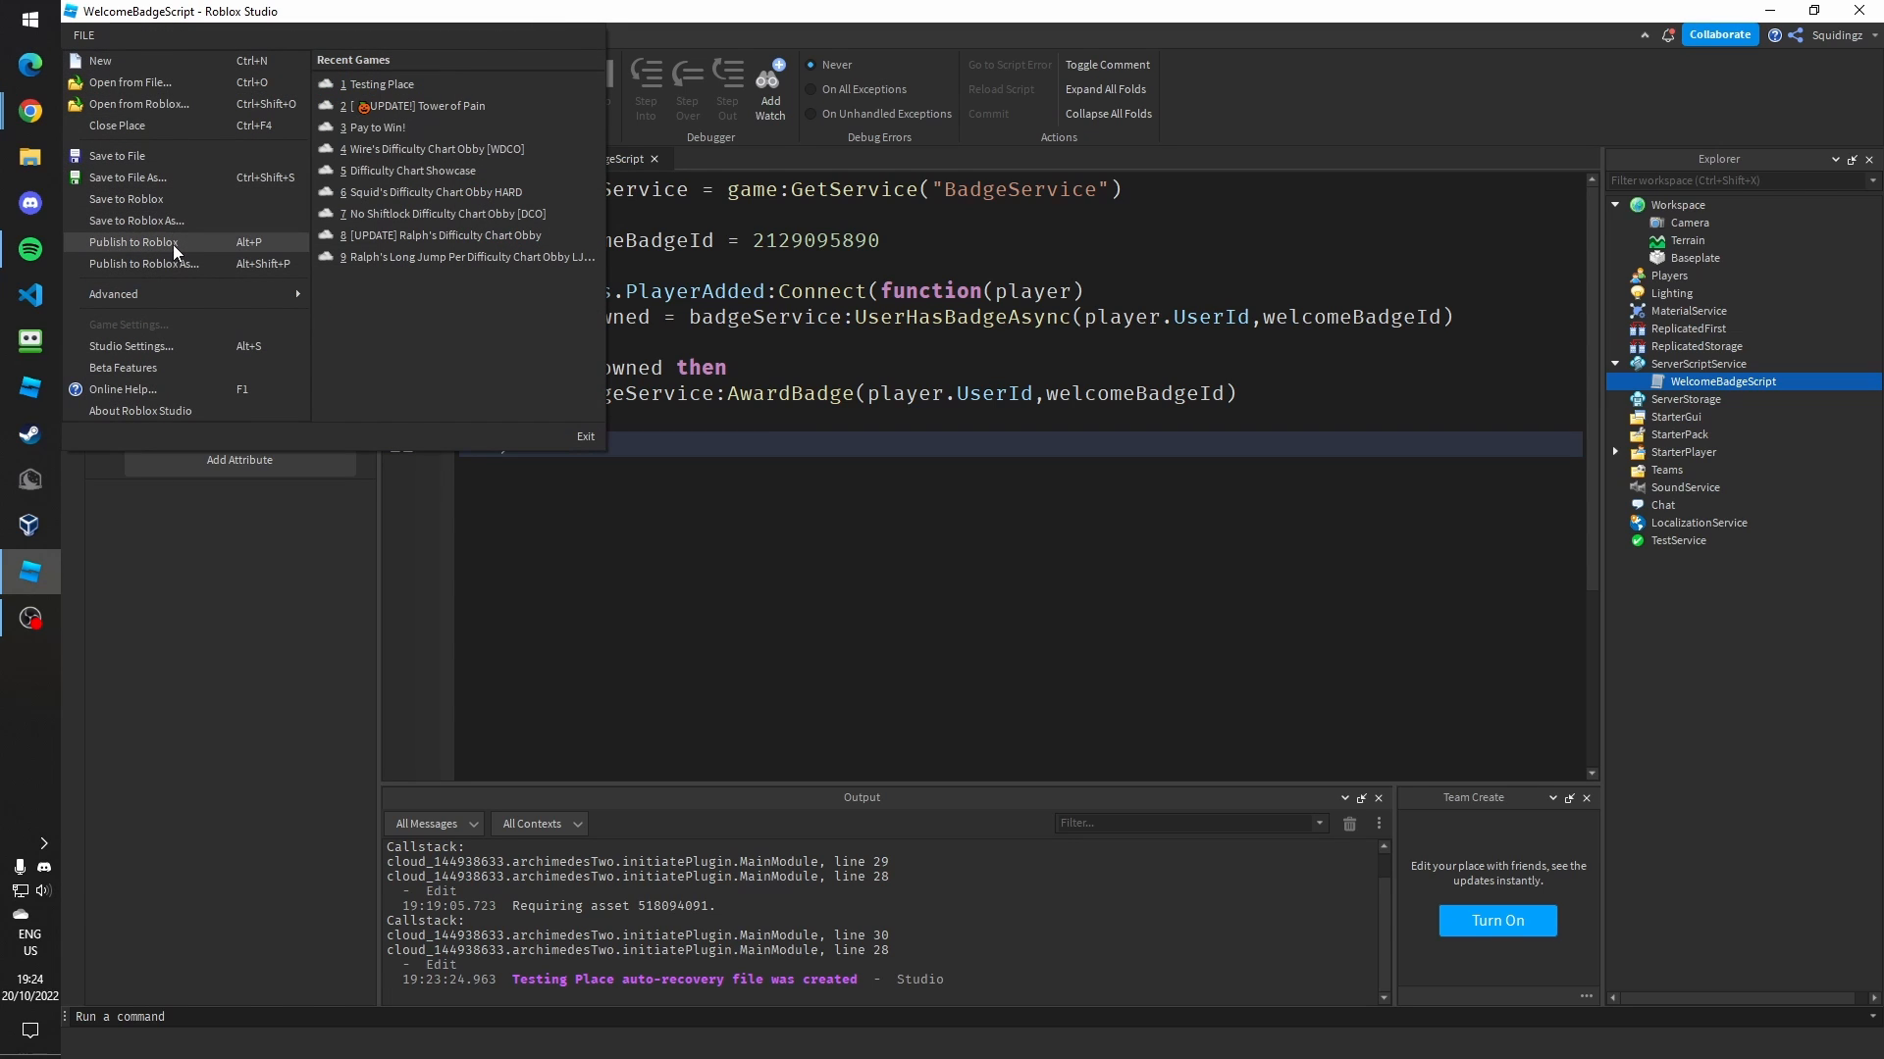
pyautogui.click(131, 241)
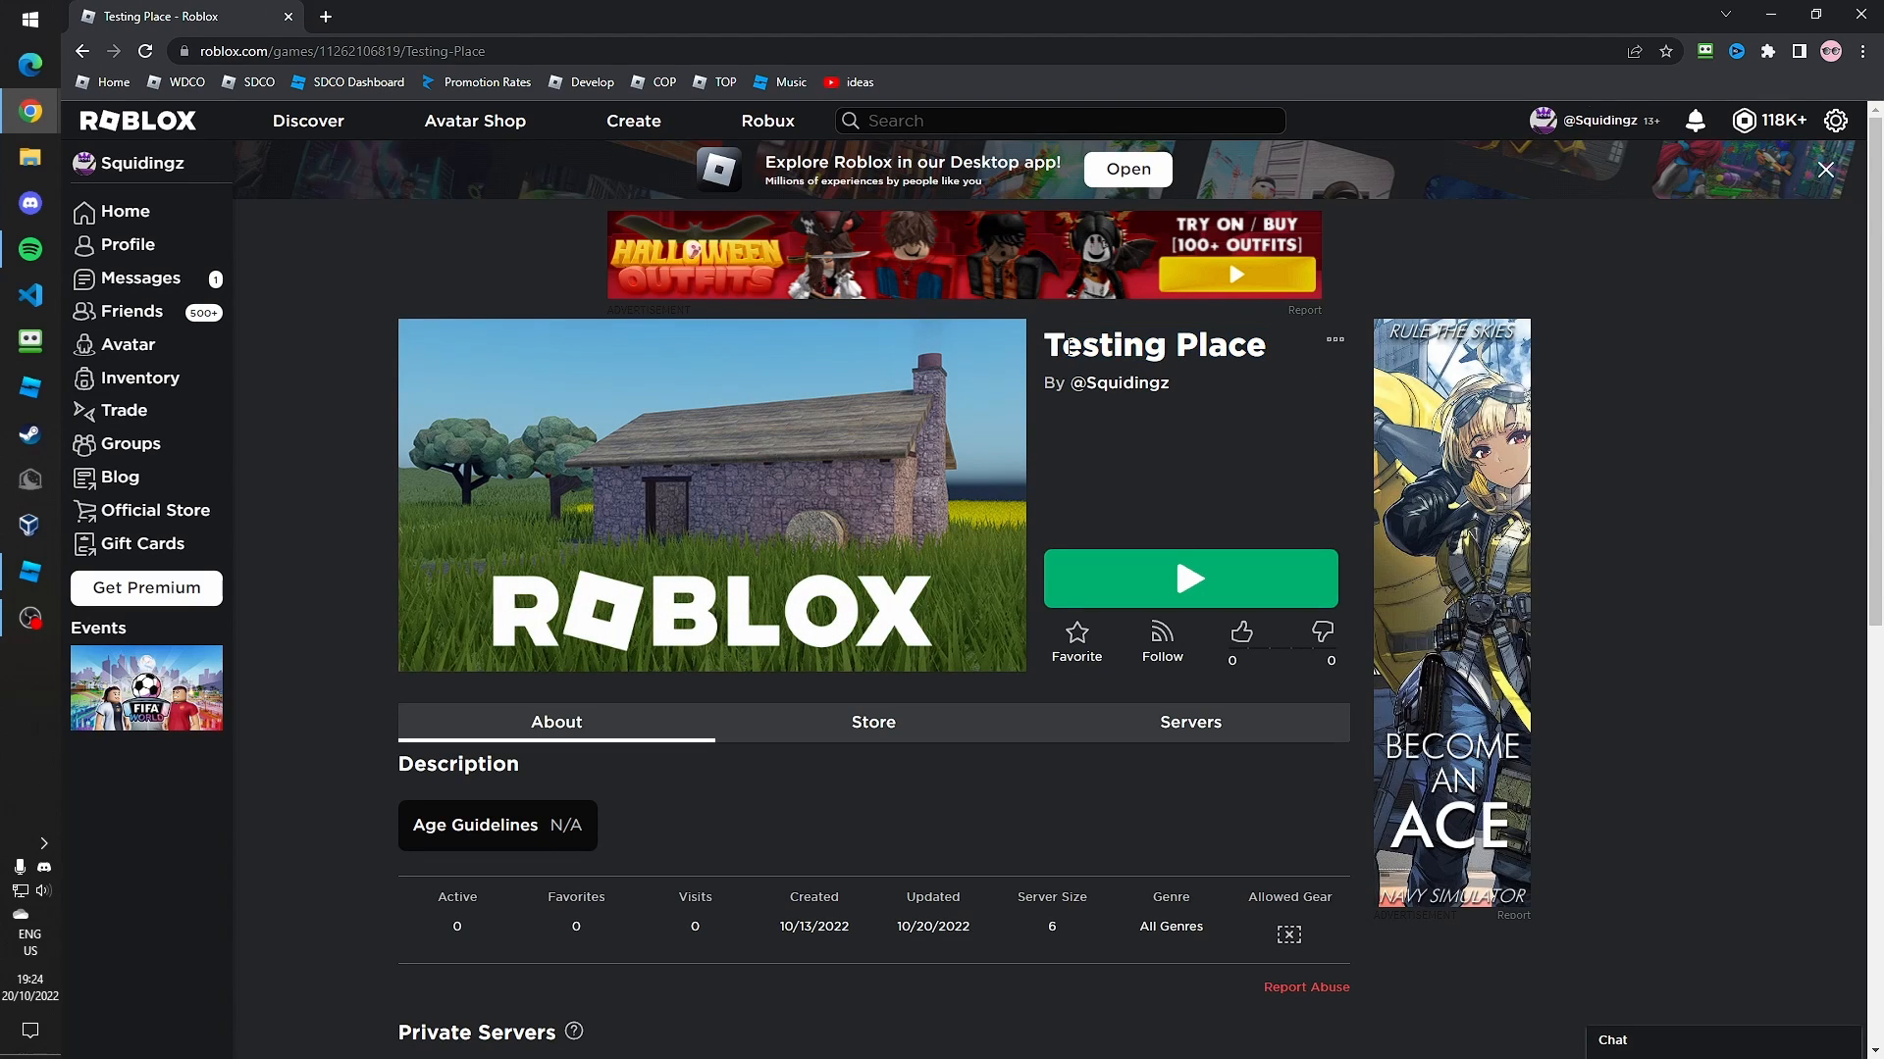
# Launch Testing Place from its game page and allow the browser to open Roblox
pyautogui.click(1189, 577)
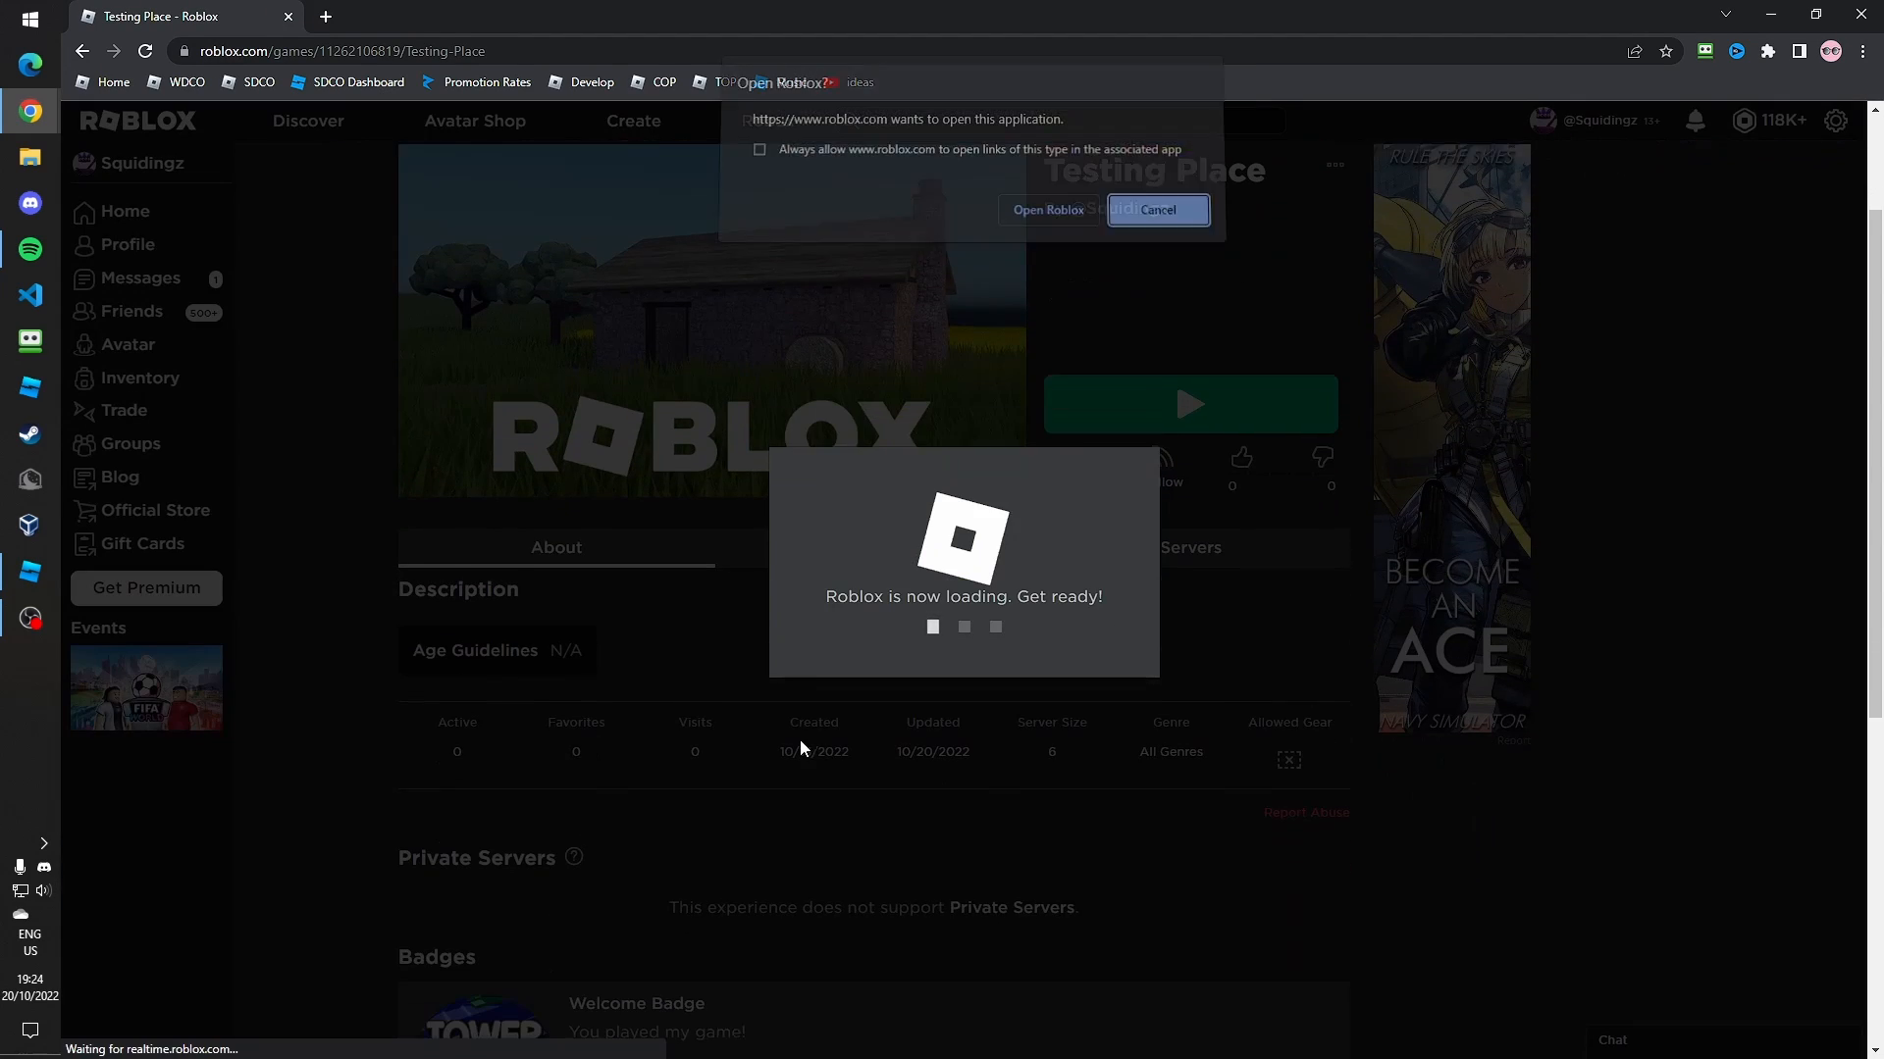
pyautogui.click(1156, 210)
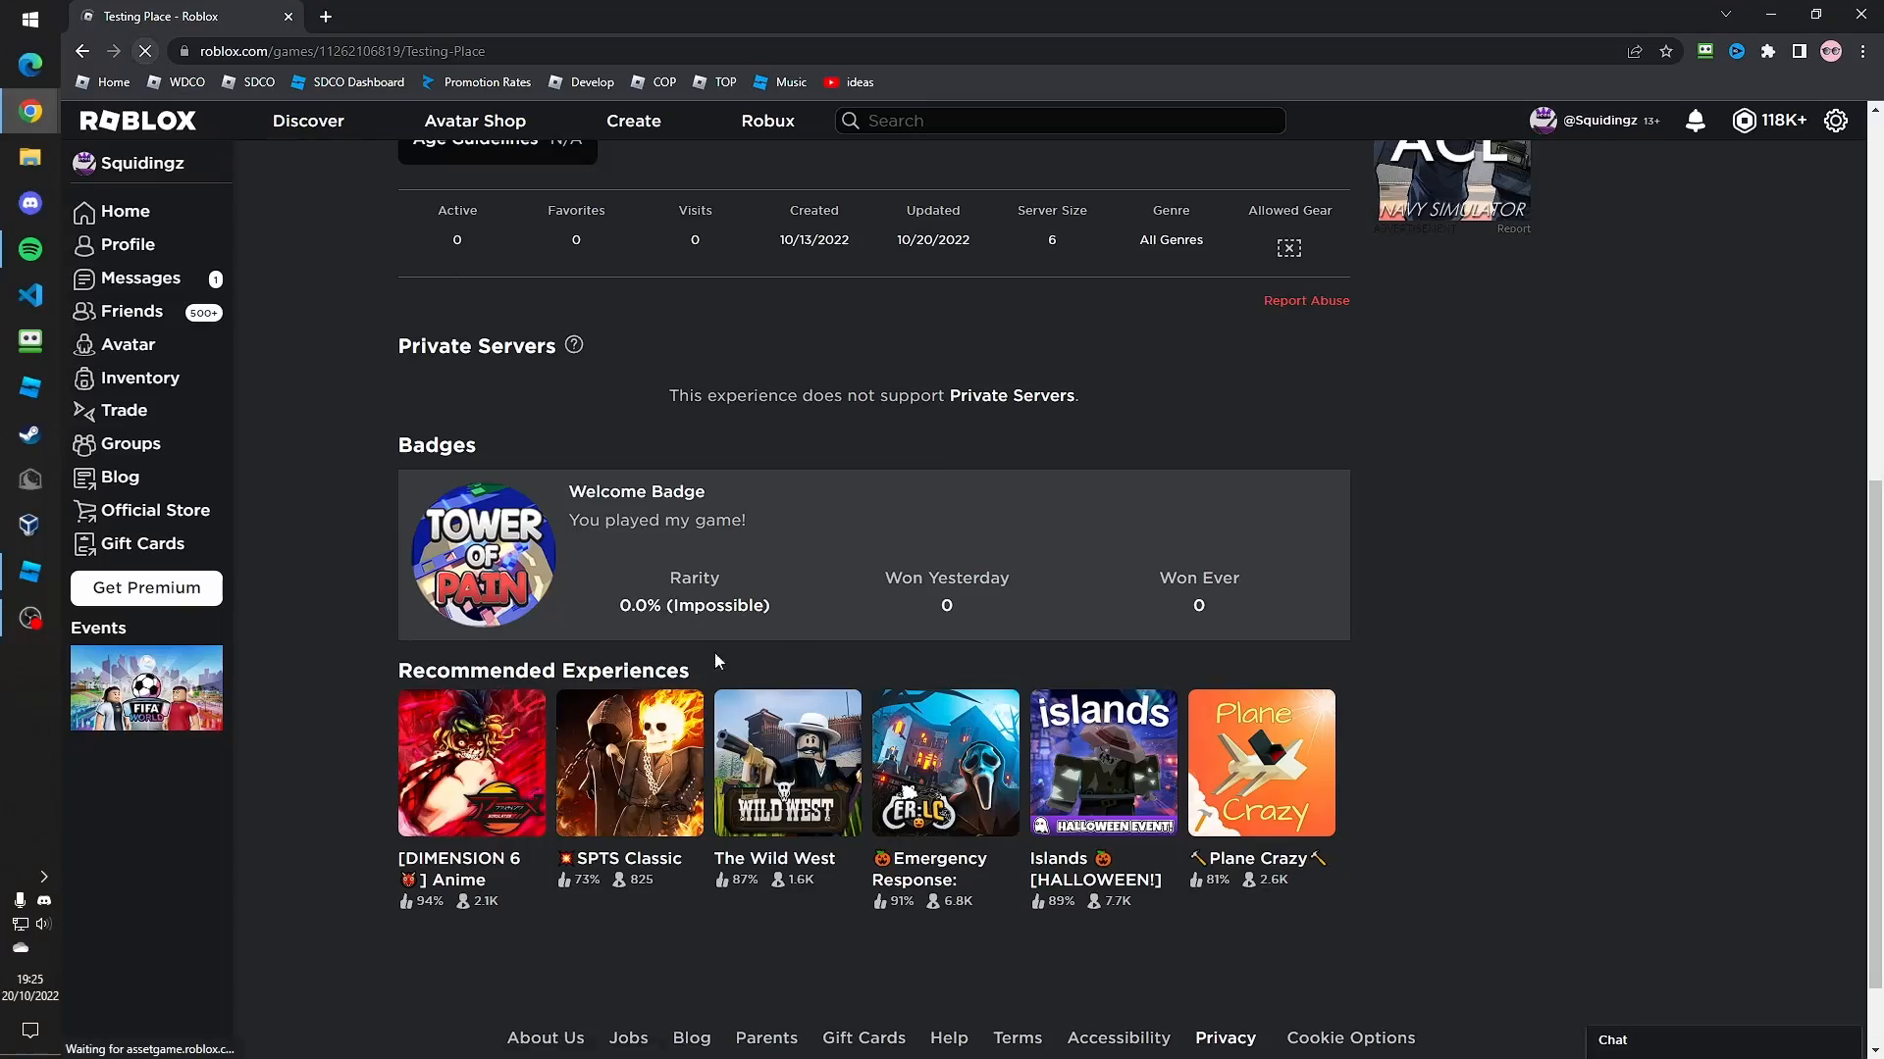
# Scroll to the Badges section to see Welcome Badge's Won Ever count of 1
pyautogui.scroll(-3)
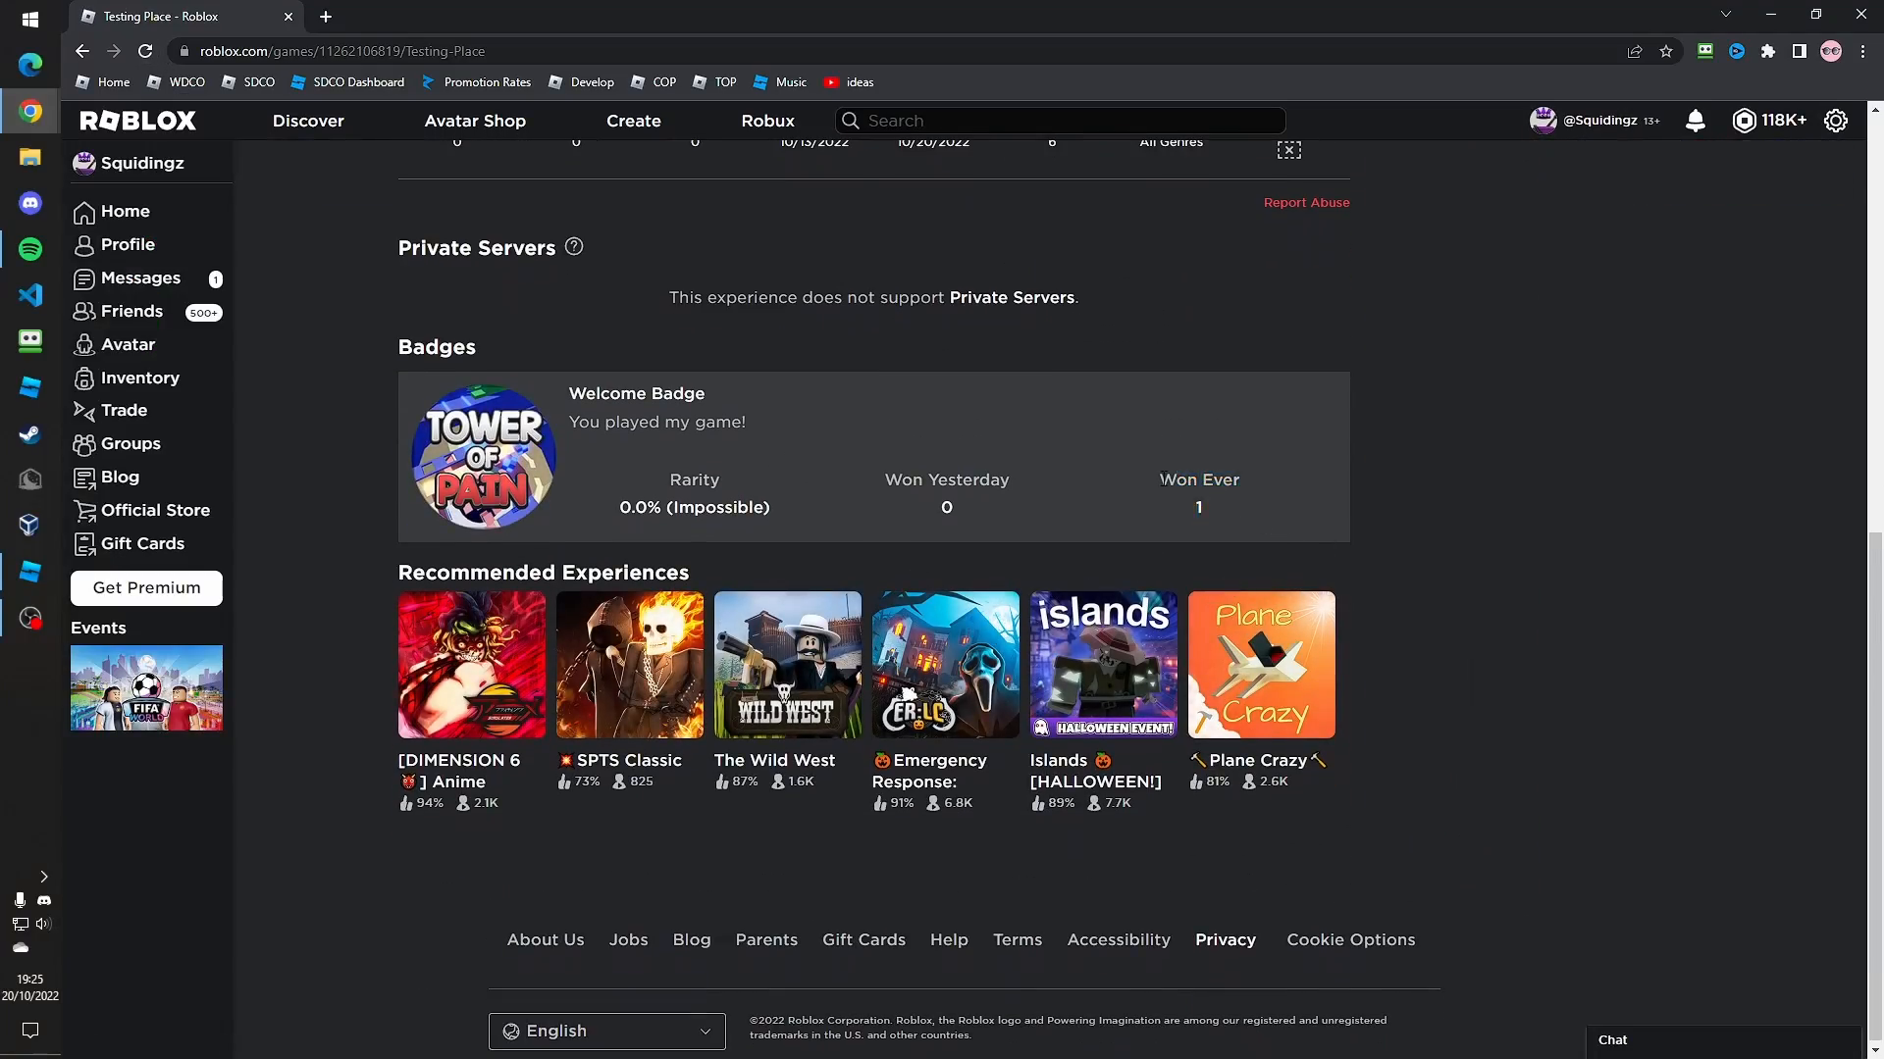
pyautogui.moveTo(908, 430)
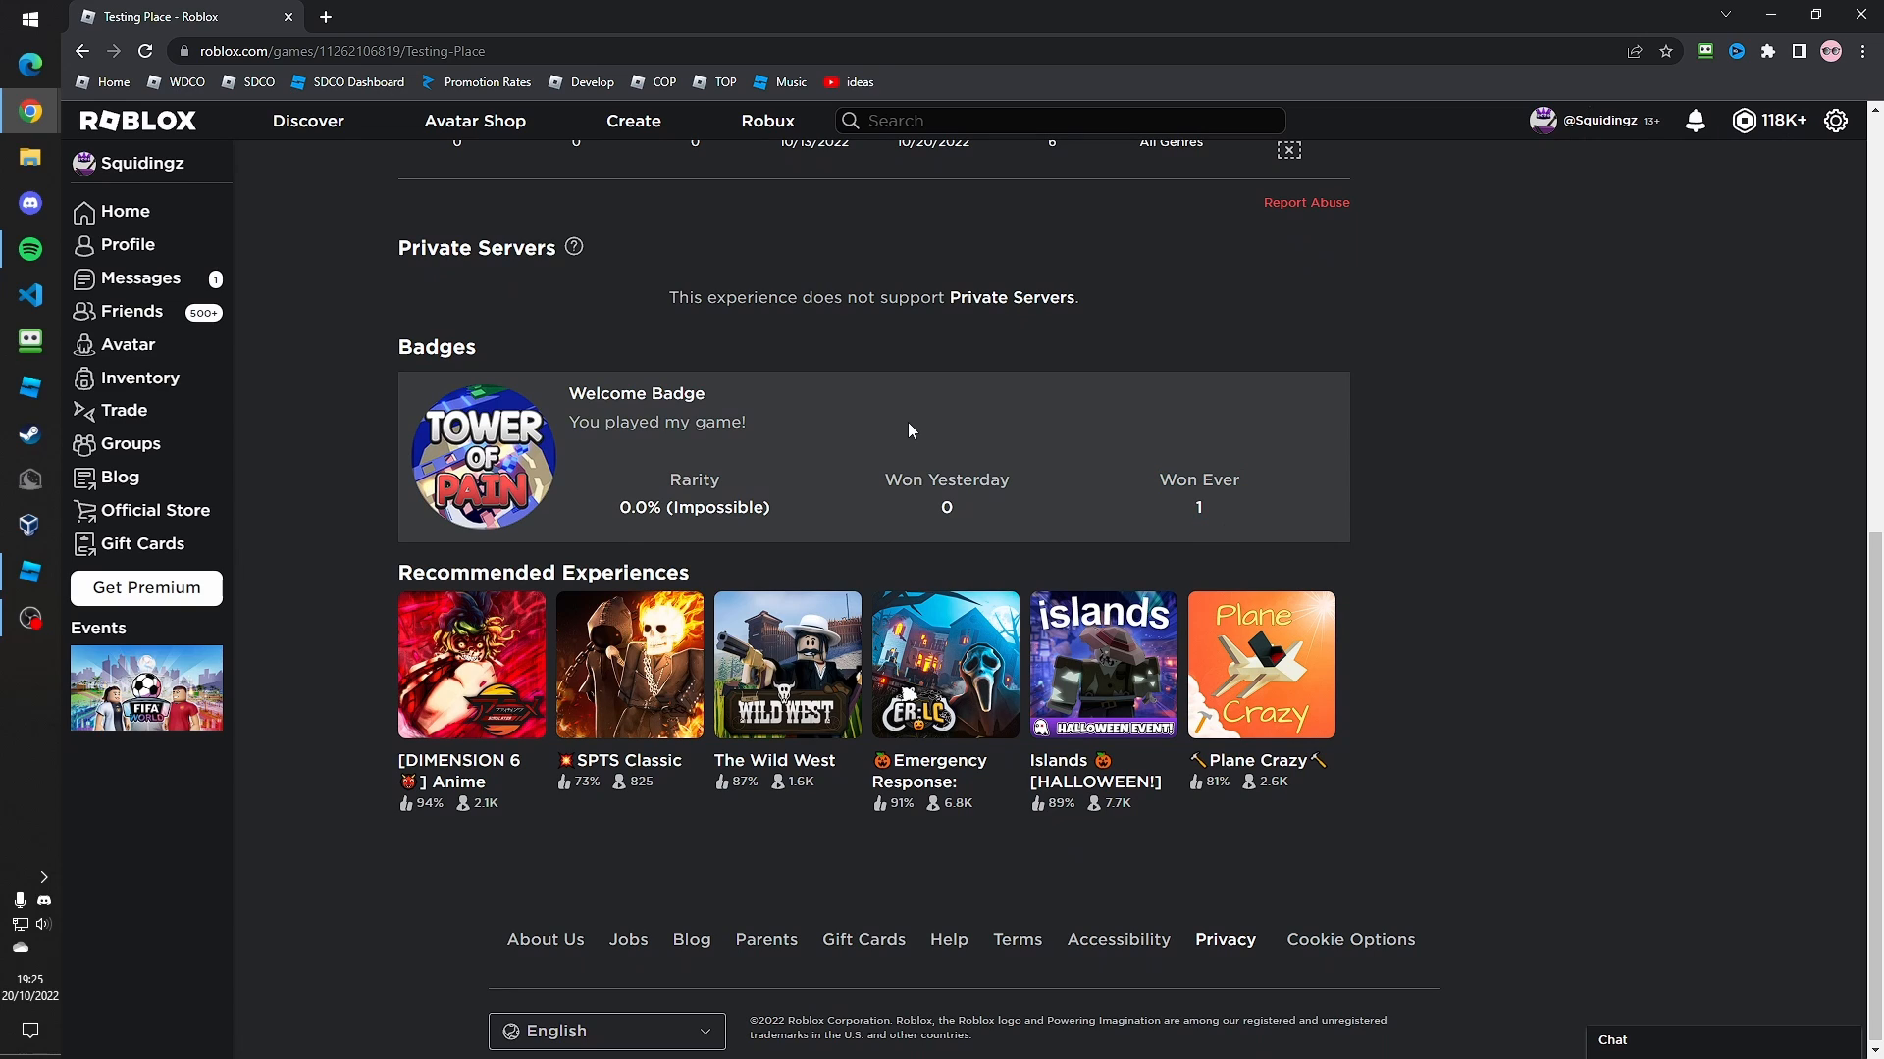